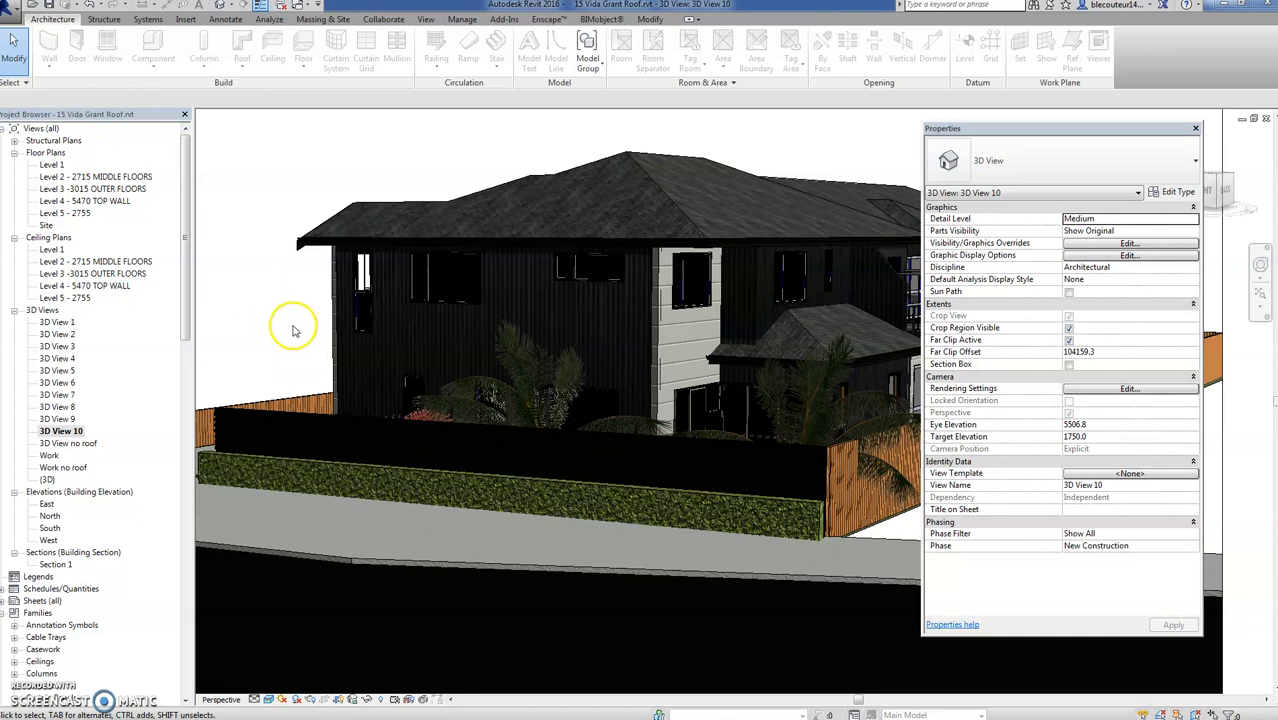
mouse_move(285, 320)
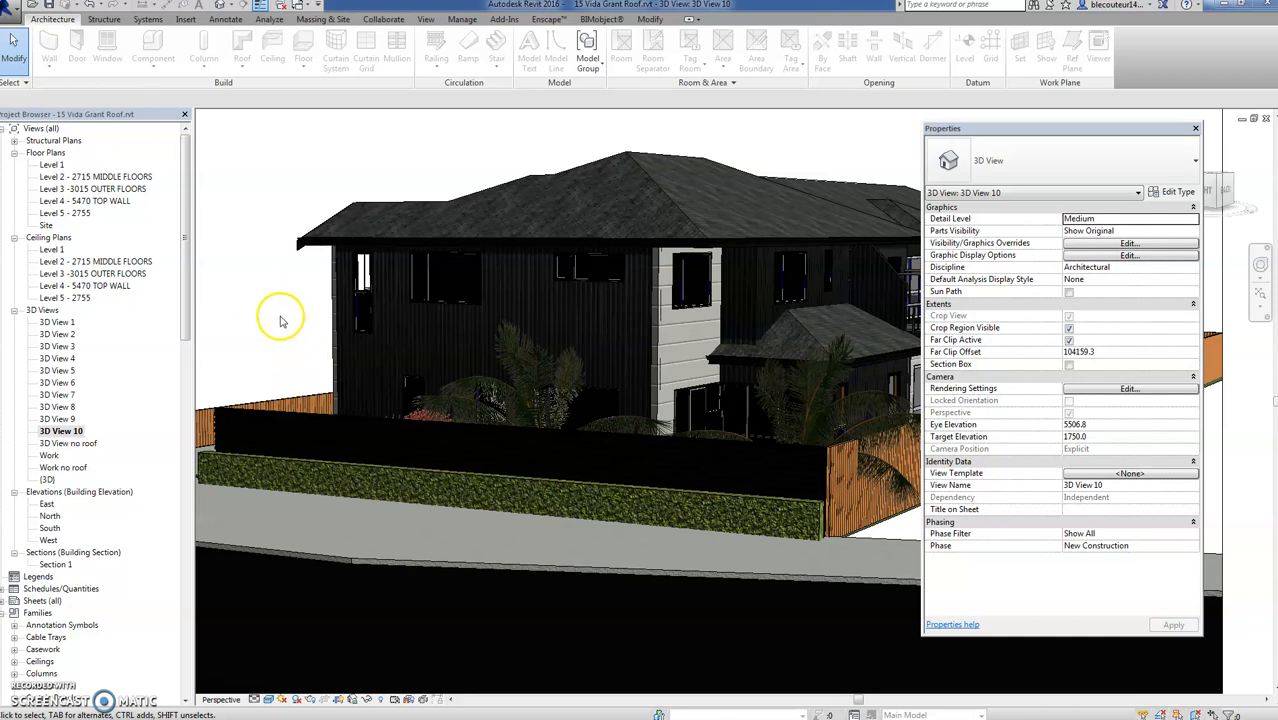
mouse_move(281, 316)
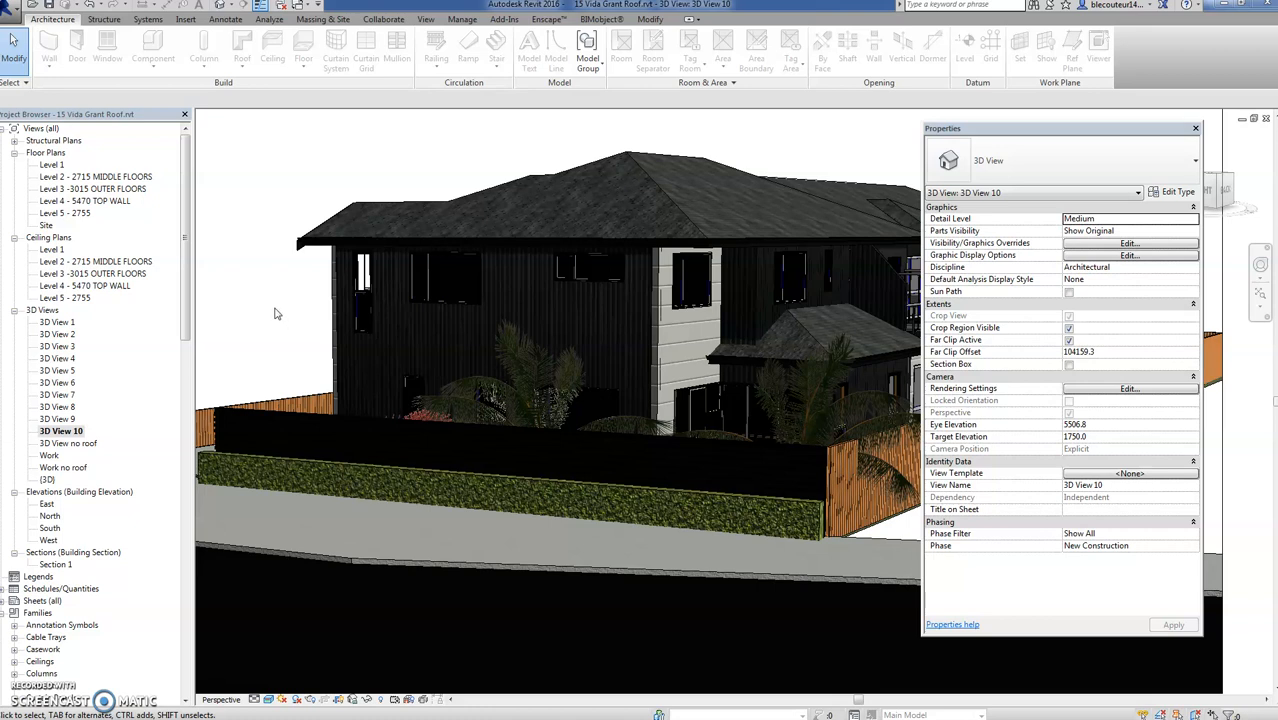
mouse_move(309, 471)
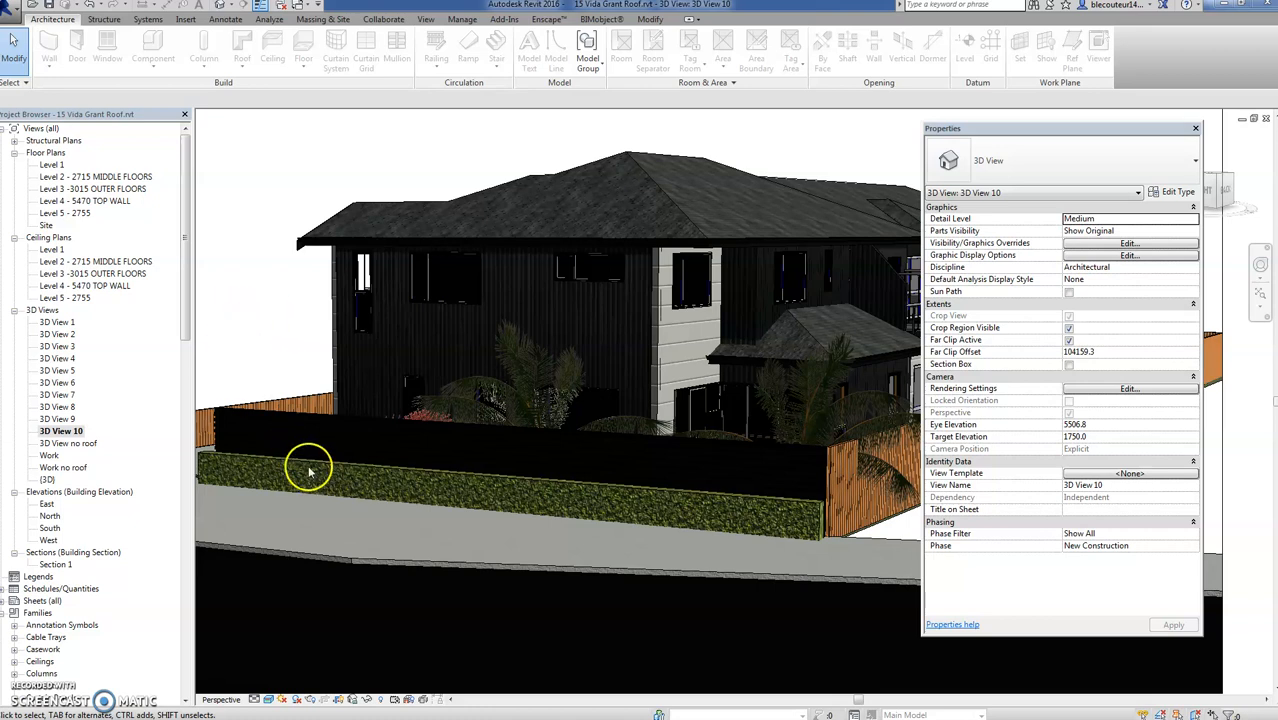
mouse_move(280, 350)
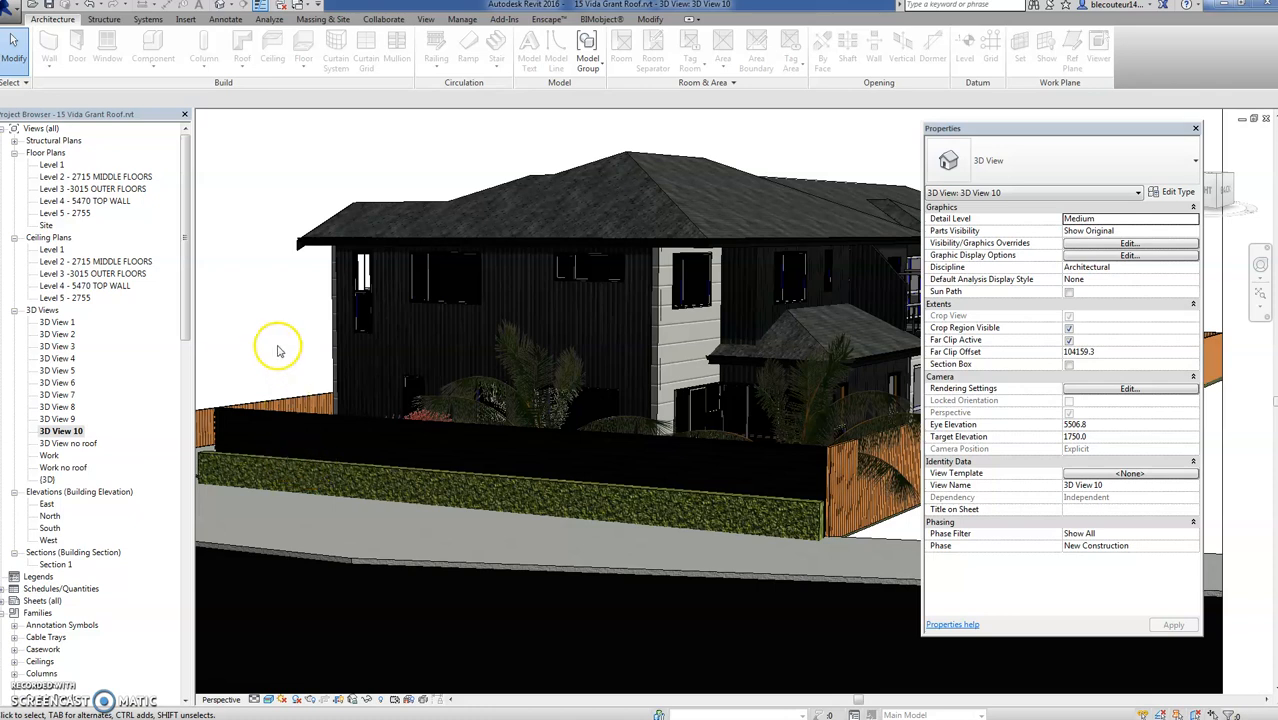
mouse_move(343, 468)
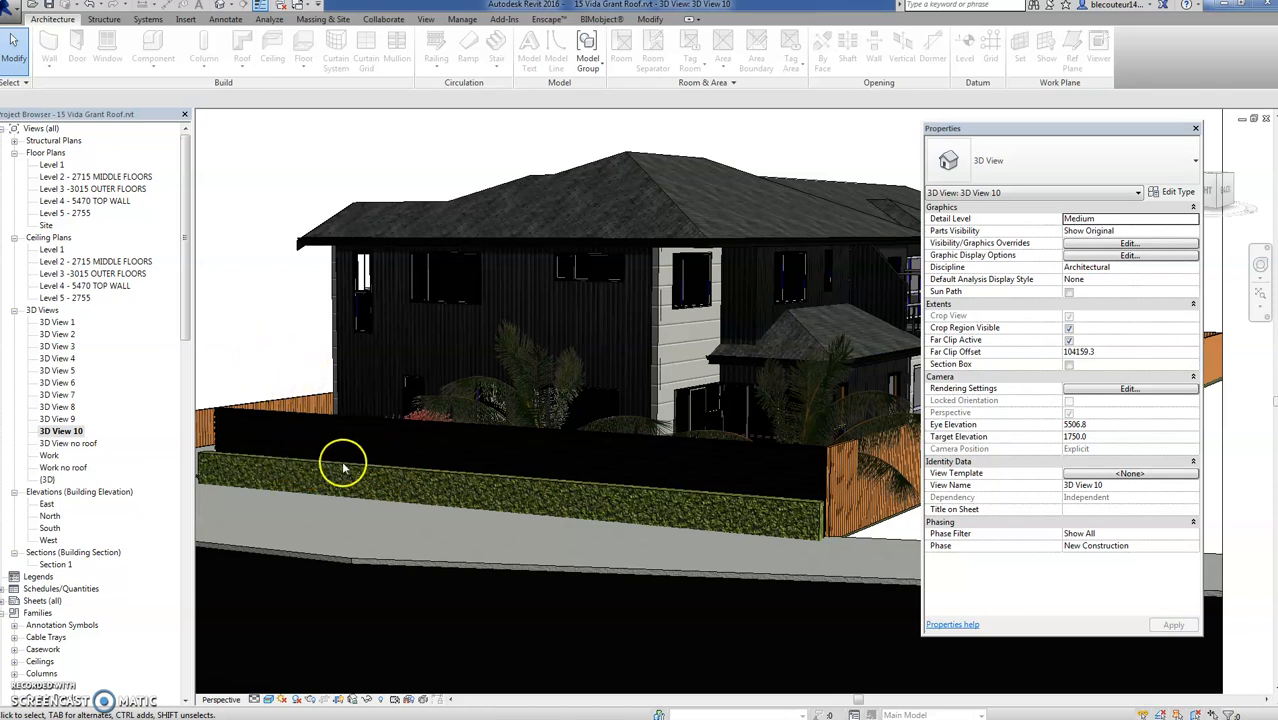
mouse_move(259, 306)
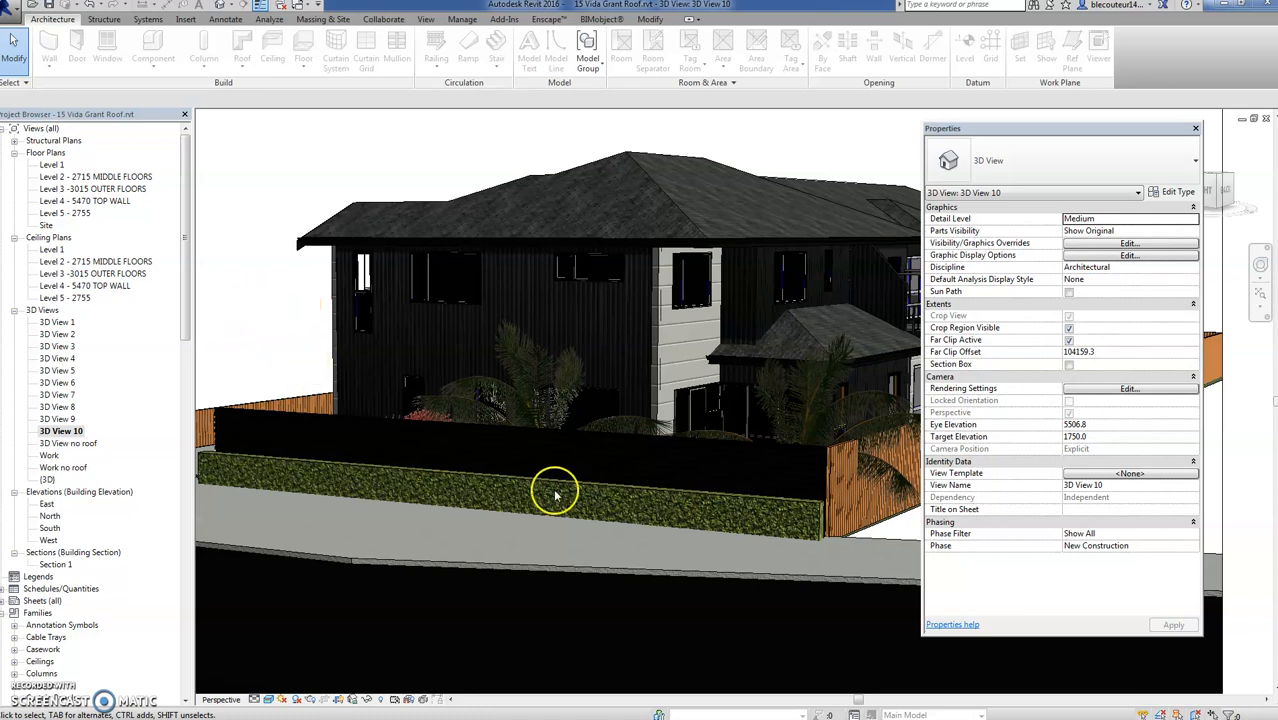
mouse_move(818, 518)
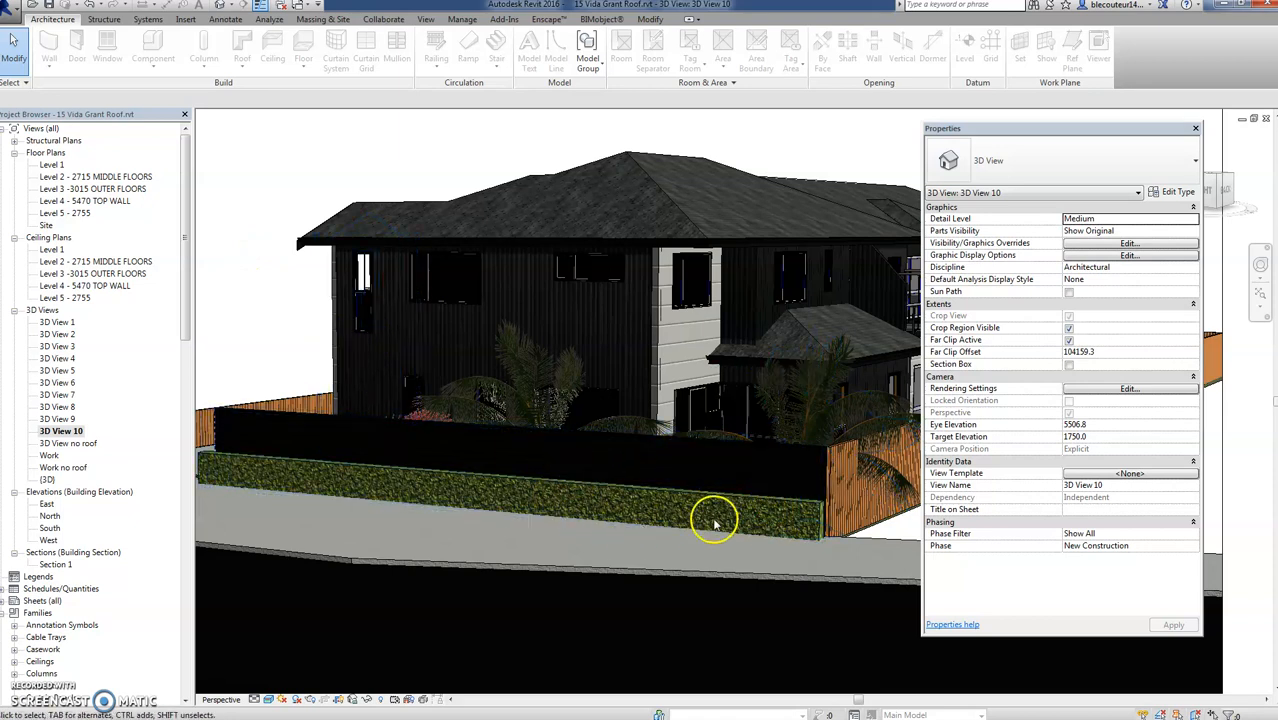
mouse_move(790, 510)
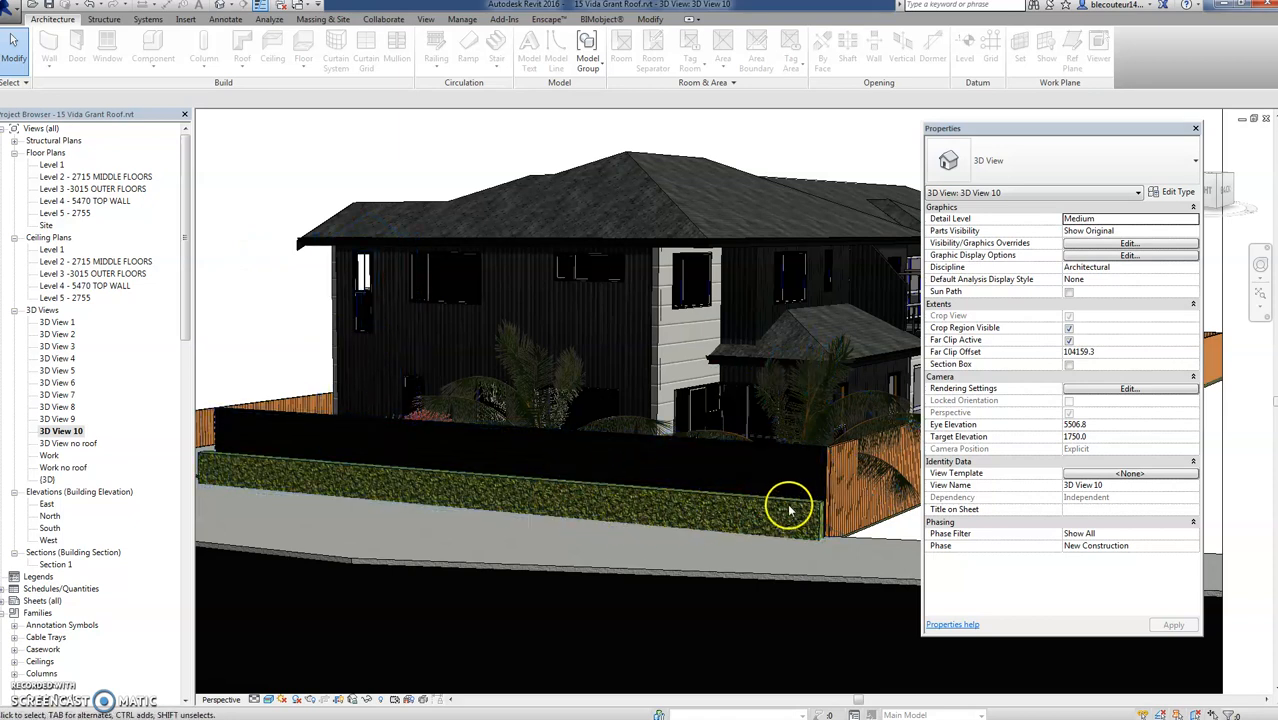
Select the hedge wall in the 3D view to show its 800 height and -300 base offset.
left_click(789, 505)
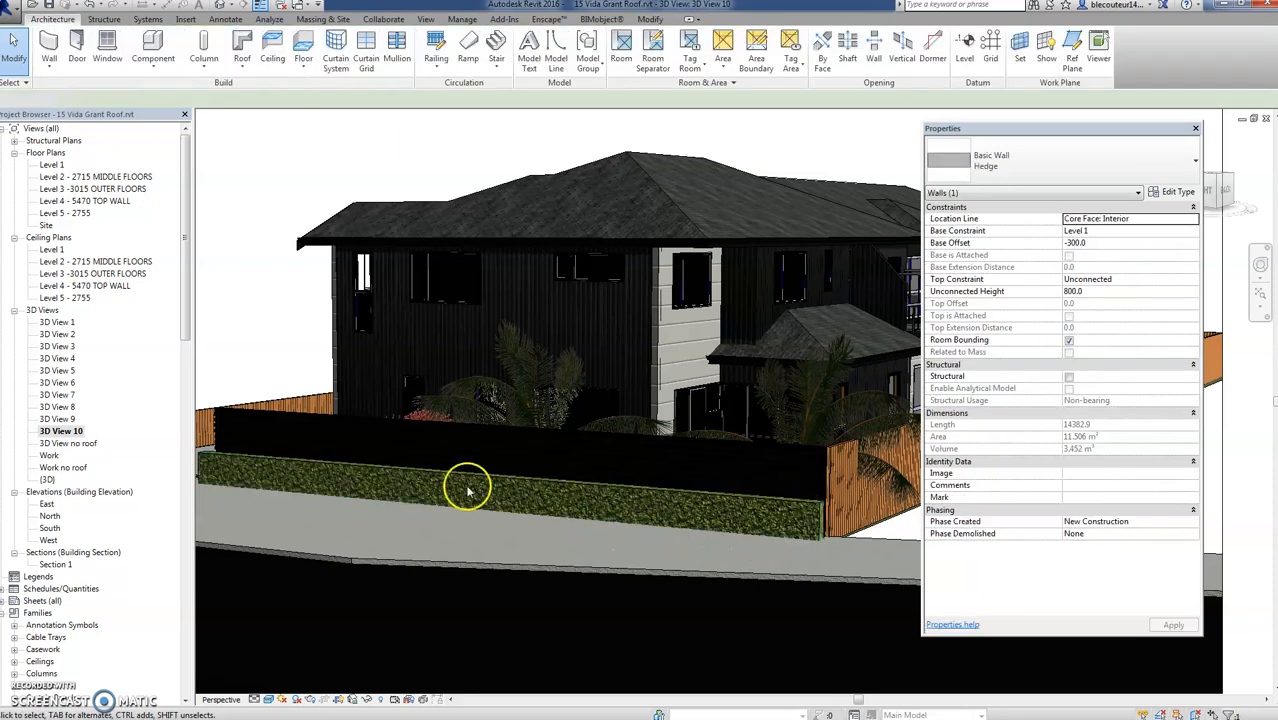
left_click(375, 487)
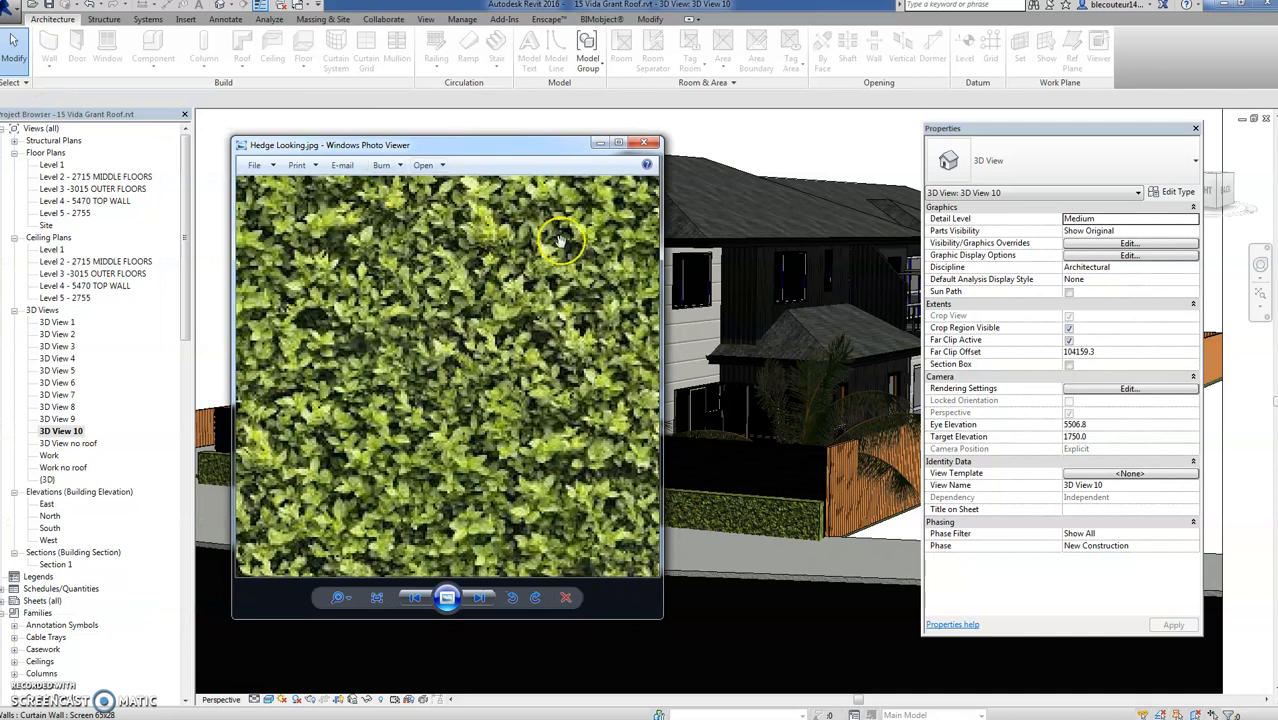
mouse_move(476, 500)
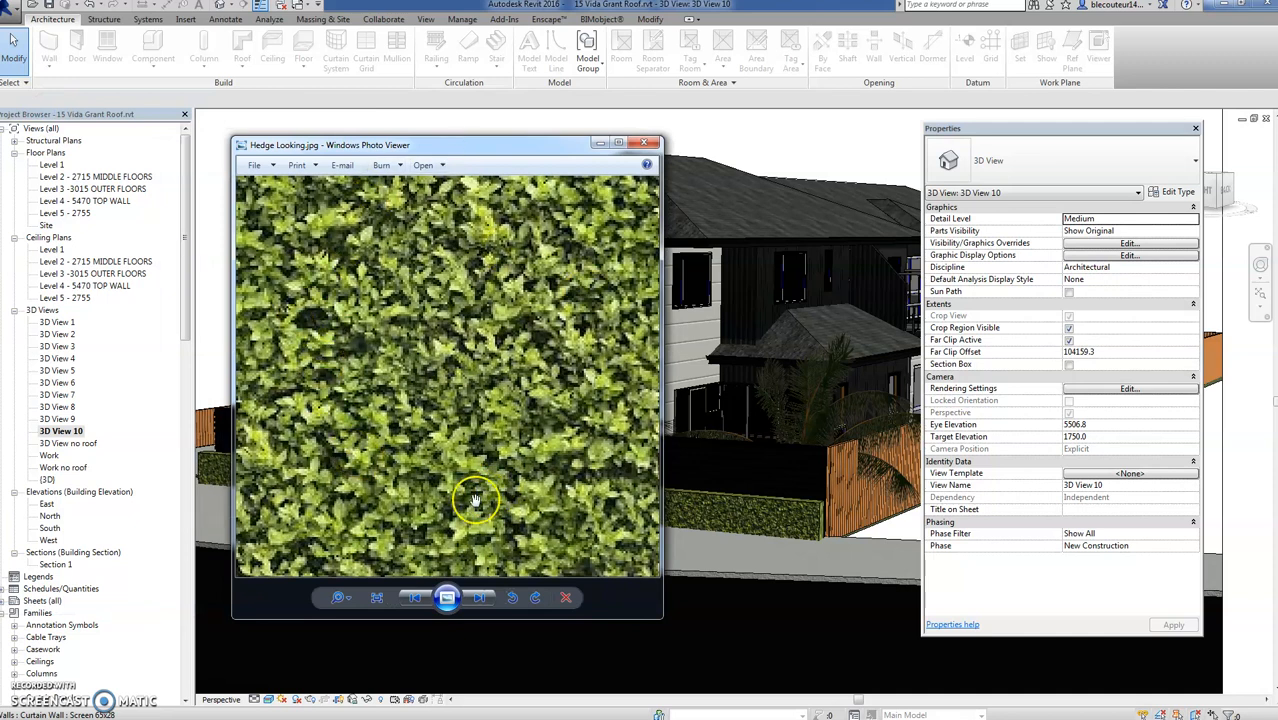
mouse_move(404, 463)
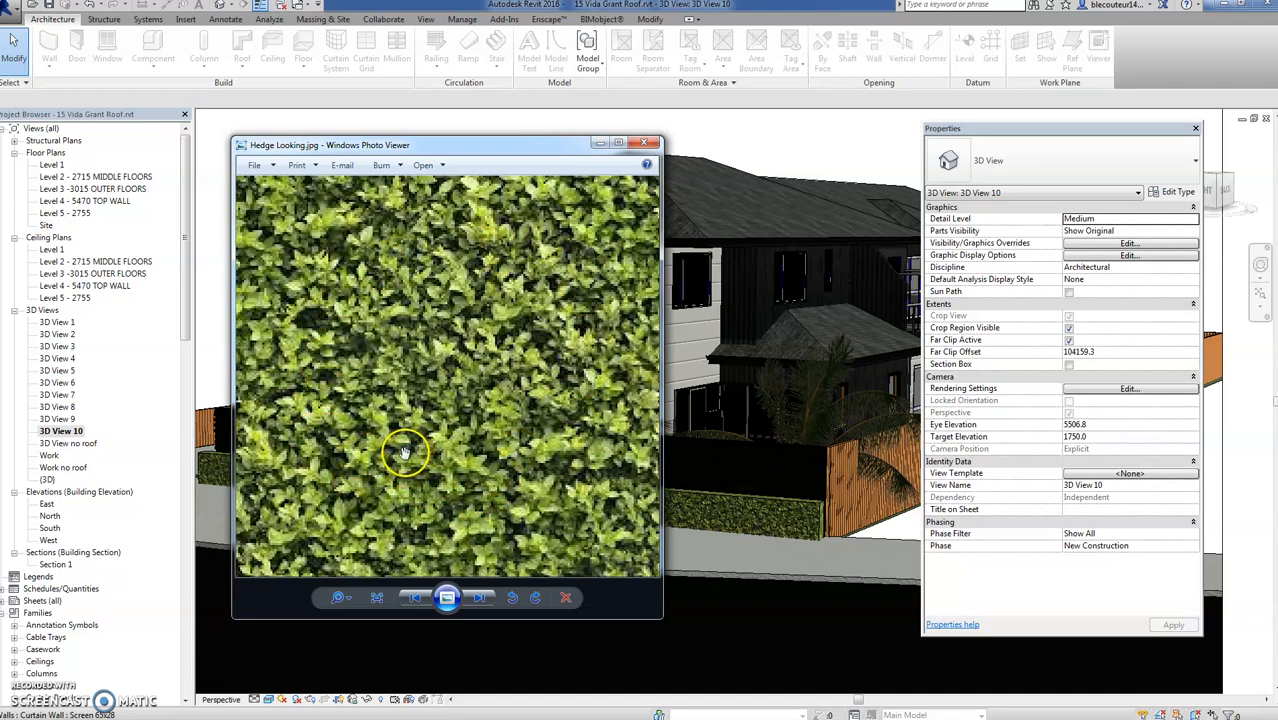
mouse_move(418, 472)
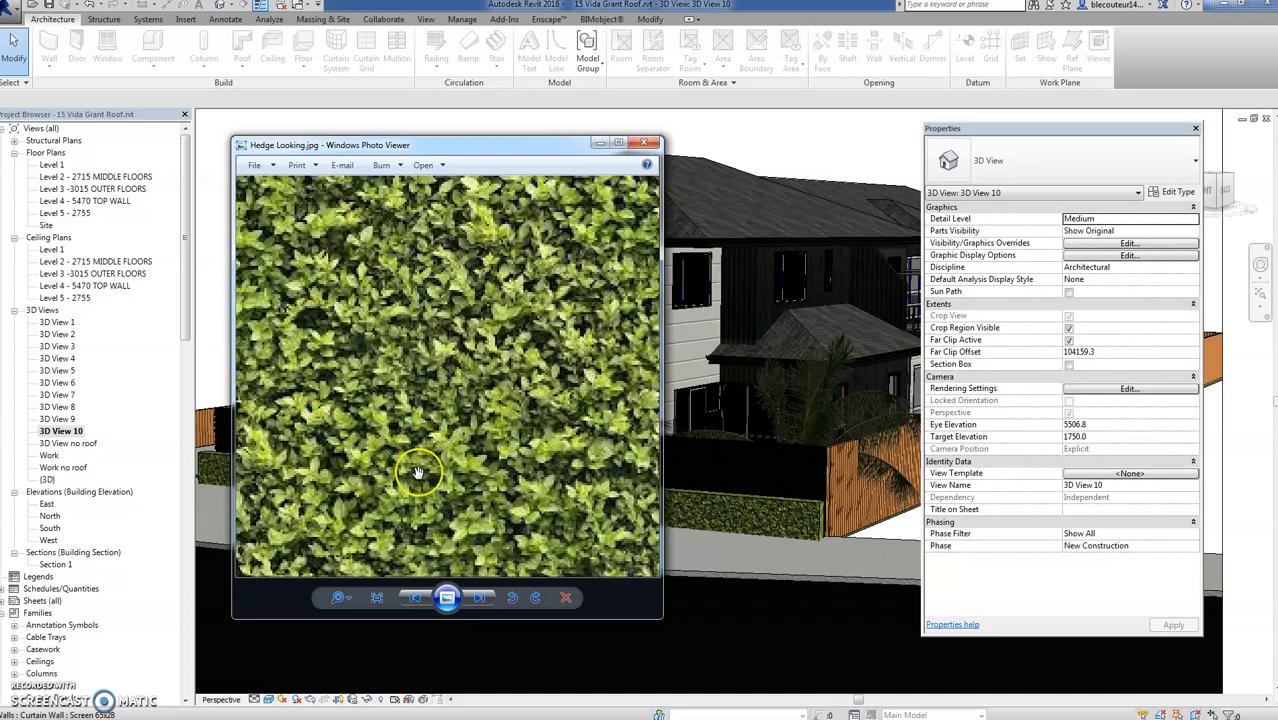
mouse_move(482, 325)
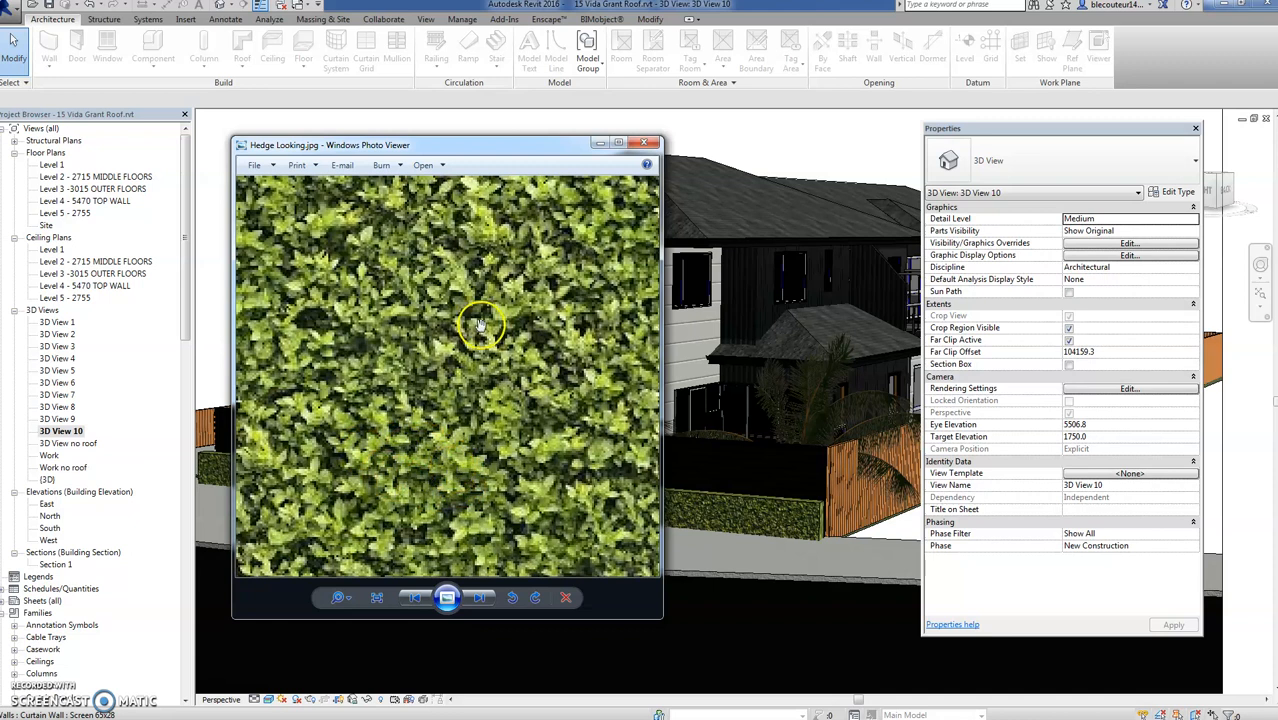
mouse_move(270, 470)
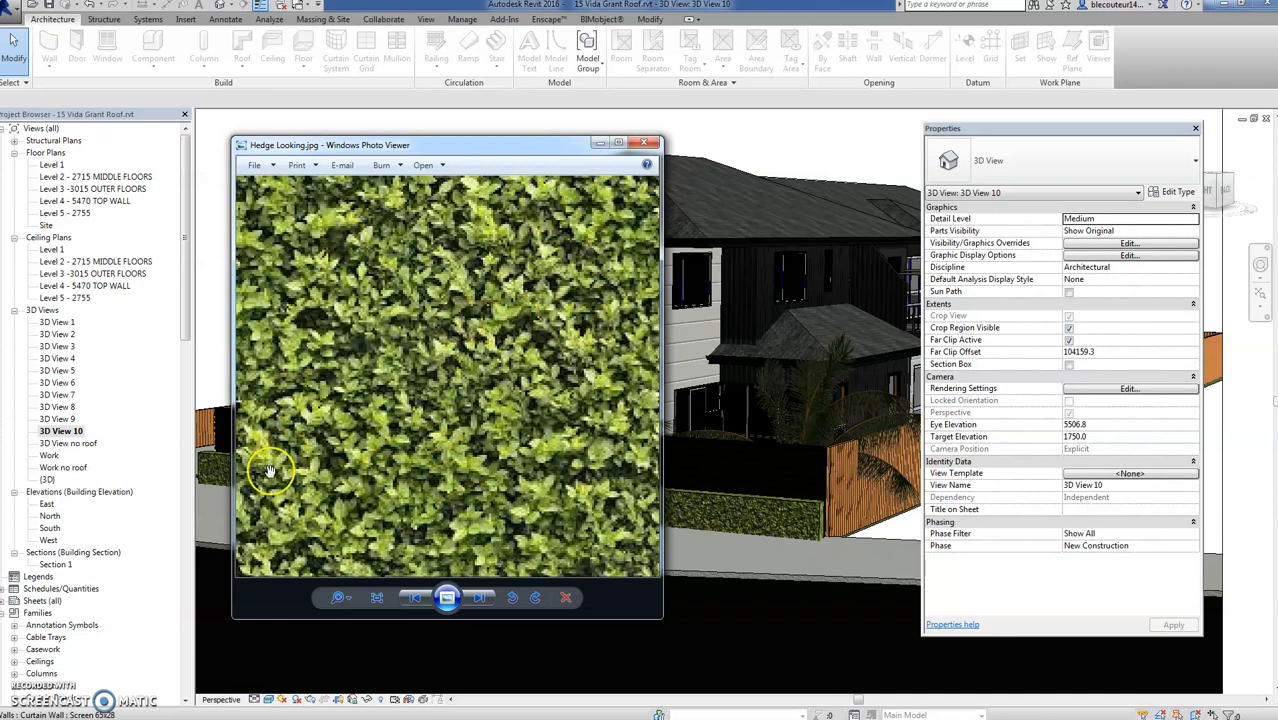
mouse_move(390, 450)
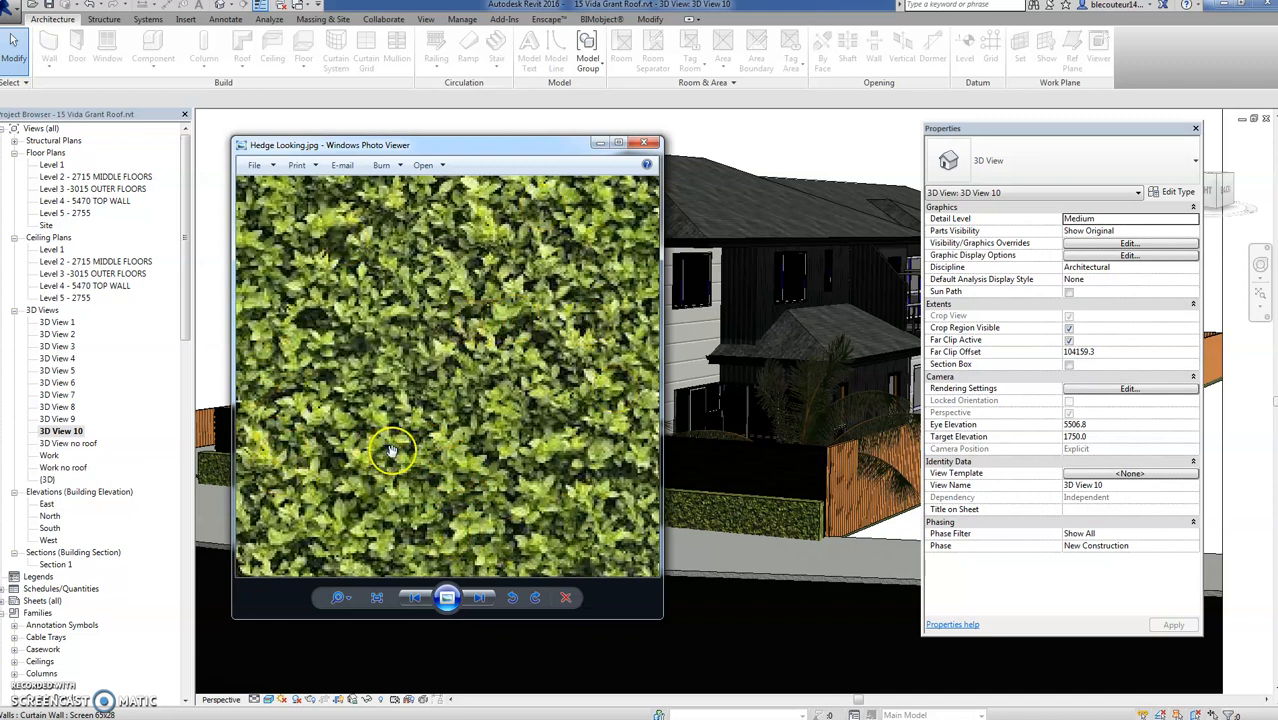
mouse_move(795, 518)
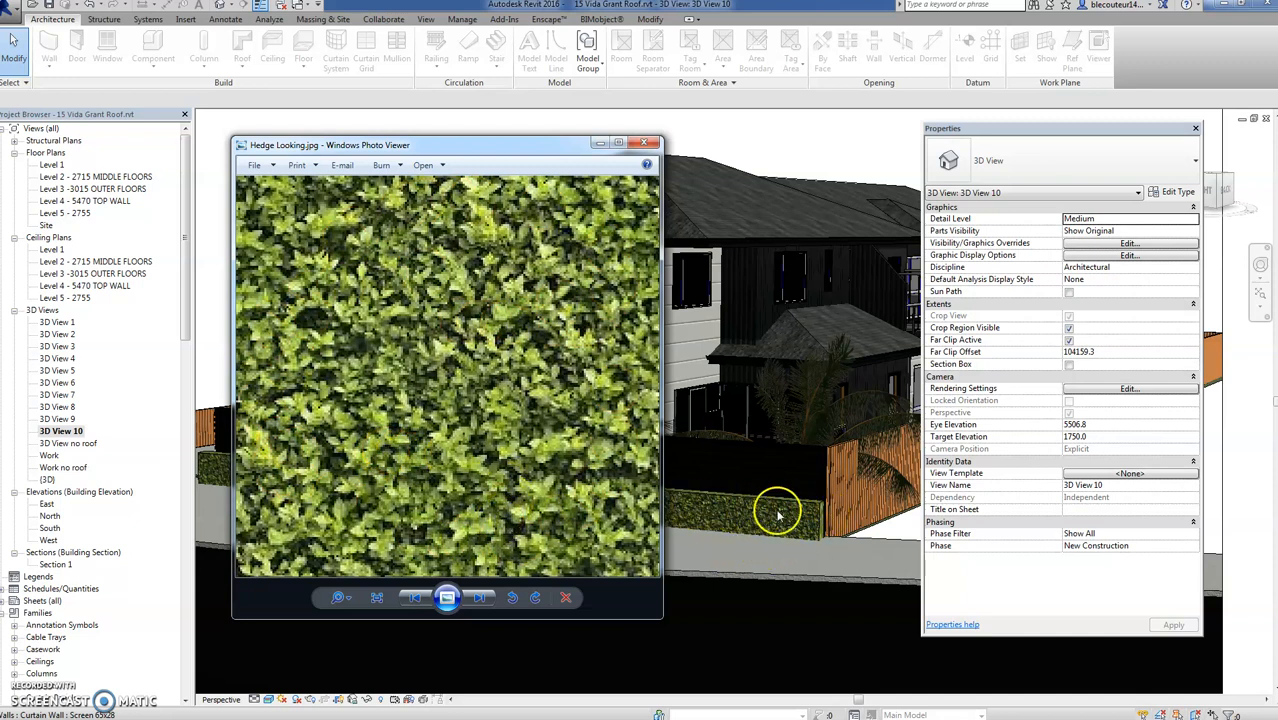
mouse_move(452, 205)
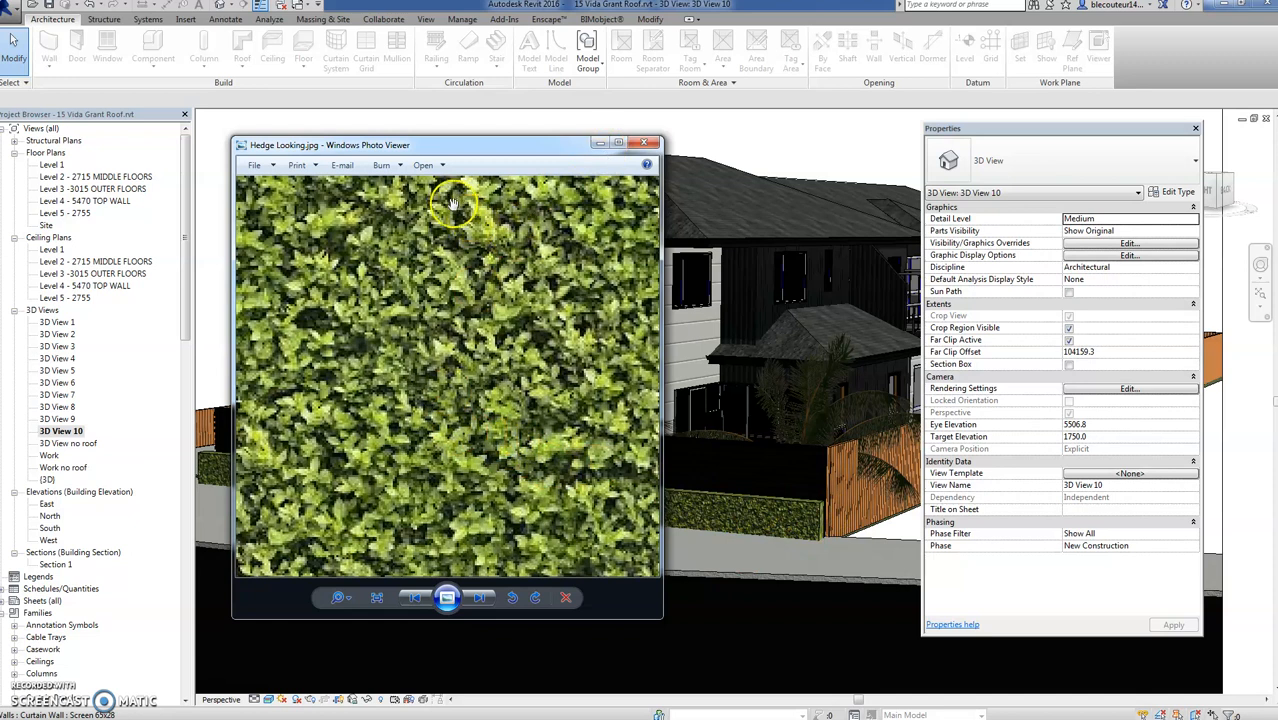
left_click(644, 144)
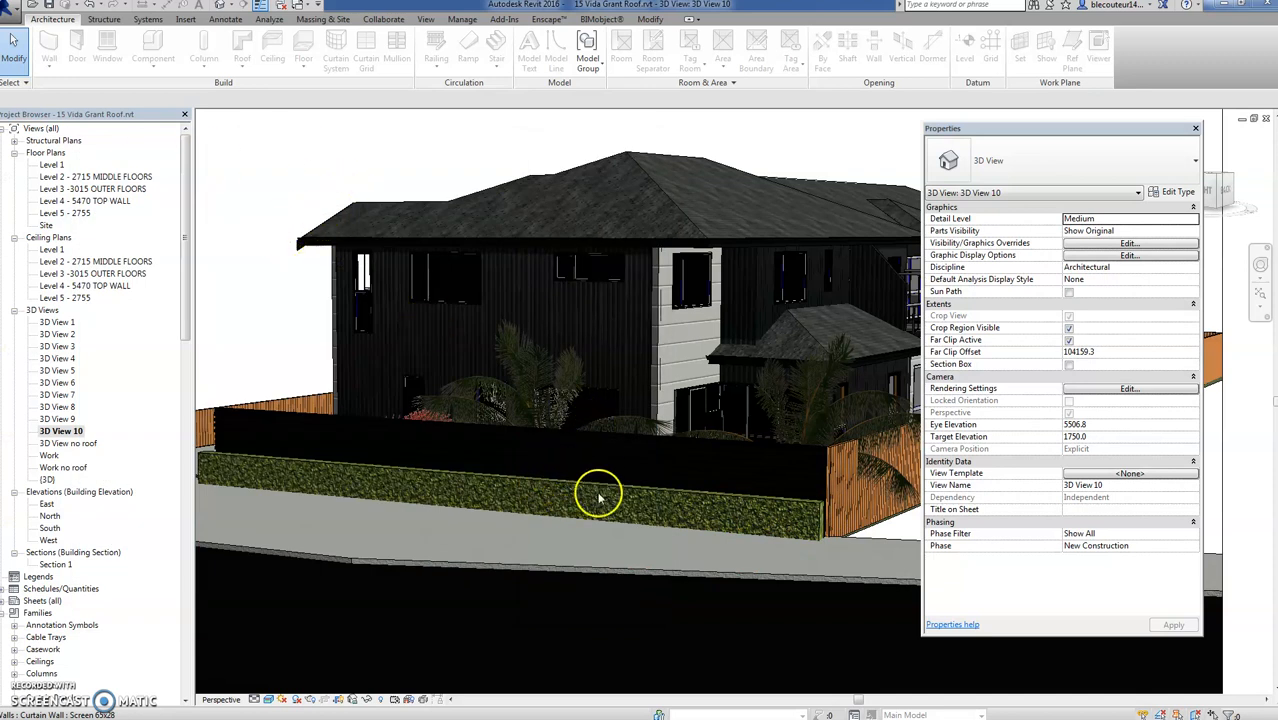
mouse_move(678, 505)
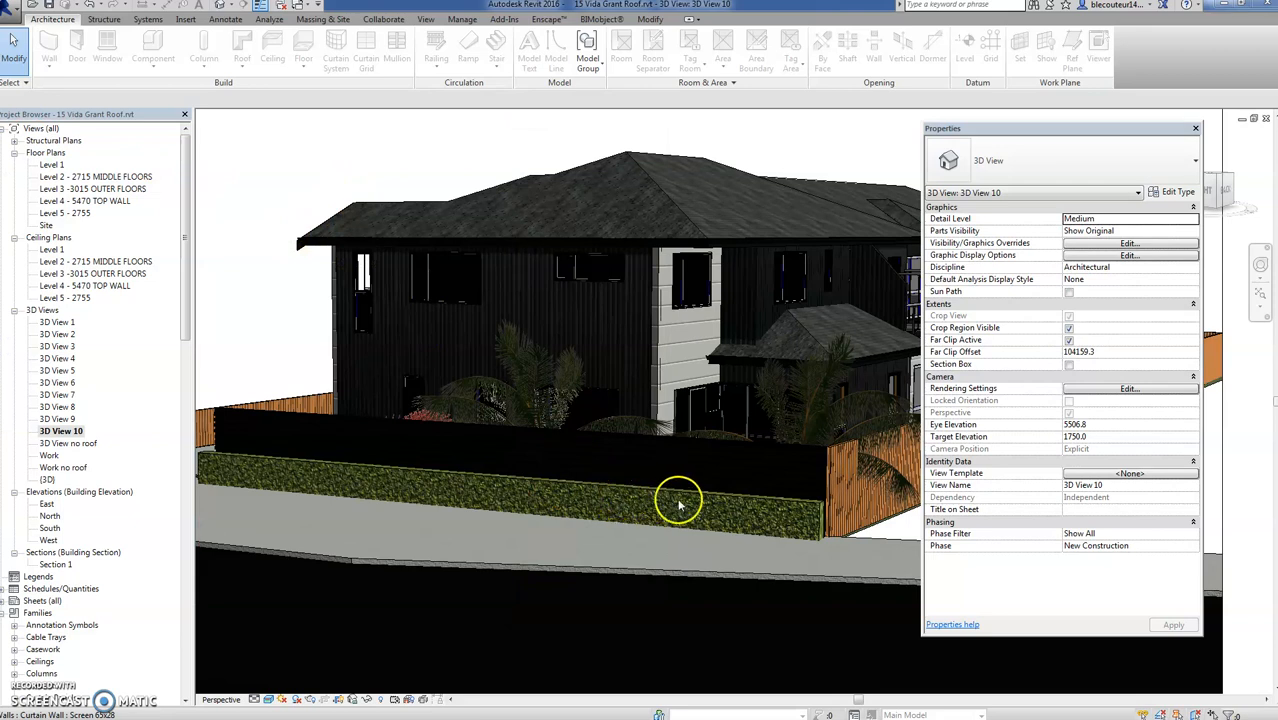
mouse_move(815, 505)
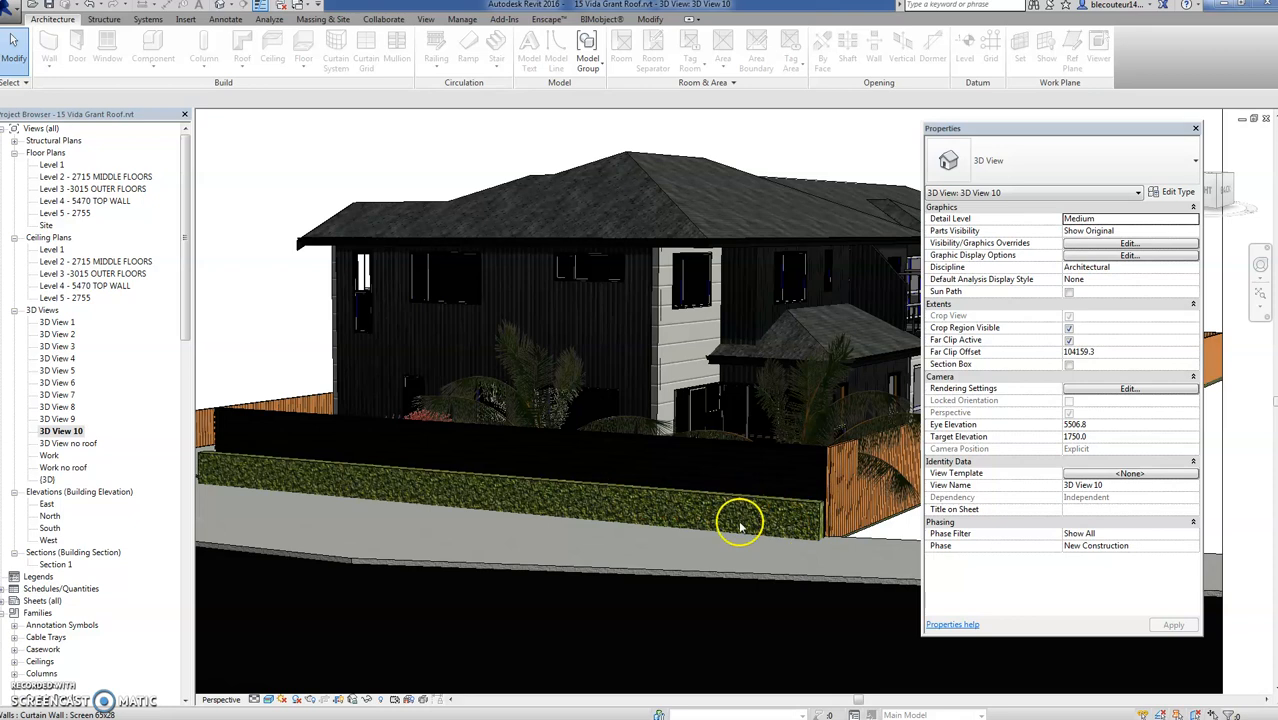
mouse_move(438, 409)
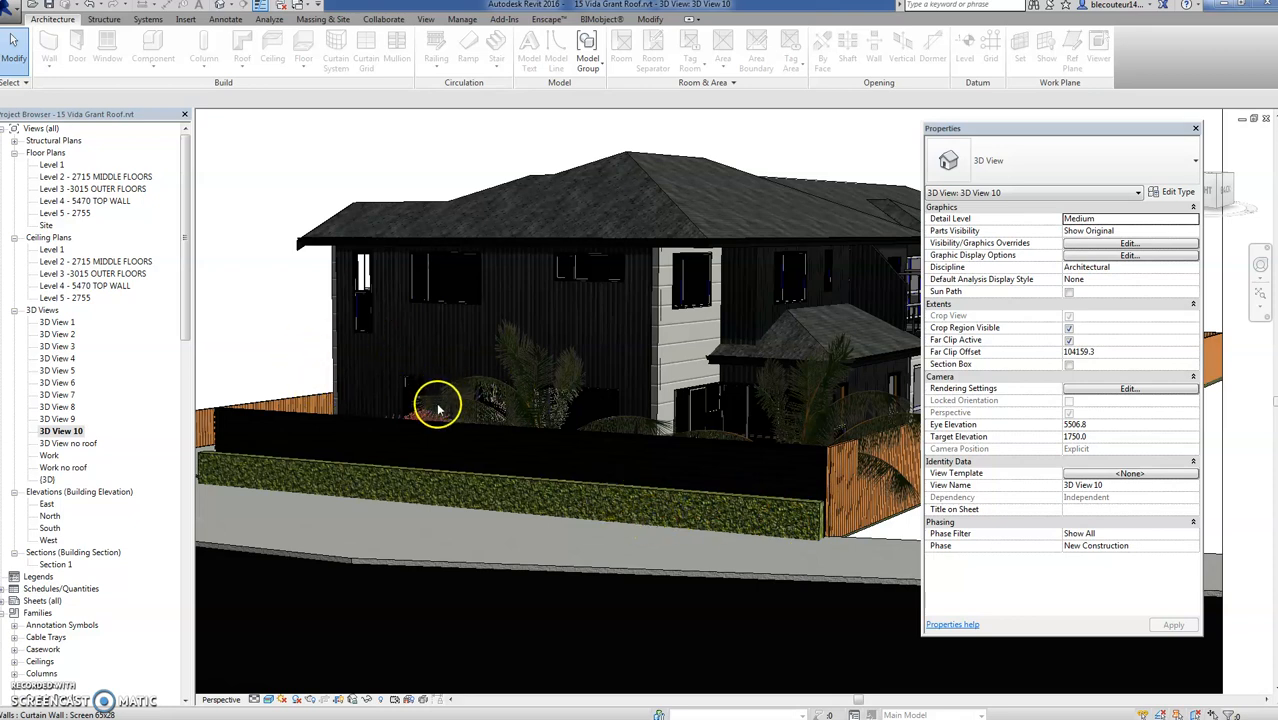
mouse_move(265, 384)
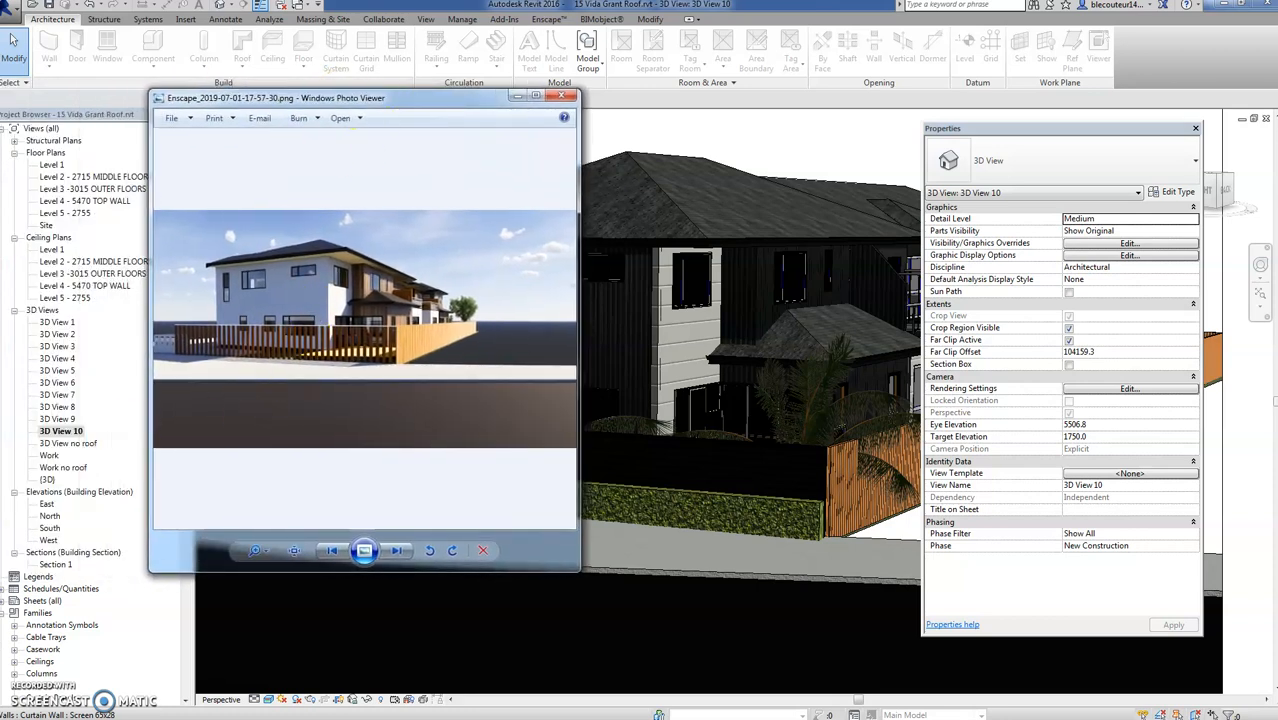
mouse_move(753, 340)
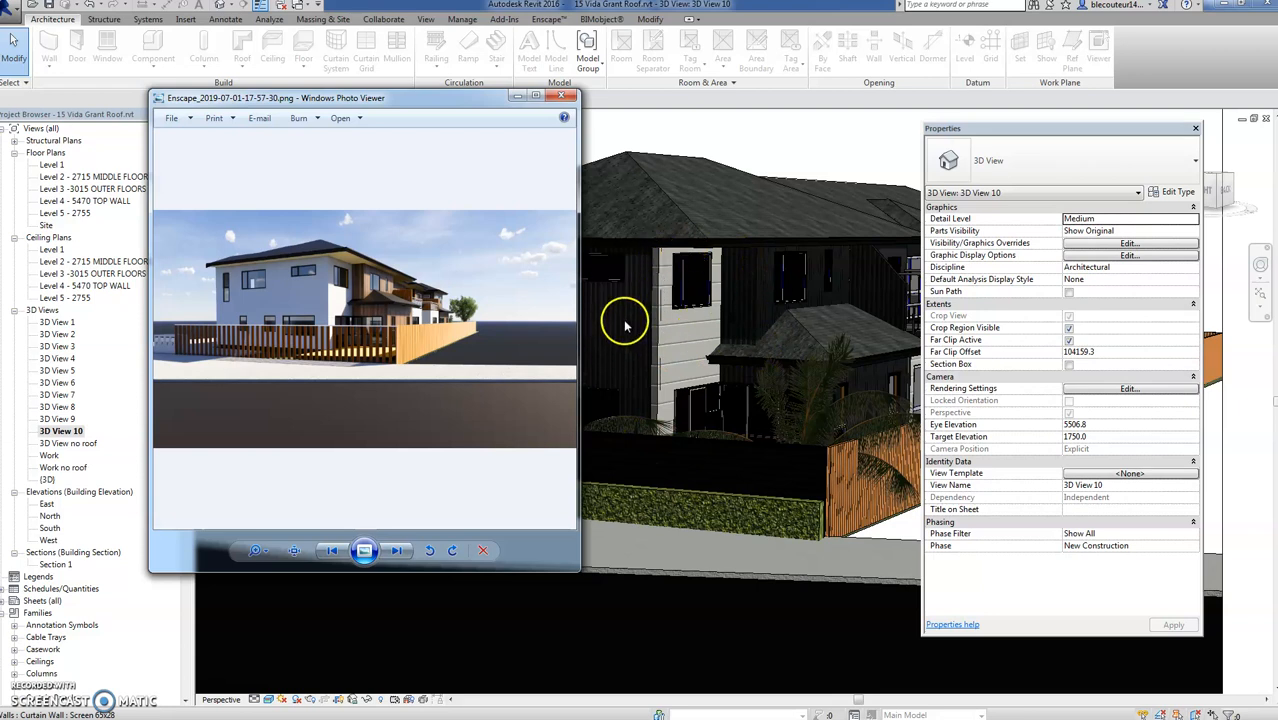
mouse_move(255, 296)
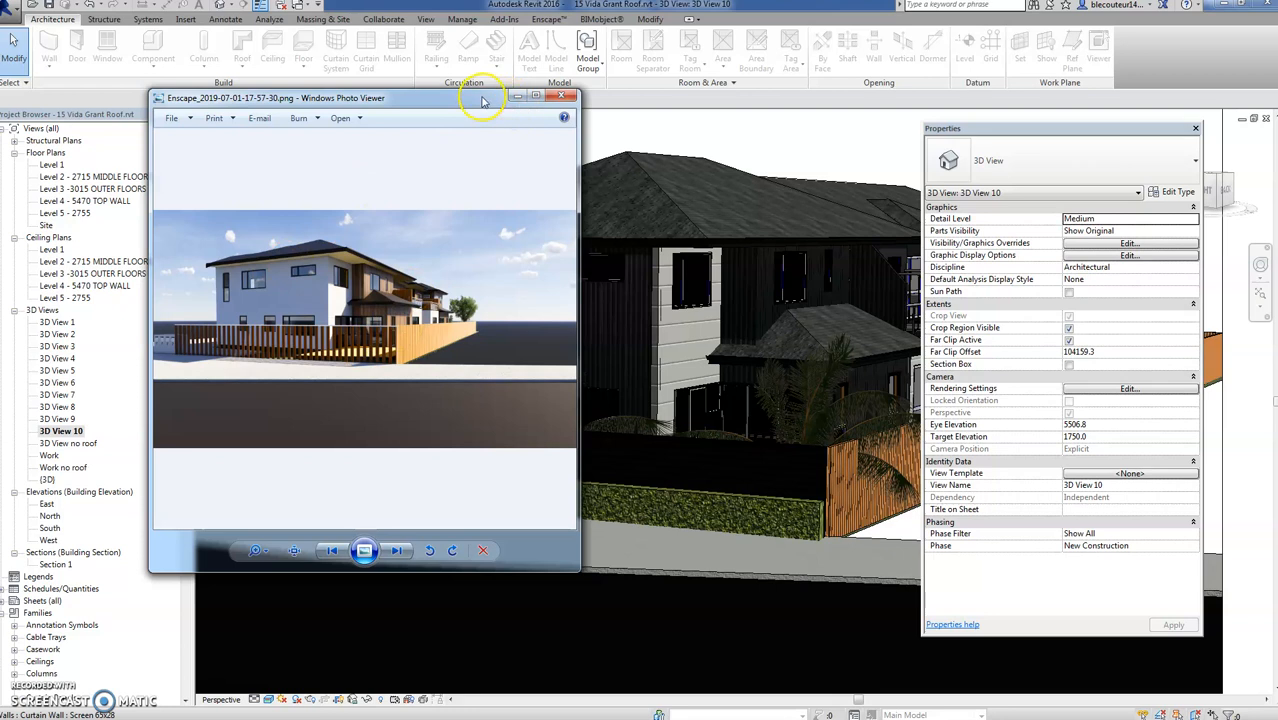
Advance Windows Photo Viewer to the VIDA2Left.jpg street photo of the finished house.
left_click(561, 97)
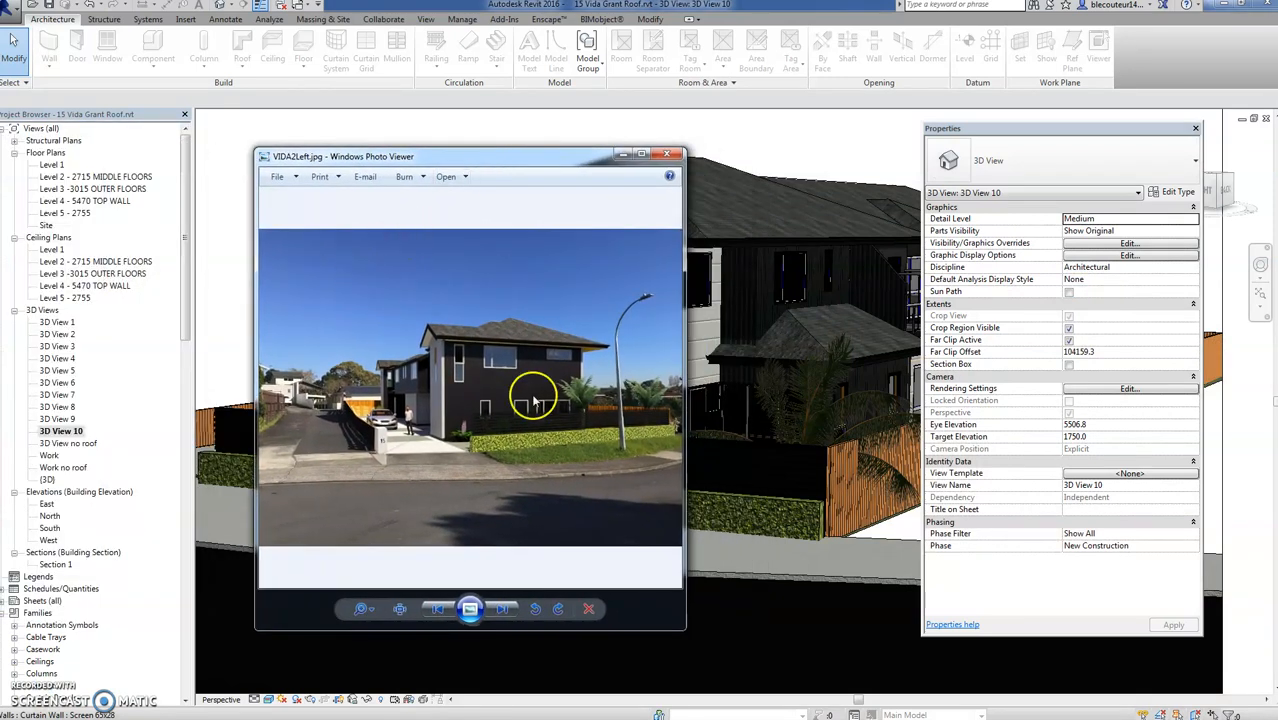
mouse_move(510, 423)
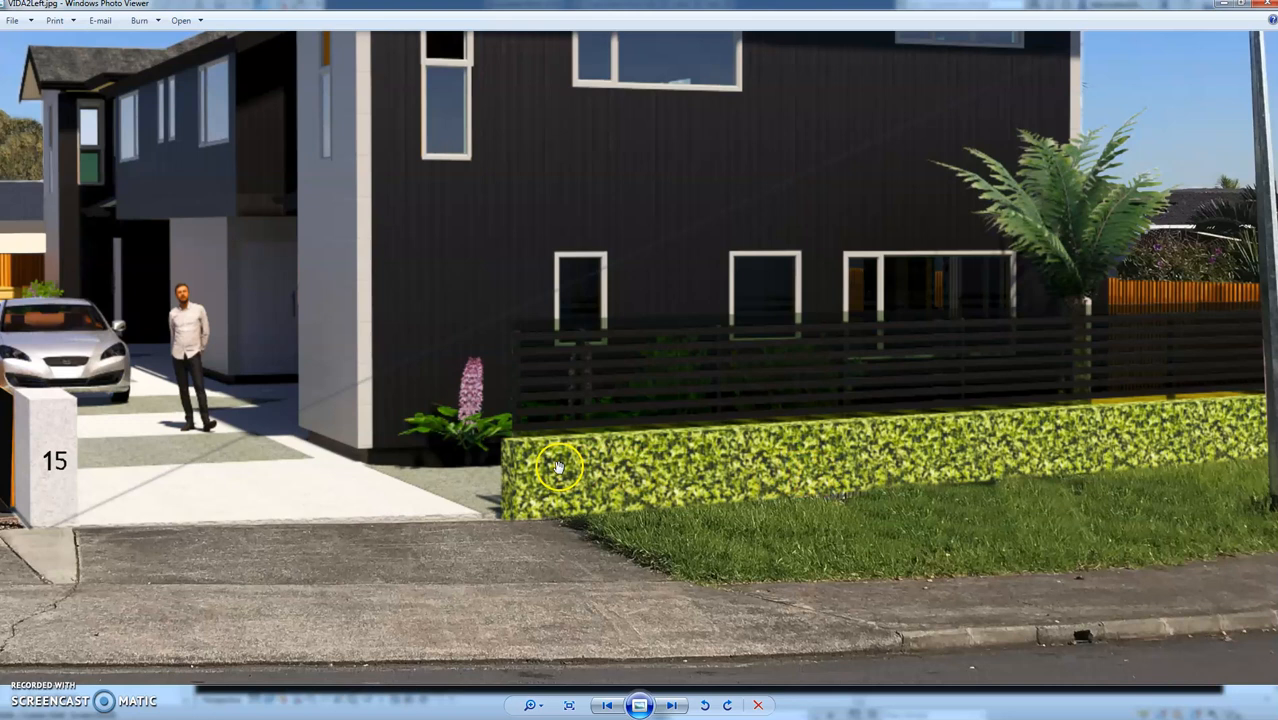
mouse_move(812, 425)
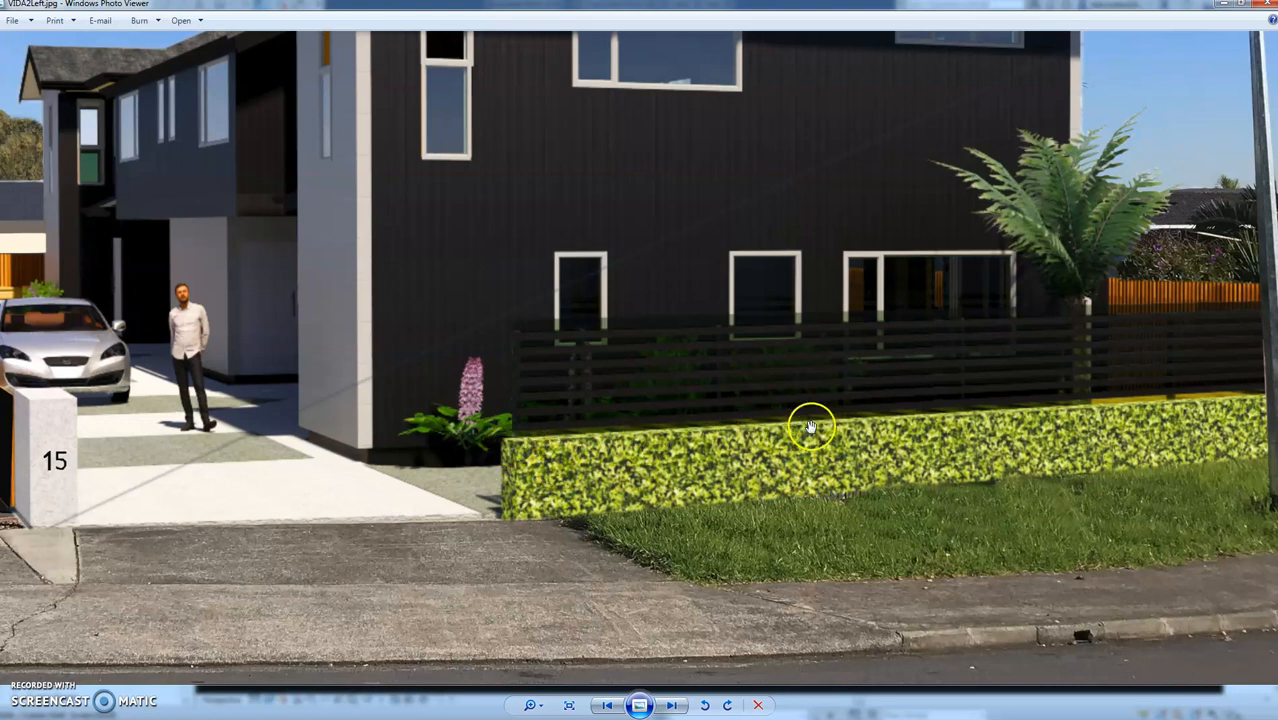
mouse_move(580, 458)
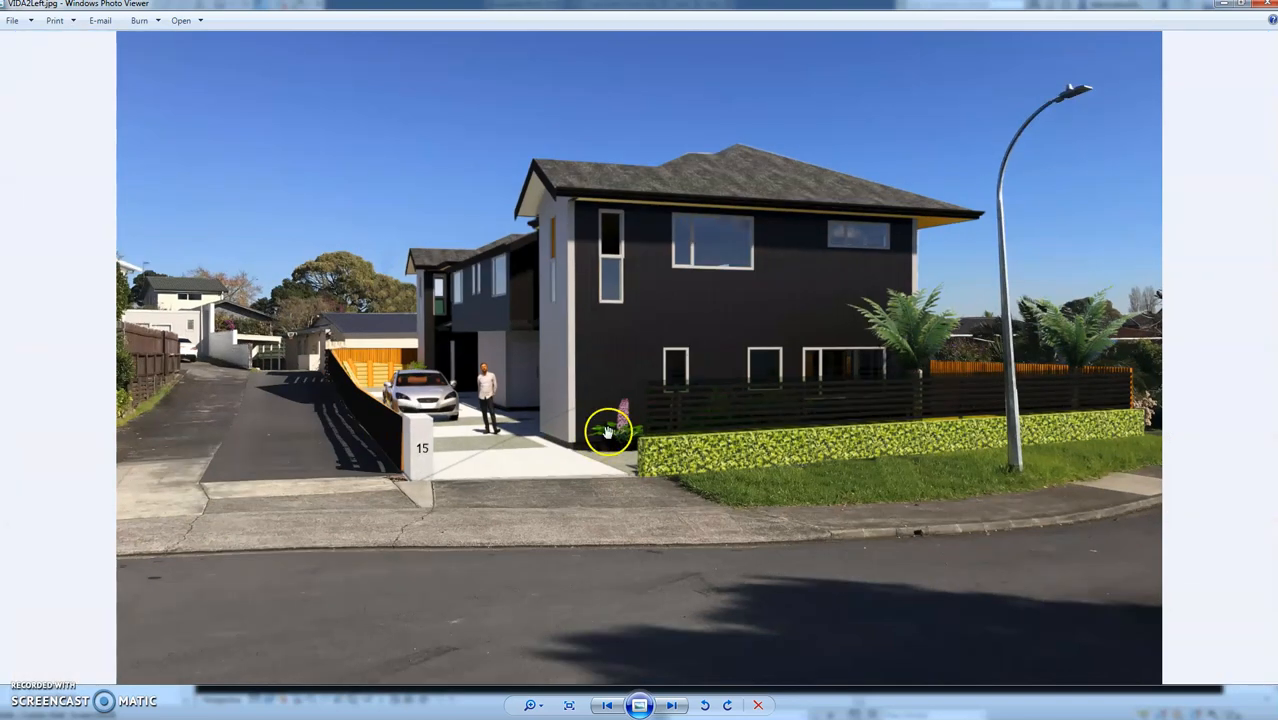
Fit the whole render in the window, then close the photo to return to Revit.
left_click(568, 705)
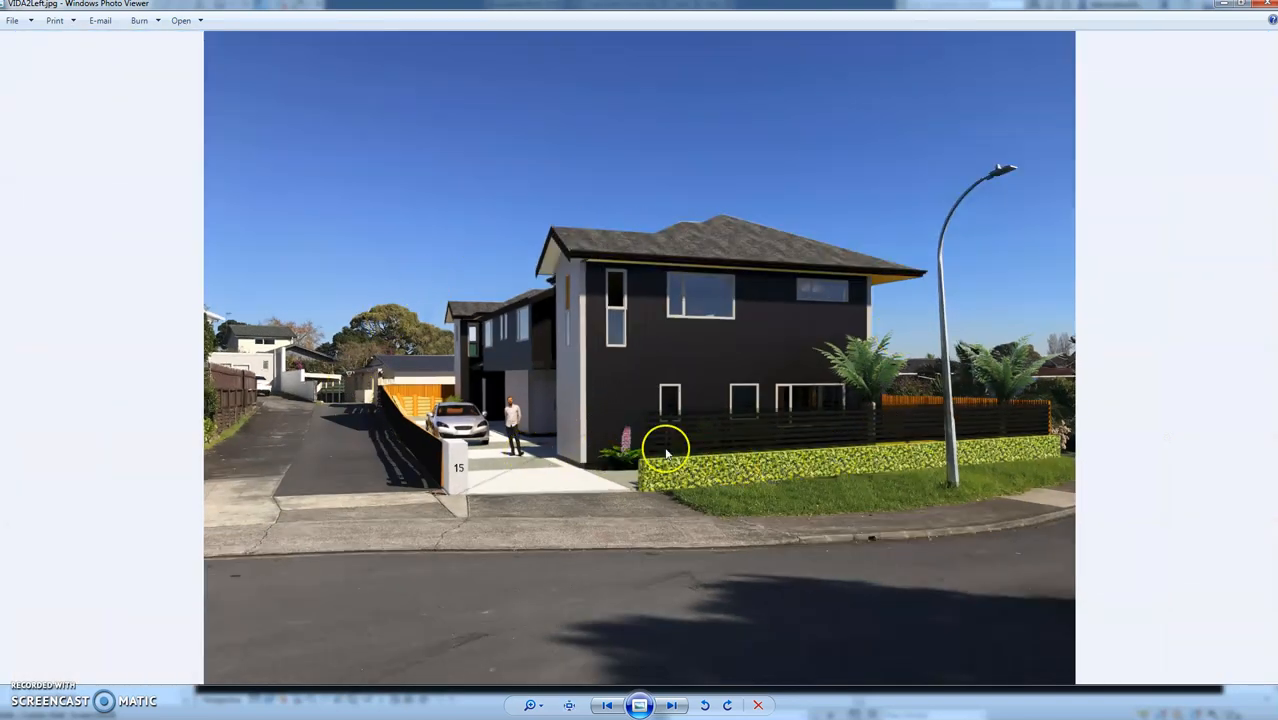
mouse_move(365, 325)
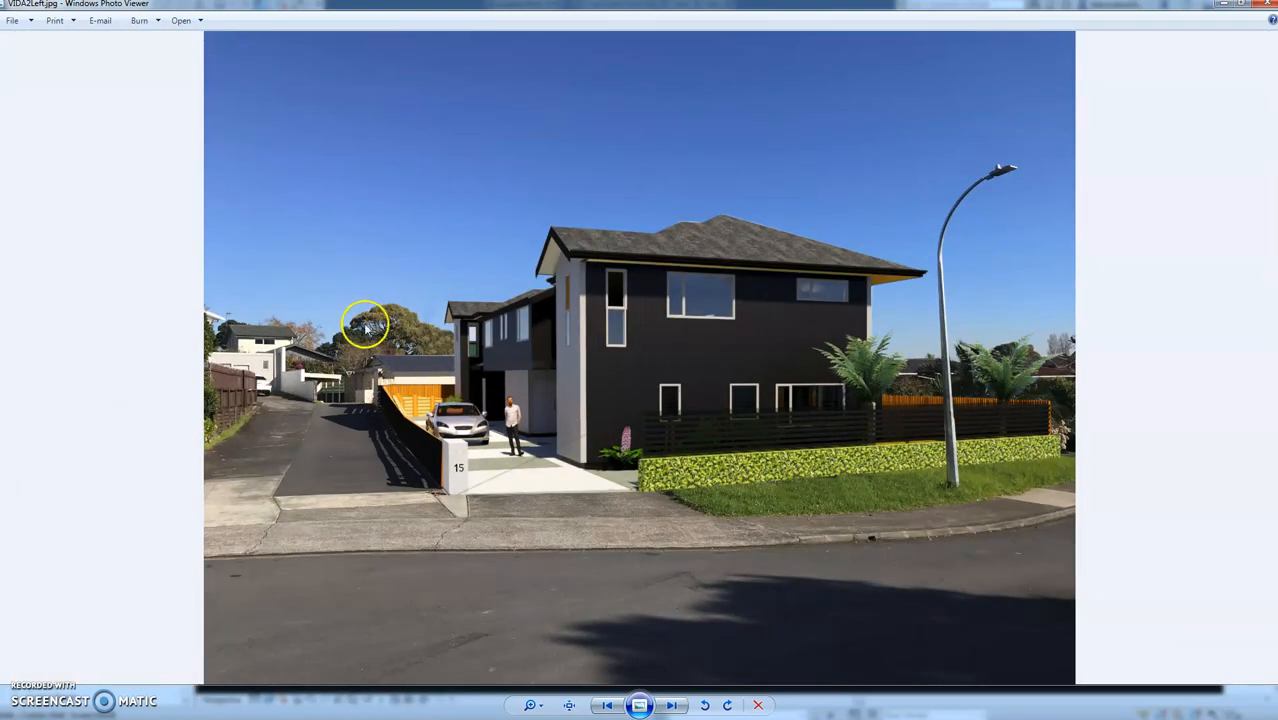
mouse_move(395, 370)
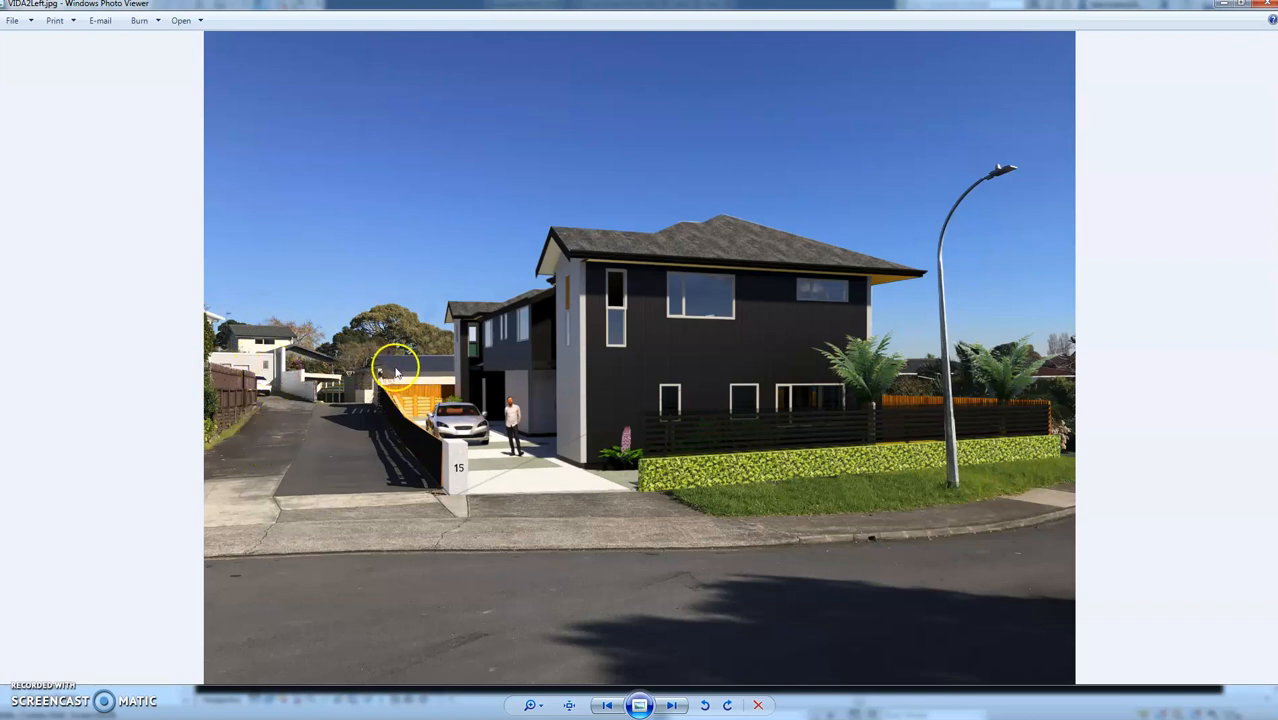
mouse_move(553, 250)
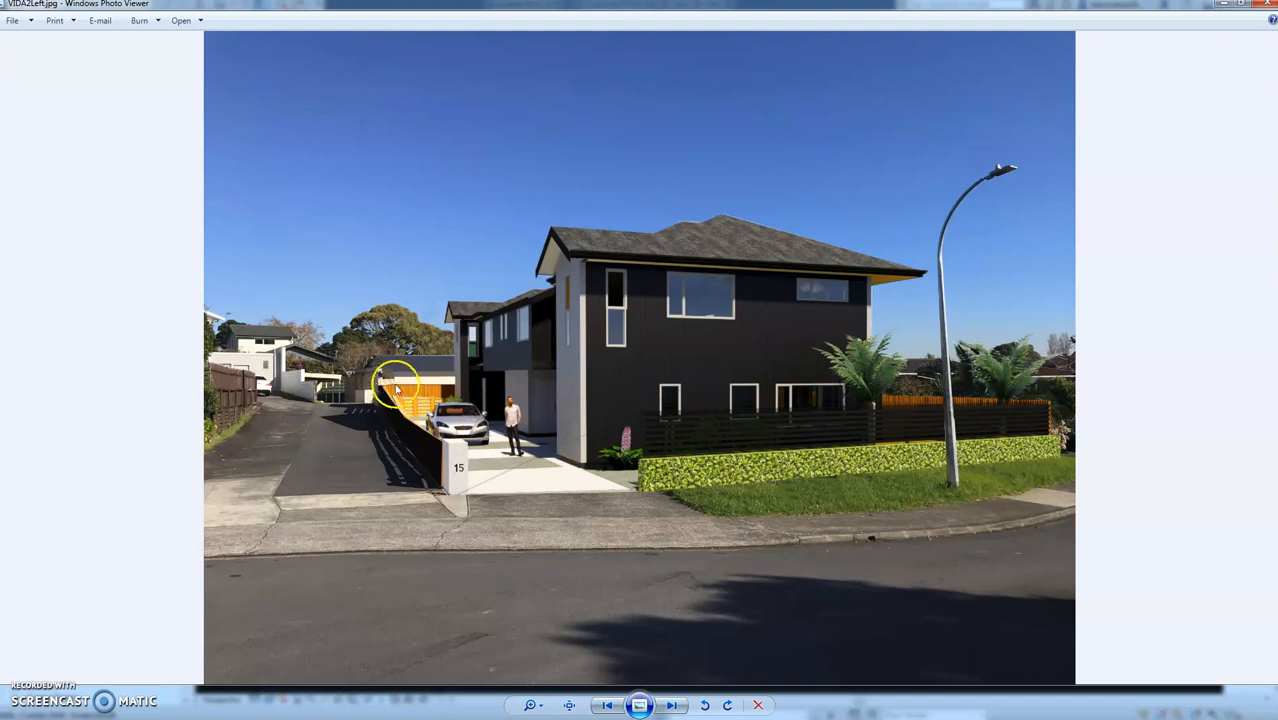
mouse_move(745, 335)
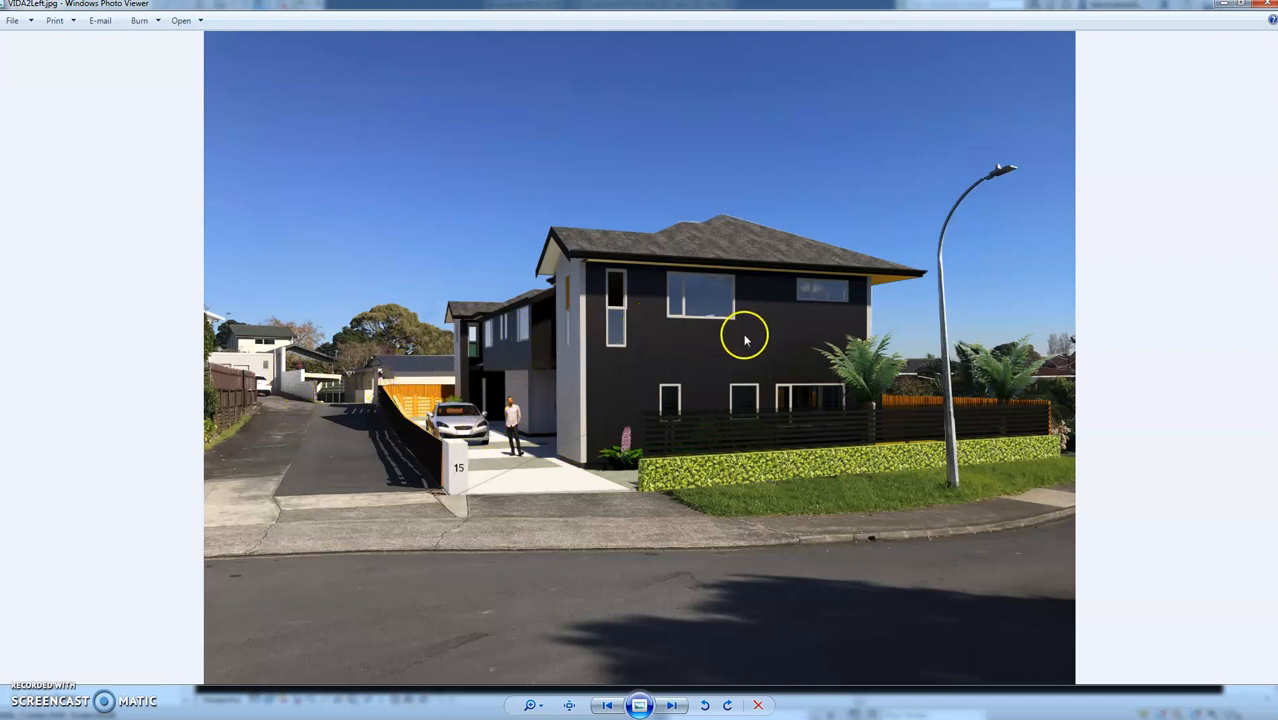
mouse_move(652, 367)
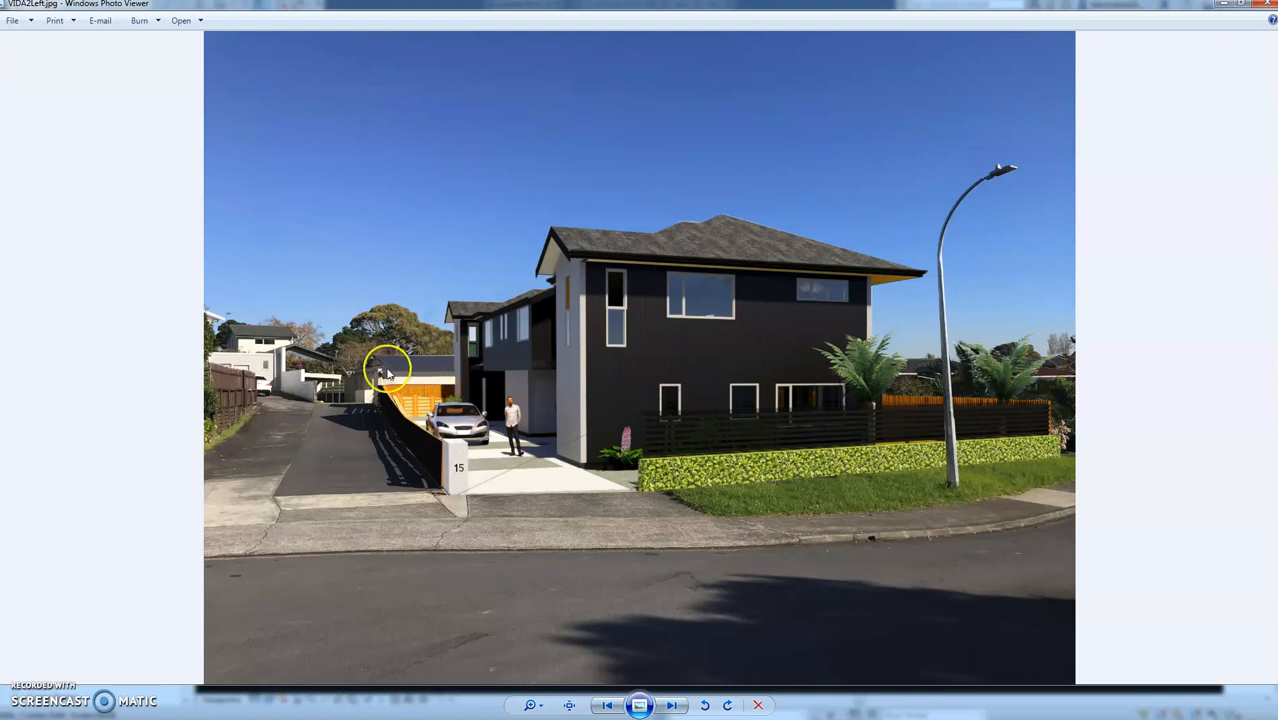
mouse_move(380, 372)
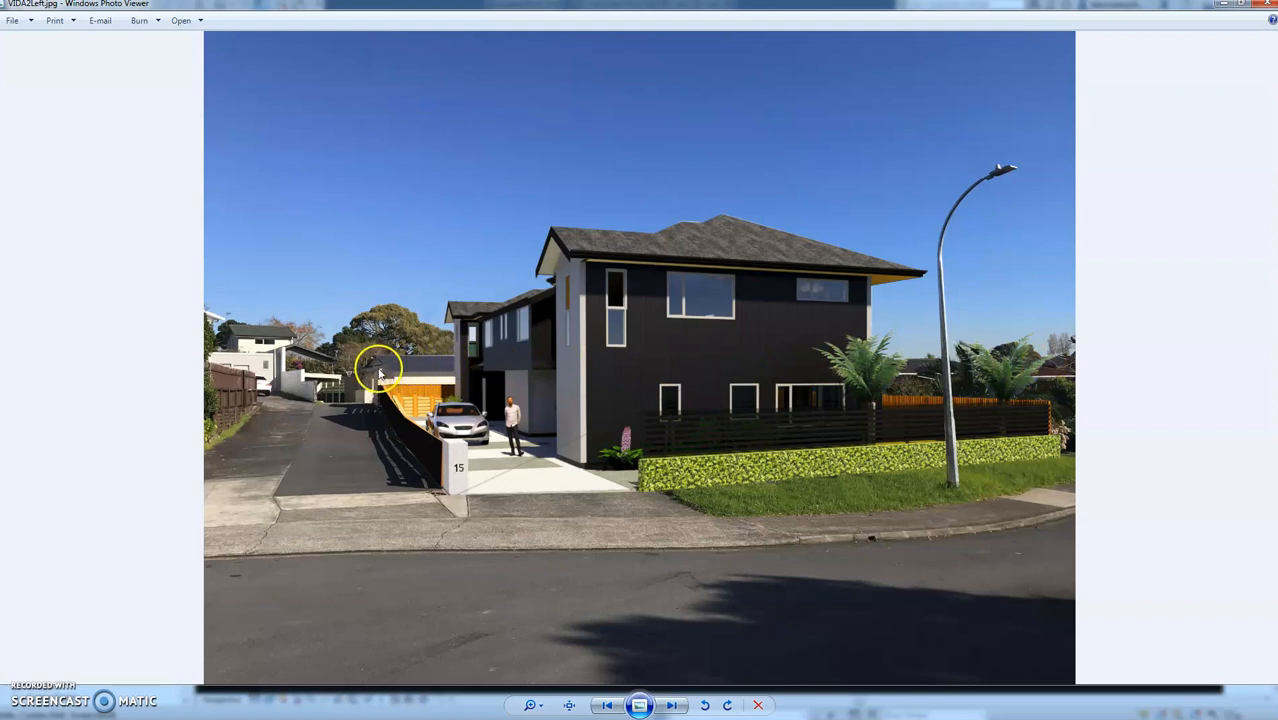
mouse_move(430, 383)
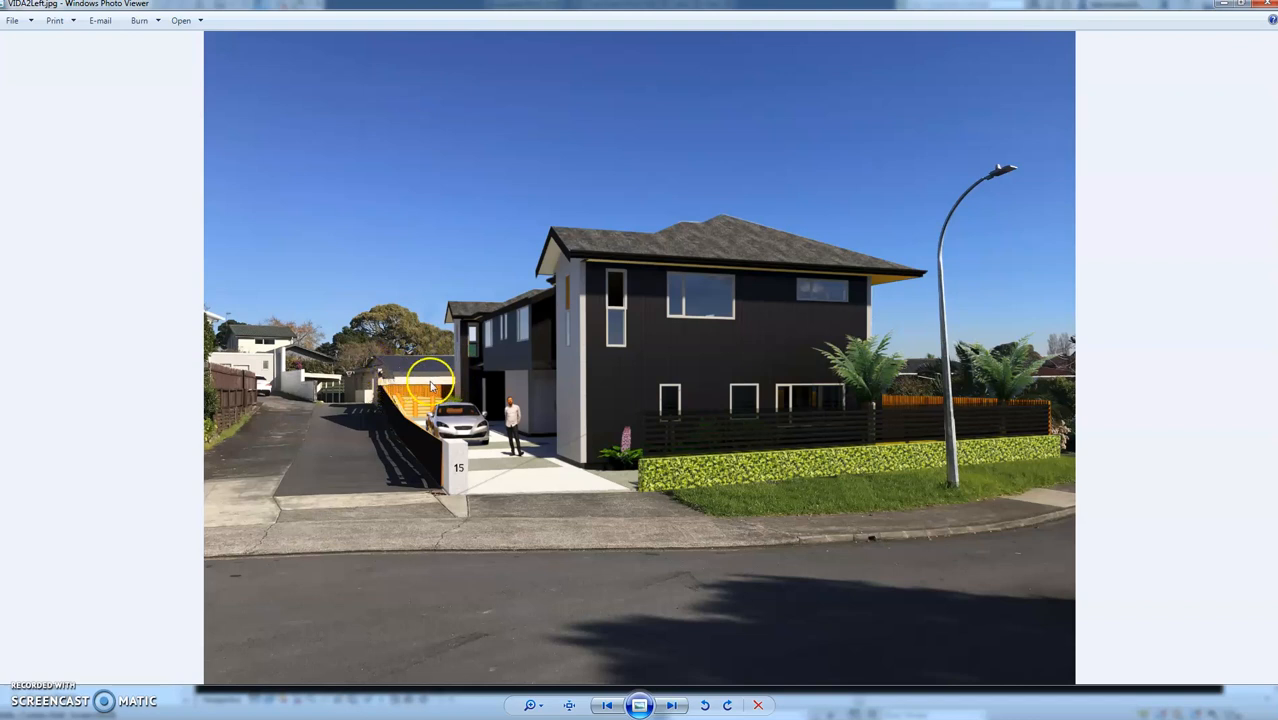
mouse_move(388, 378)
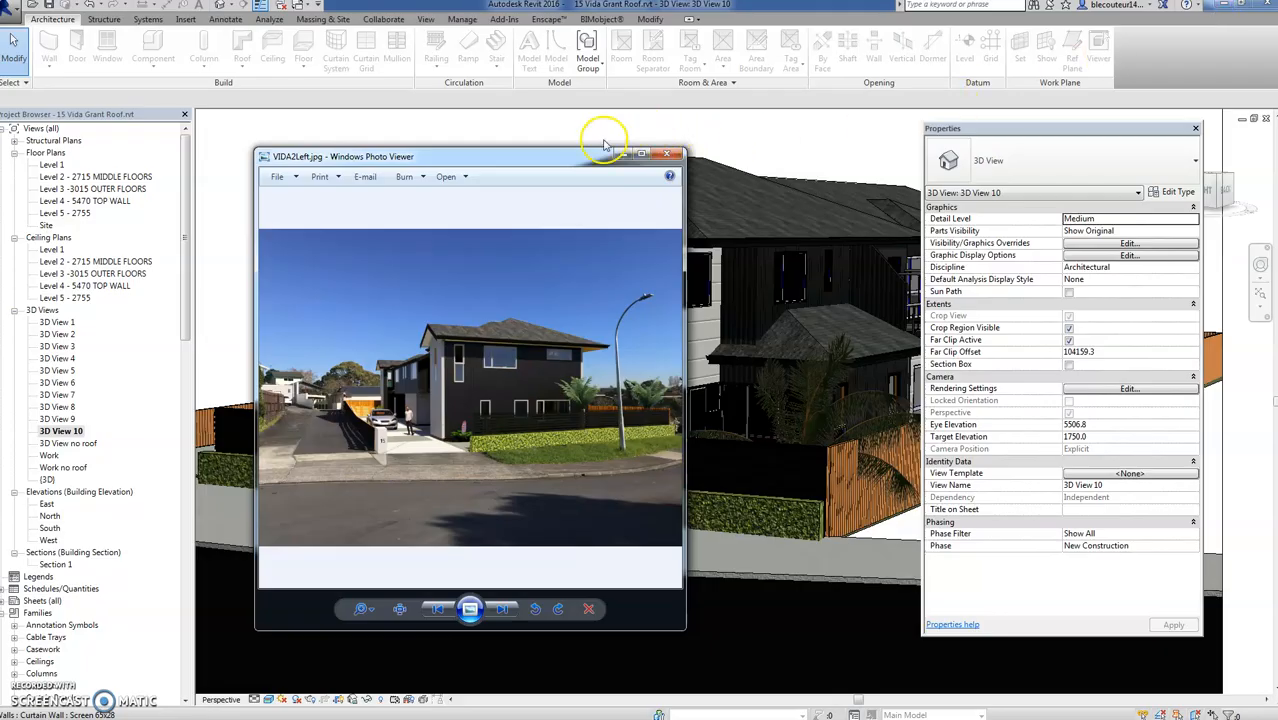
left_click(668, 153)
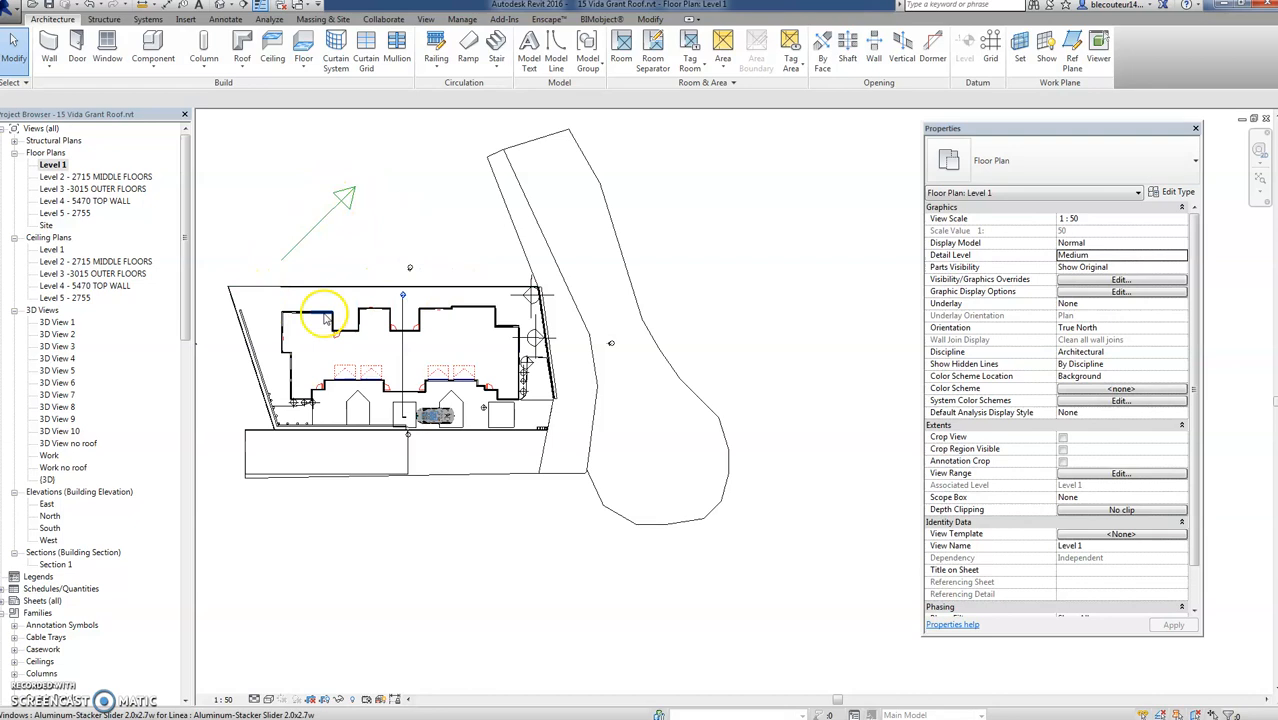
Switch the Level 1 plan orientation to Project North, then back to True North.
left_click(283, 165)
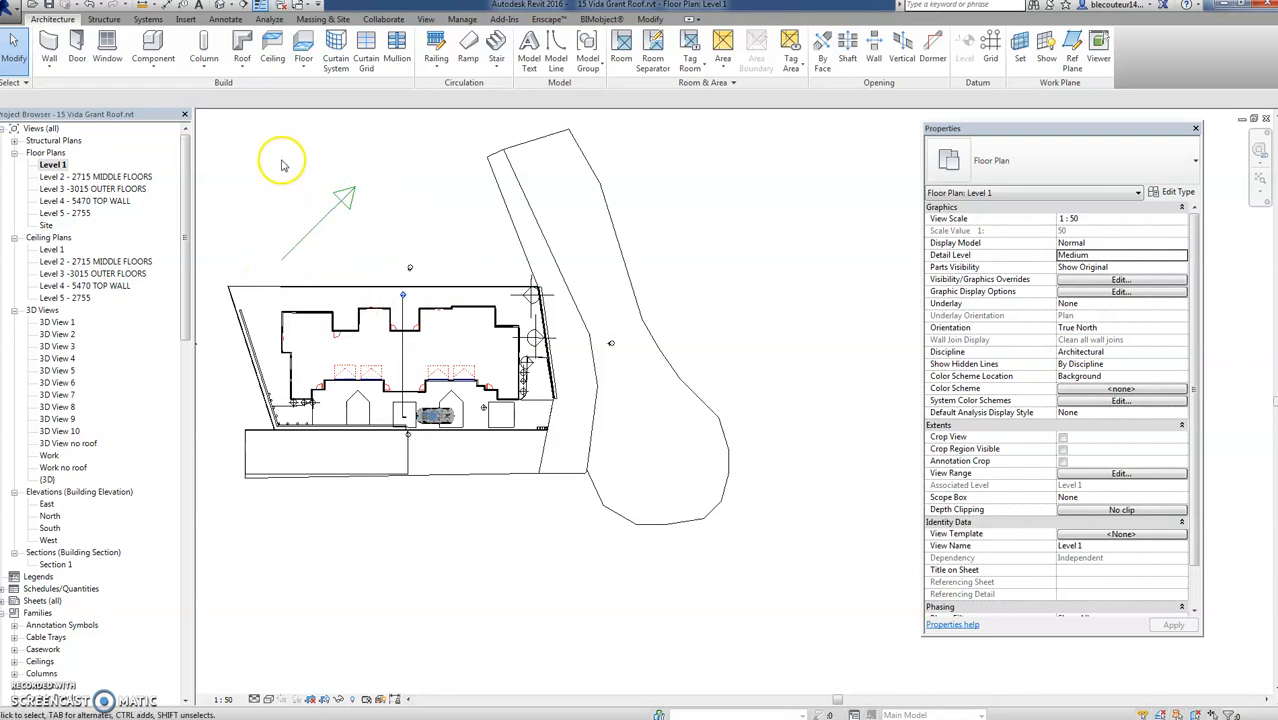
mouse_move(575, 183)
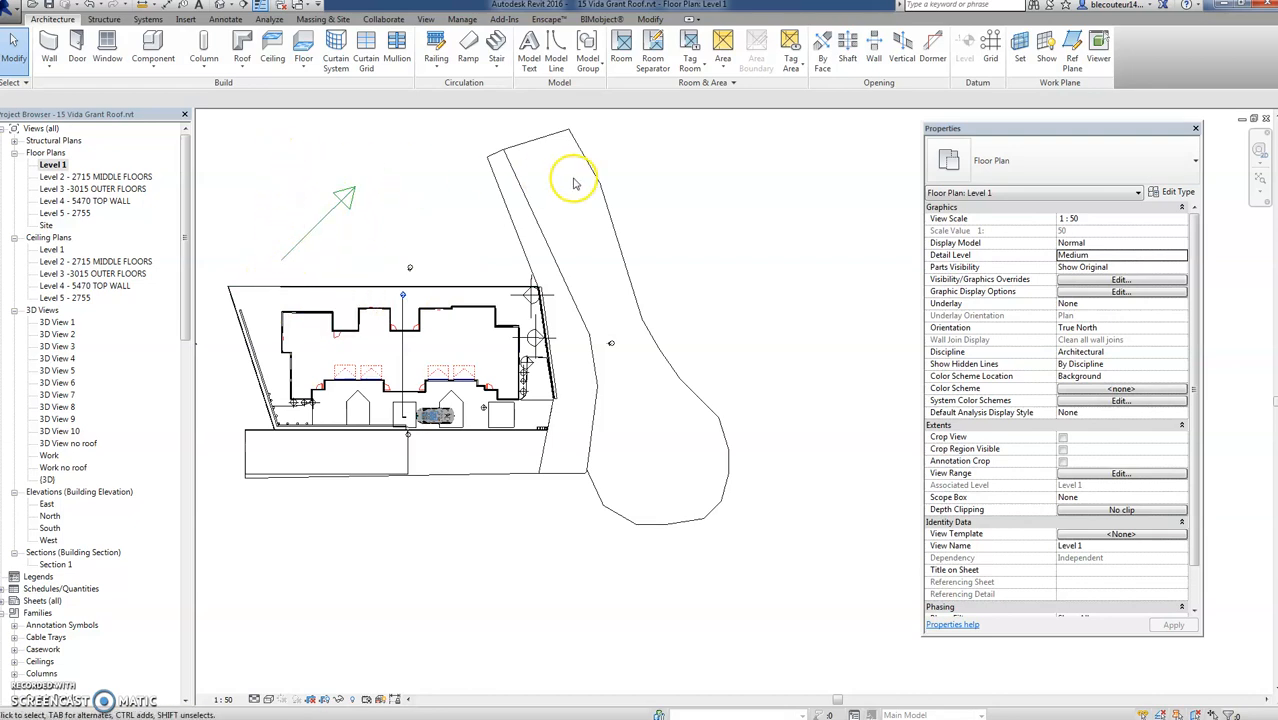
mouse_move(660, 255)
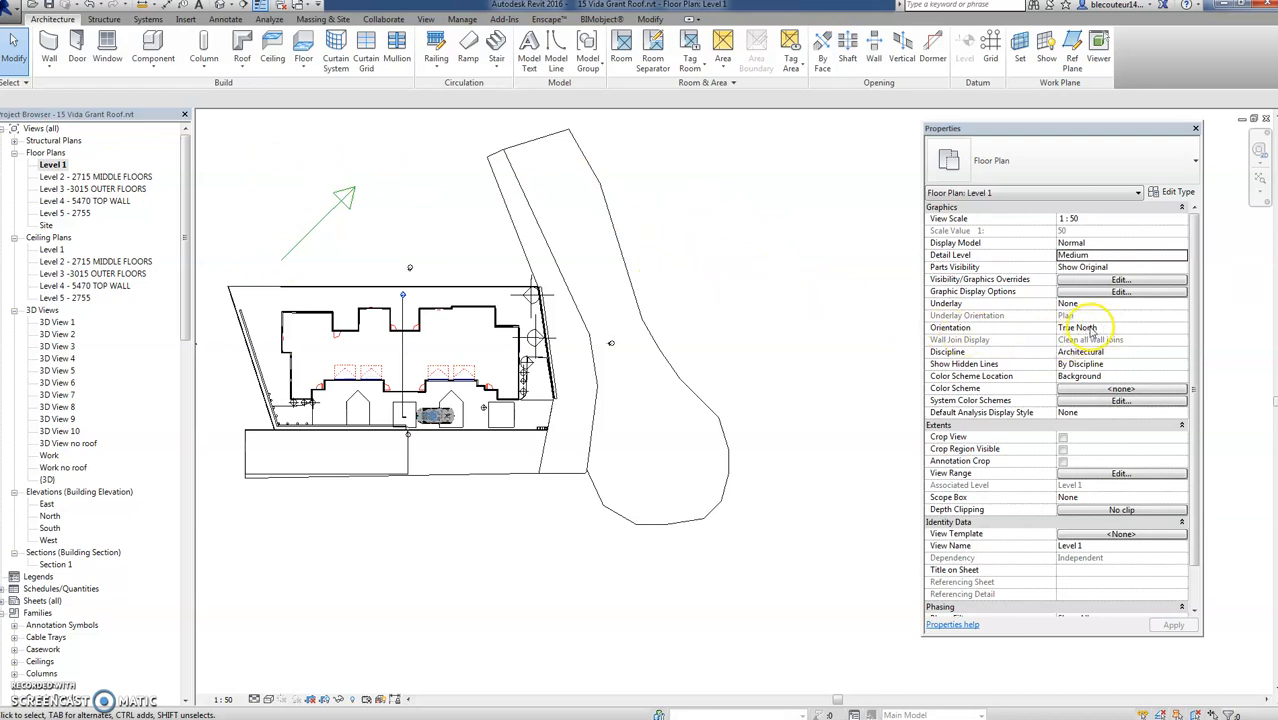
mouse_move(1097, 328)
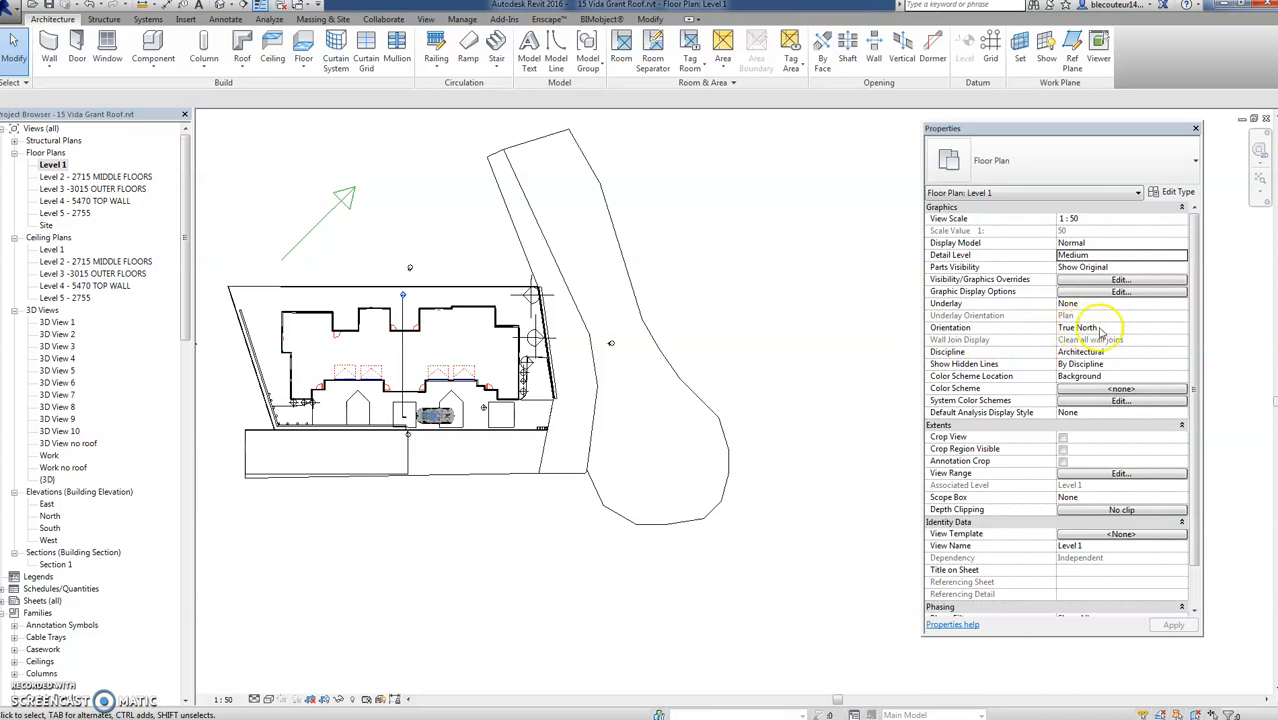
mouse_move(1165, 333)
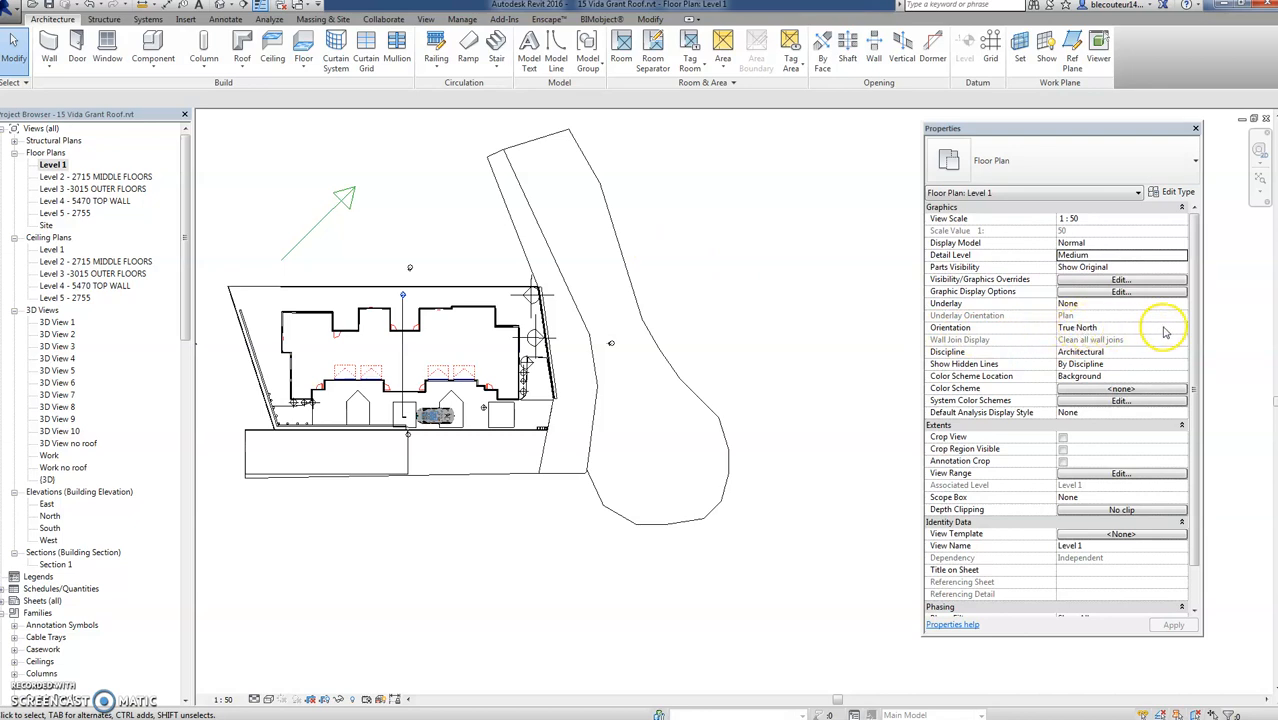
left_click(1182, 328)
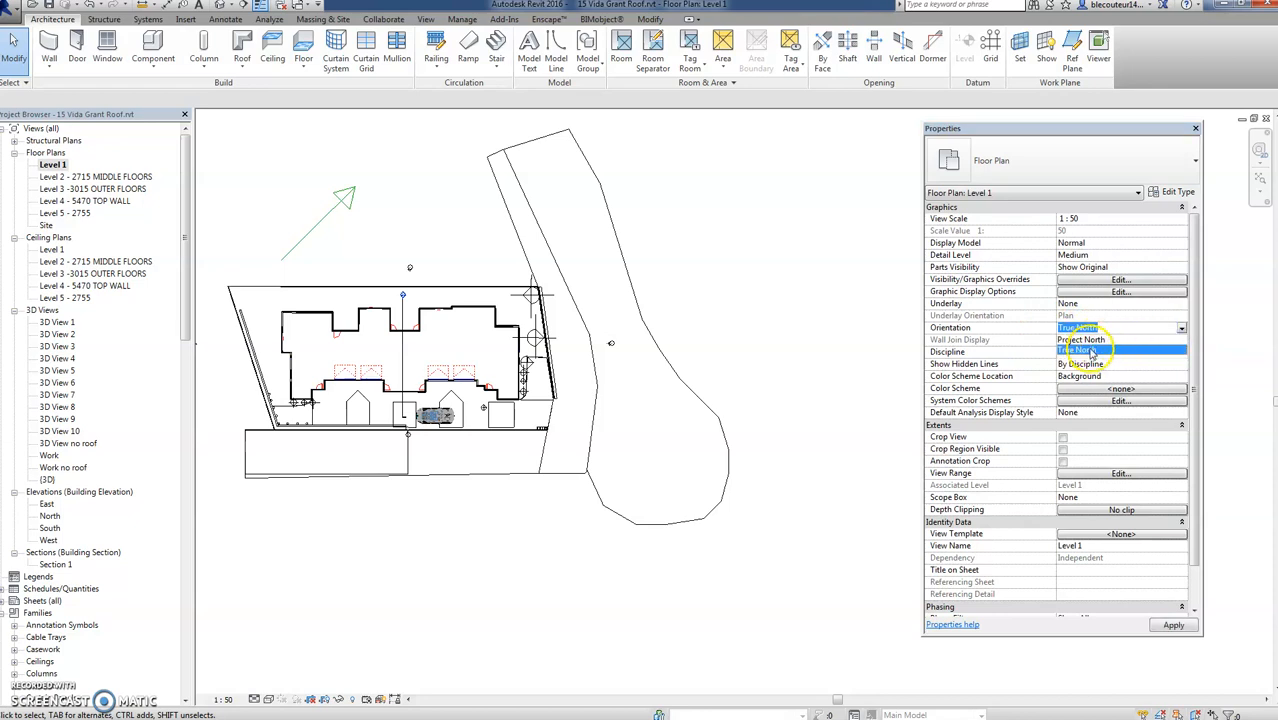
left_click(1090, 339)
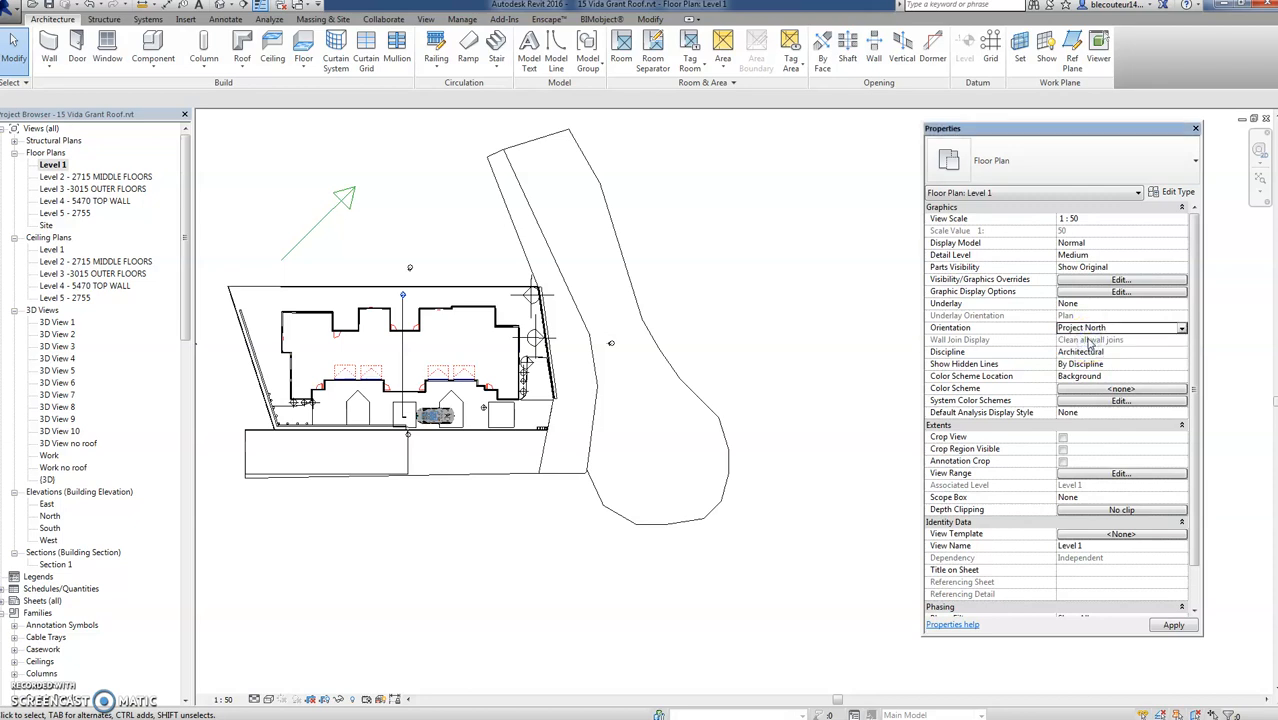
left_click(1182, 328)
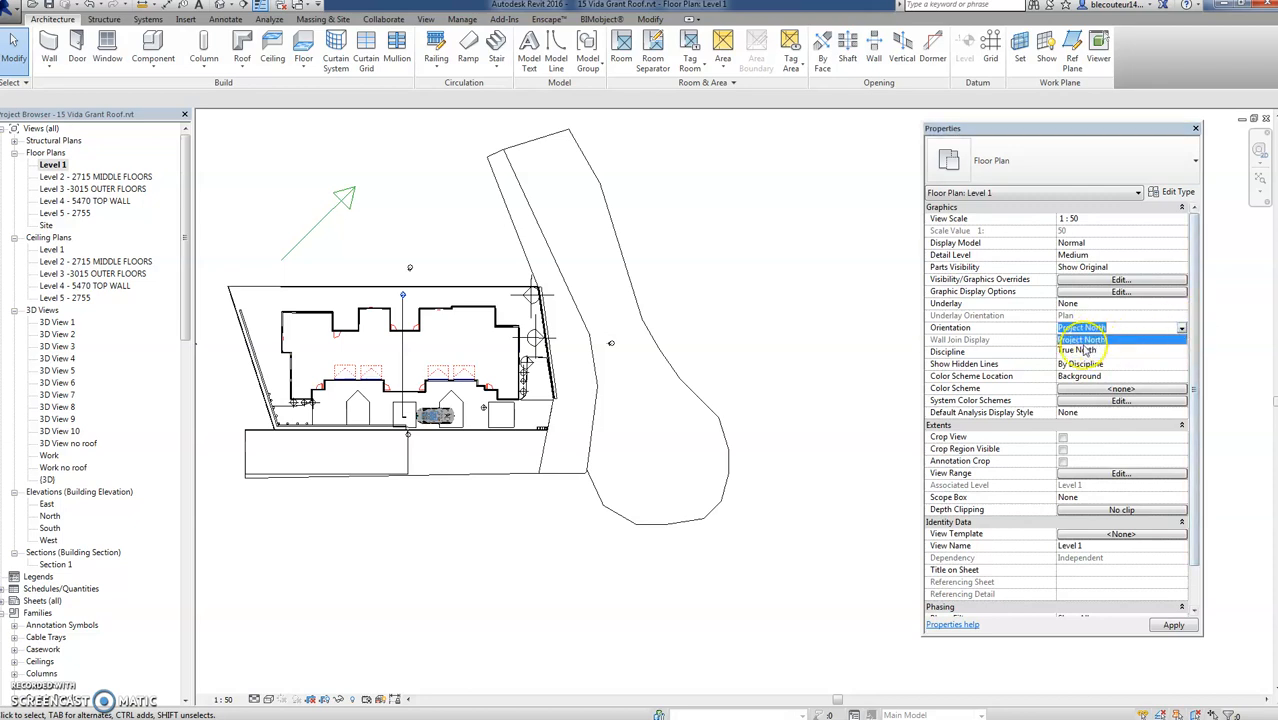
left_click(1078, 339)
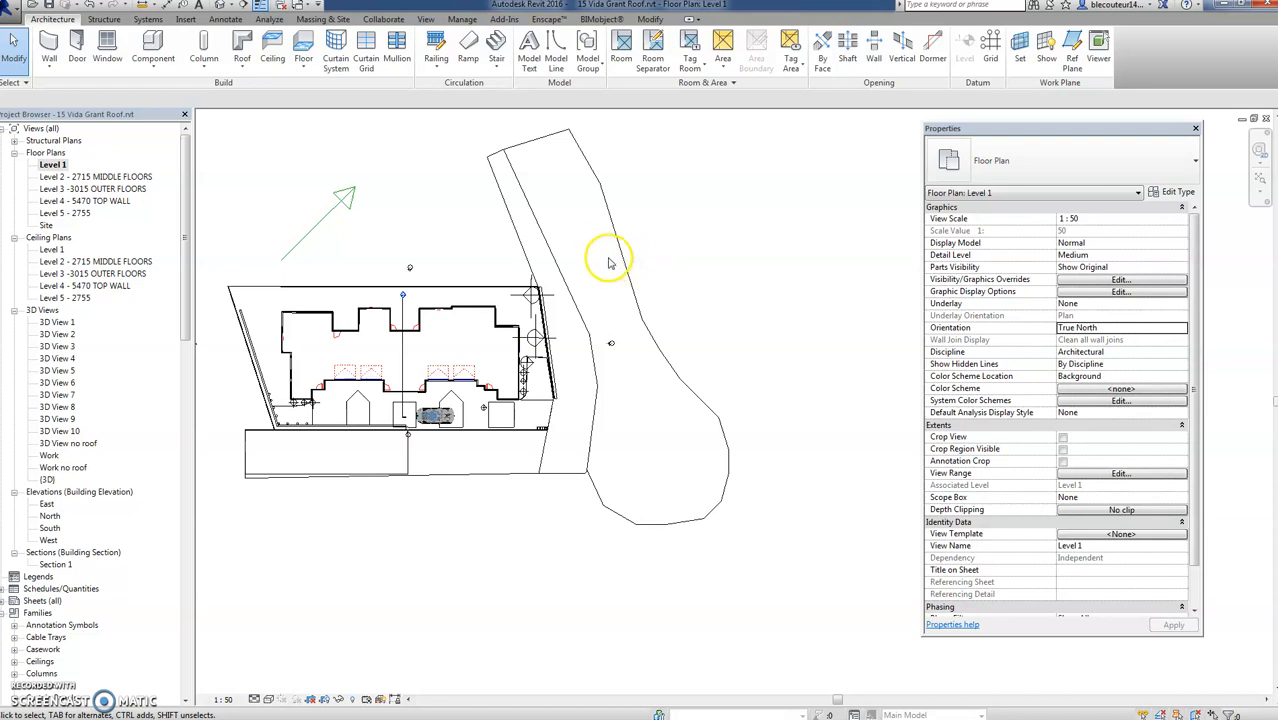
mouse_move(408, 203)
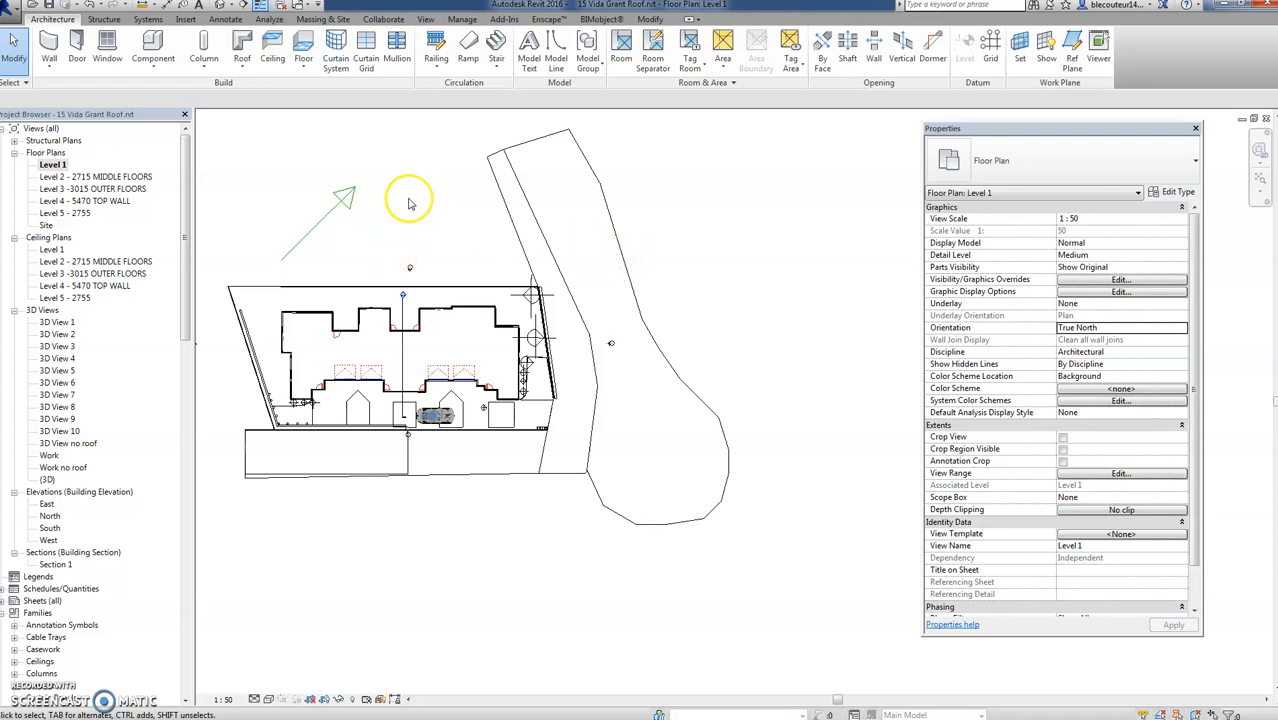
mouse_move(387, 237)
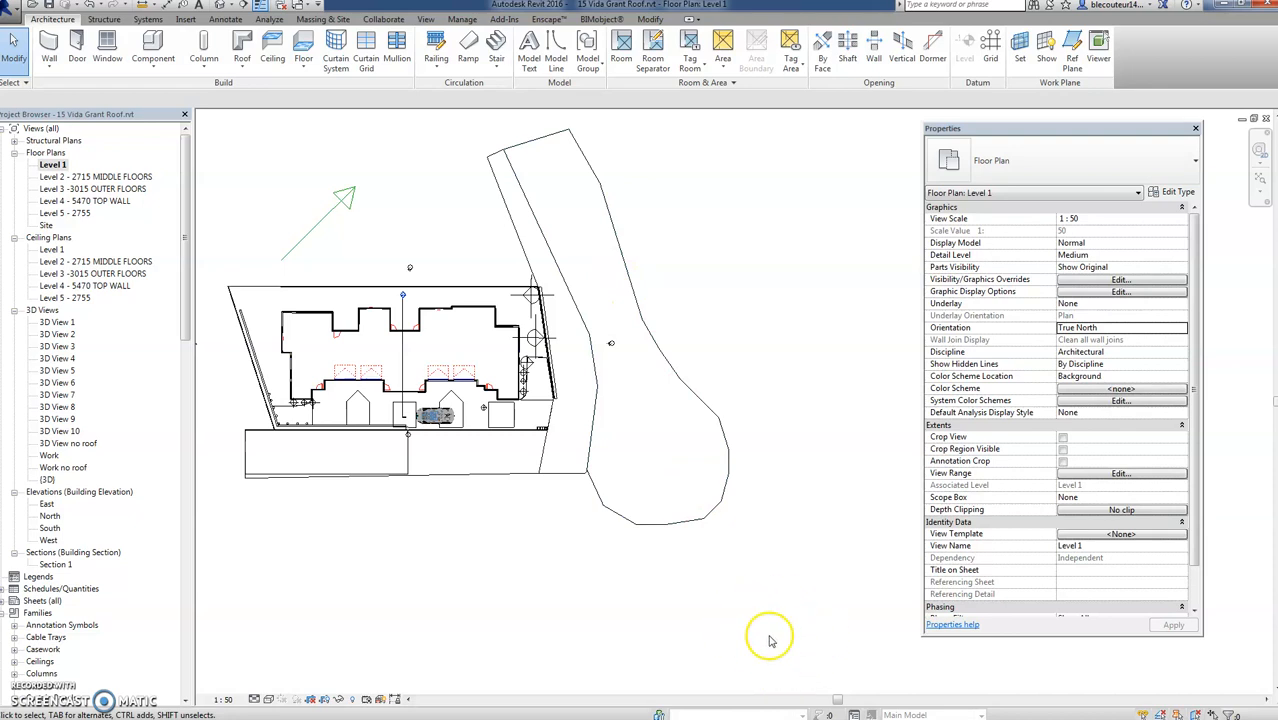
mouse_move(487, 115)
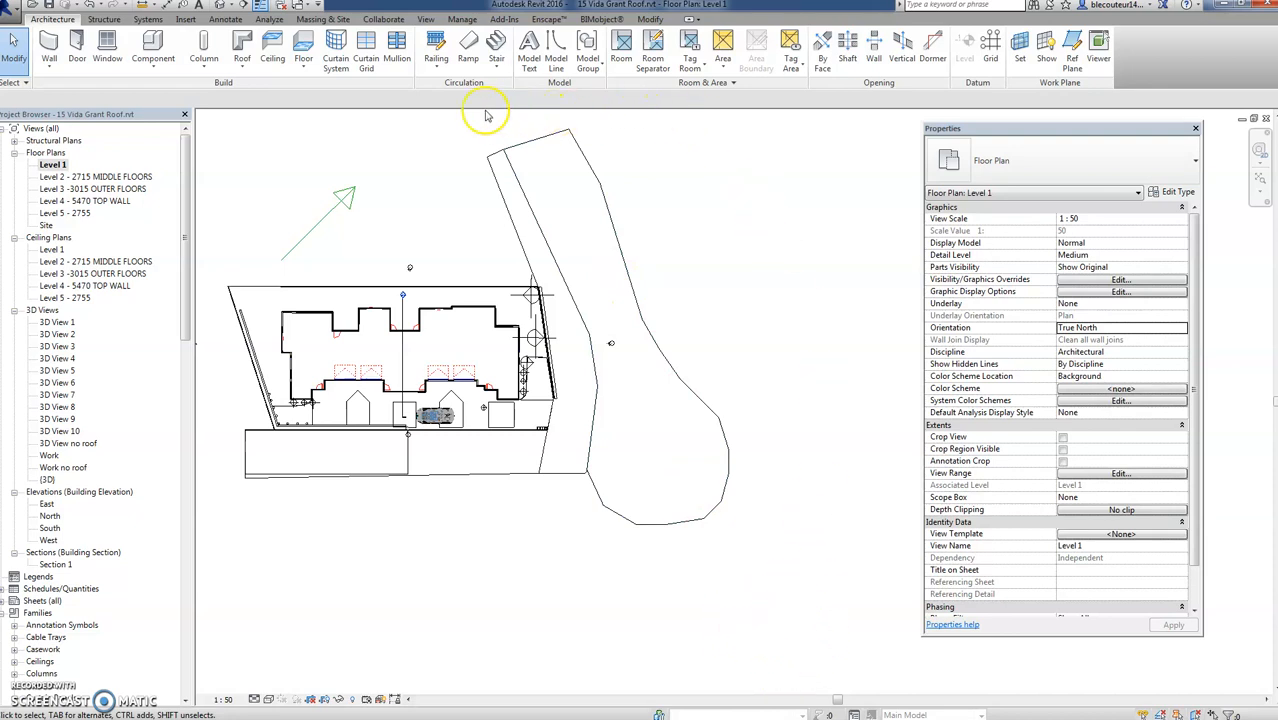
mouse_move(323, 265)
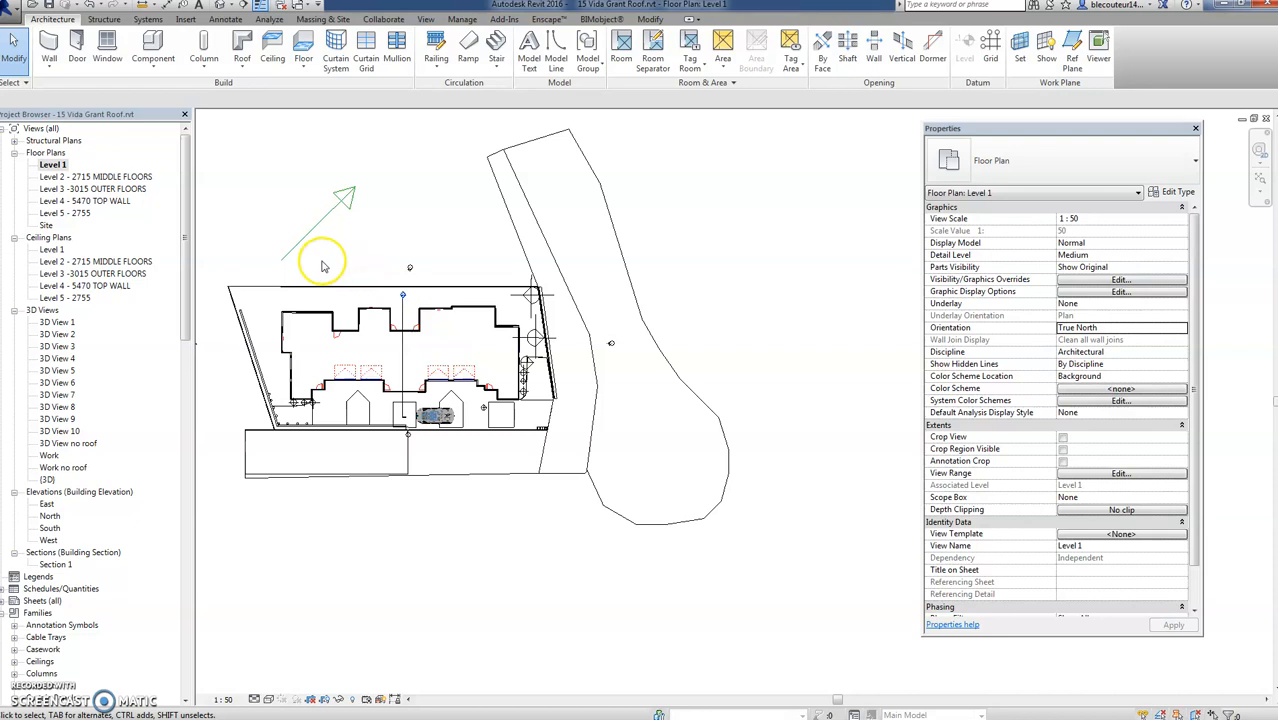
mouse_move(857, 195)
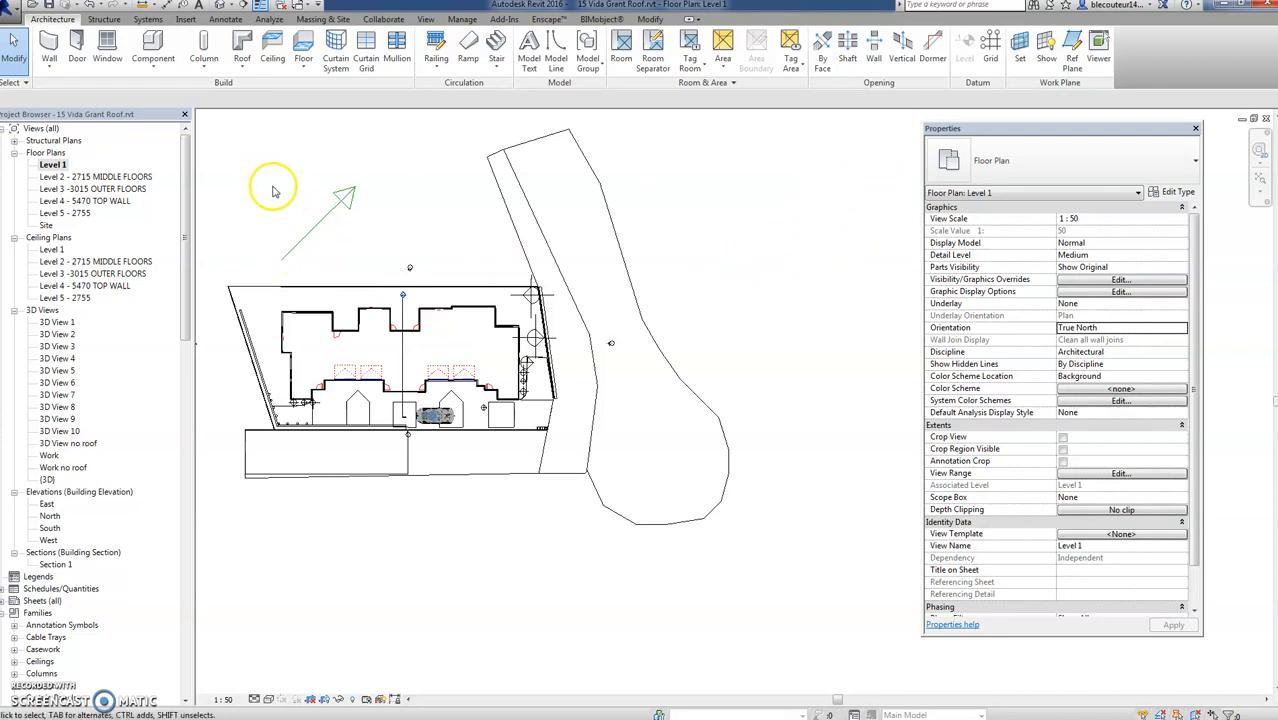
mouse_move(365, 225)
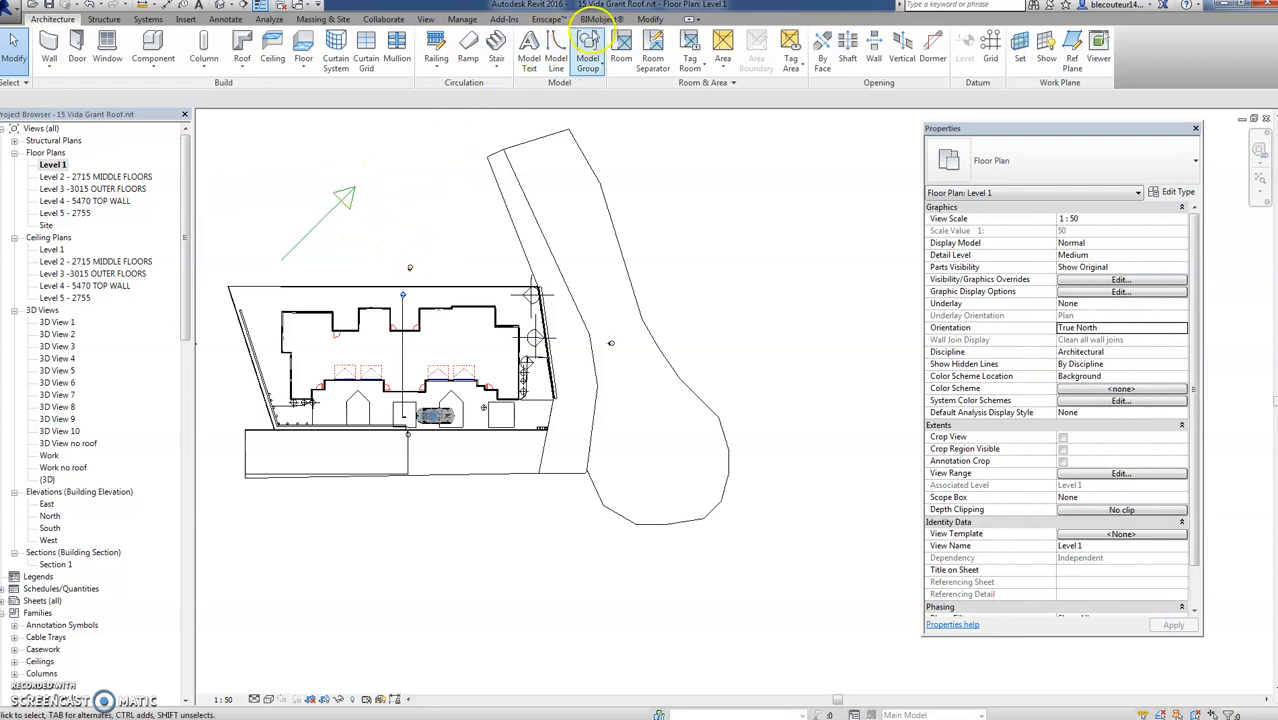
mouse_move(550, 19)
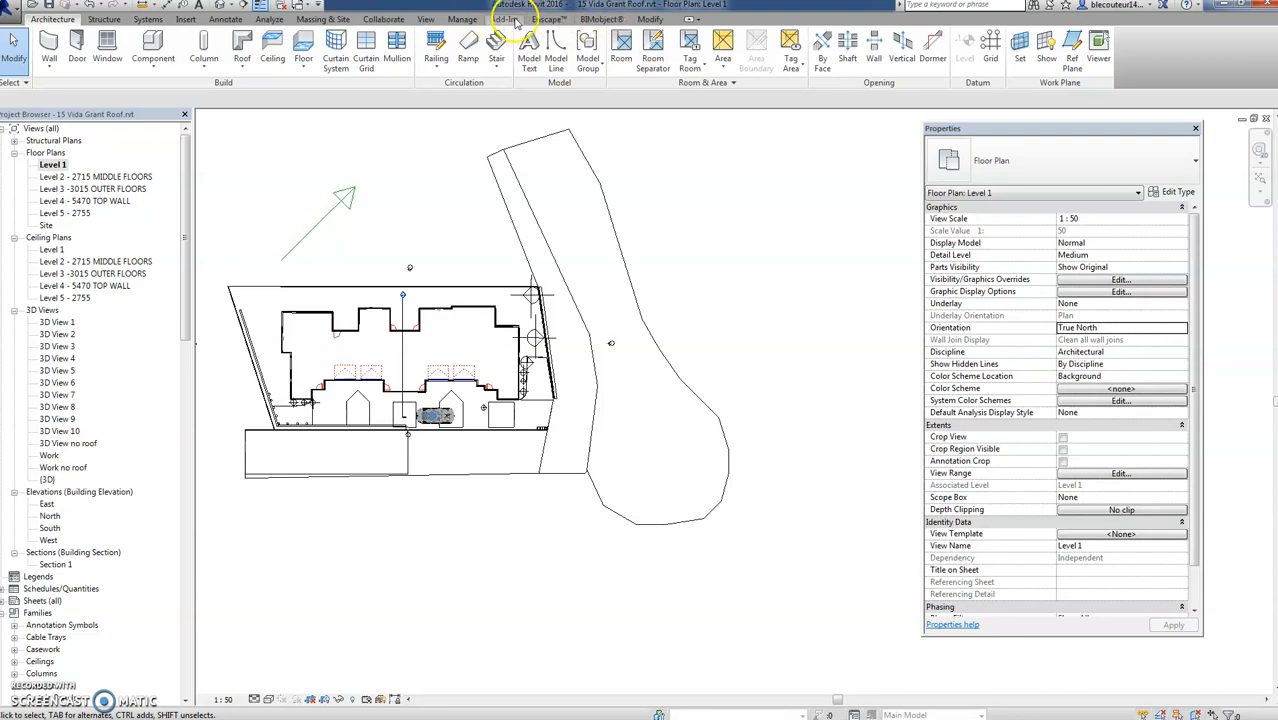
Start the Rotate True North tool from Manage > Position.
left_click(462, 19)
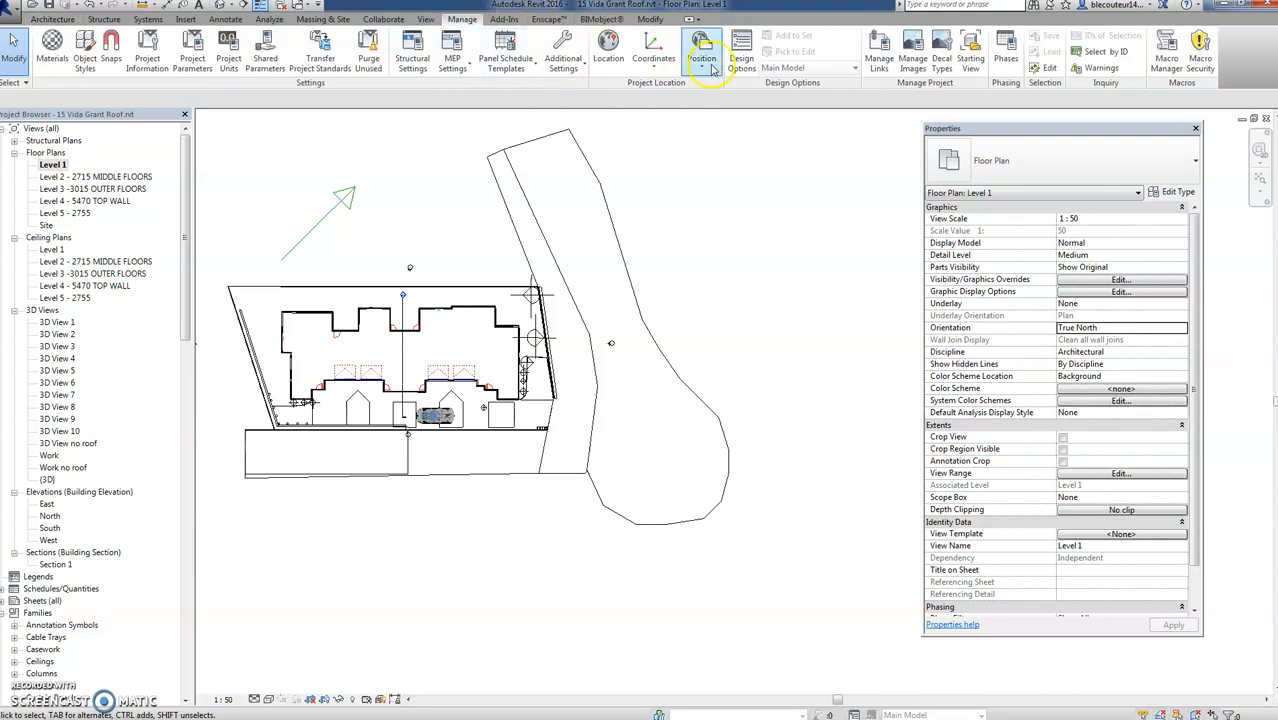
left_click(702, 50)
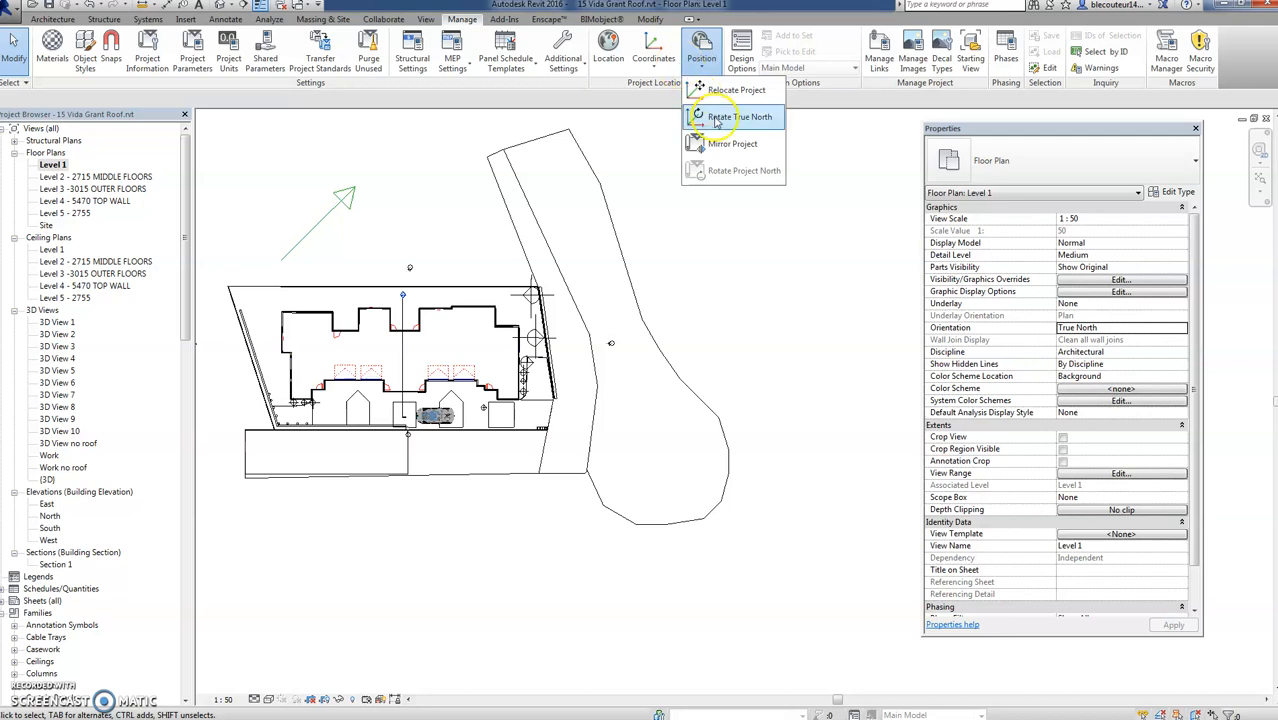
left_click(743, 117)
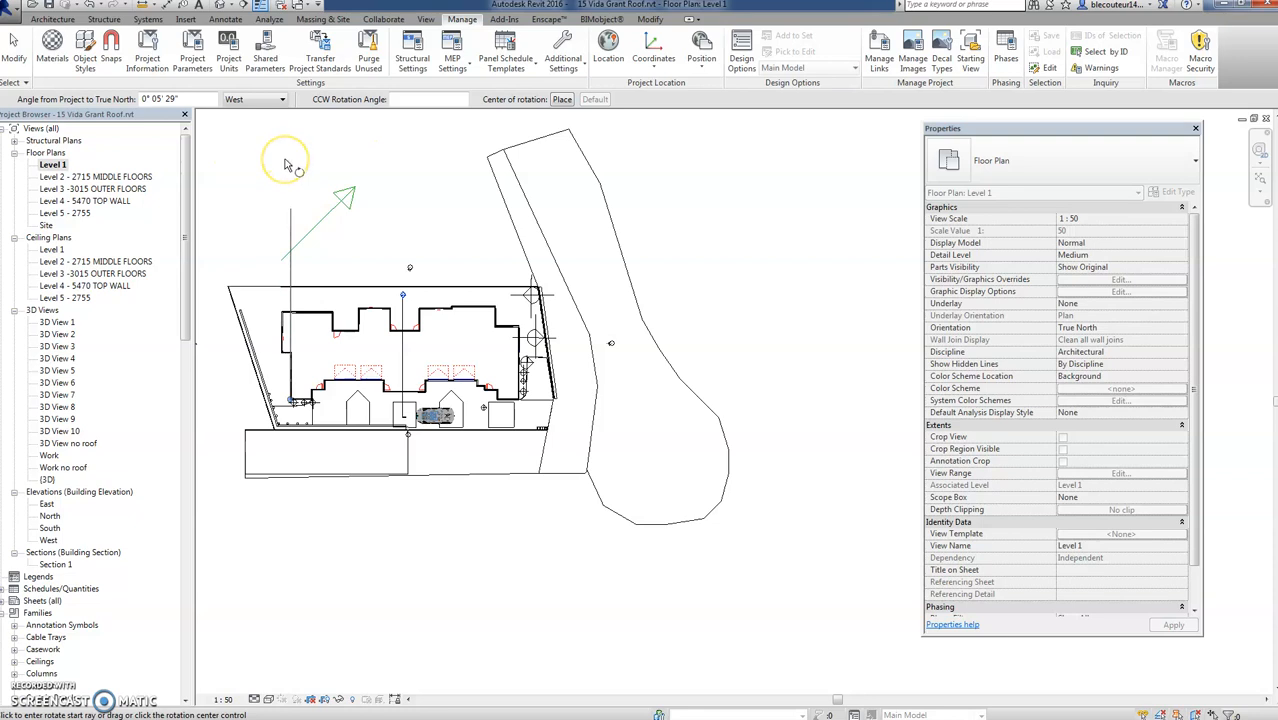
mouse_move(484, 202)
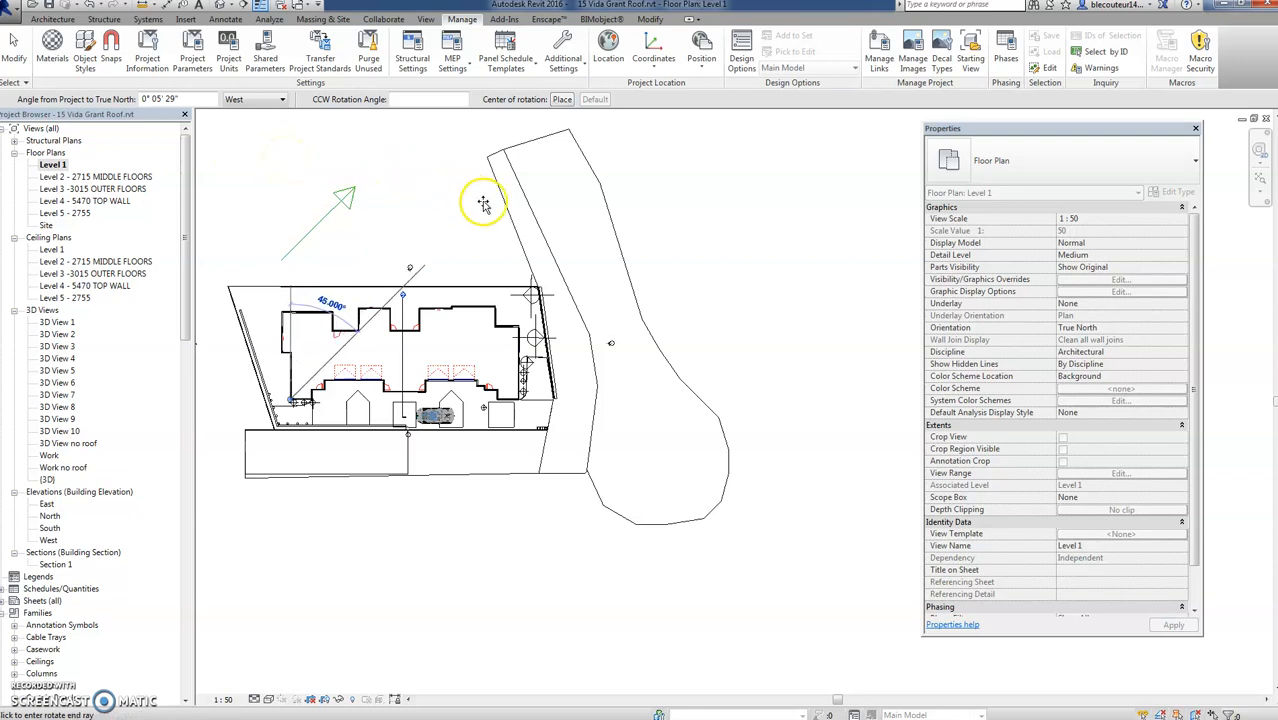
mouse_move(454, 226)
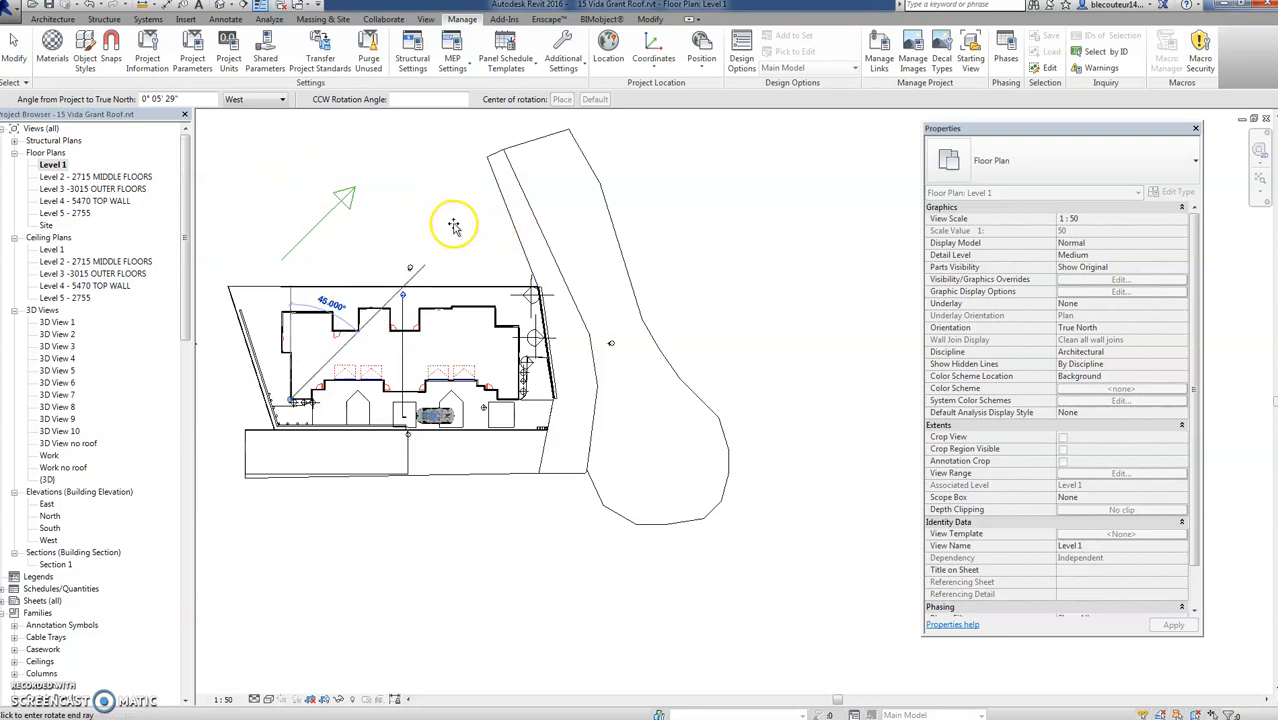
mouse_move(454, 224)
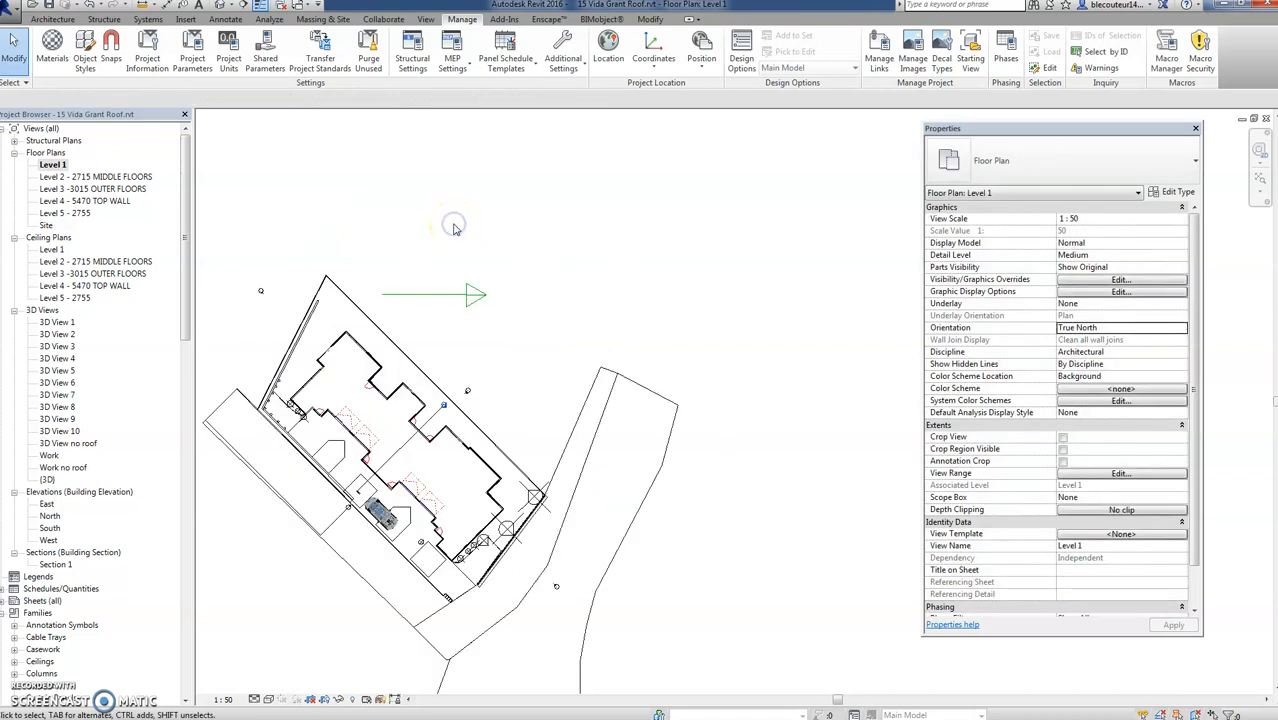
mouse_move(444, 228)
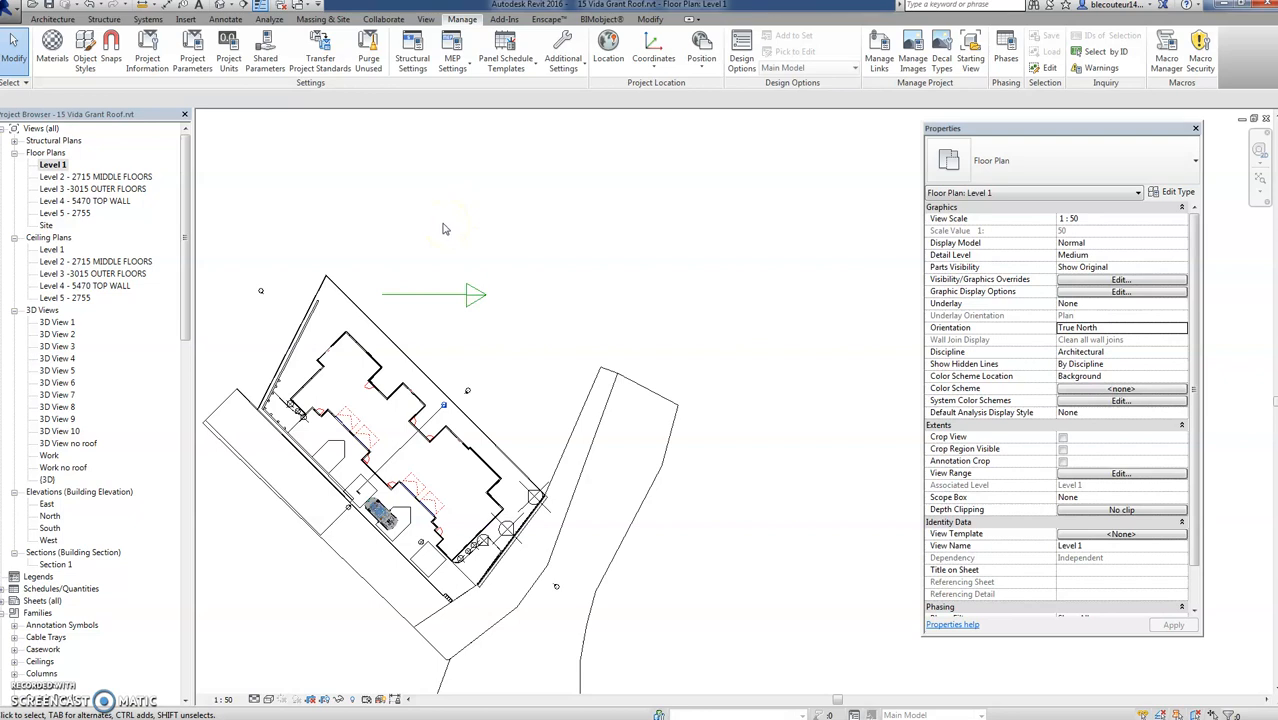
mouse_move(550, 308)
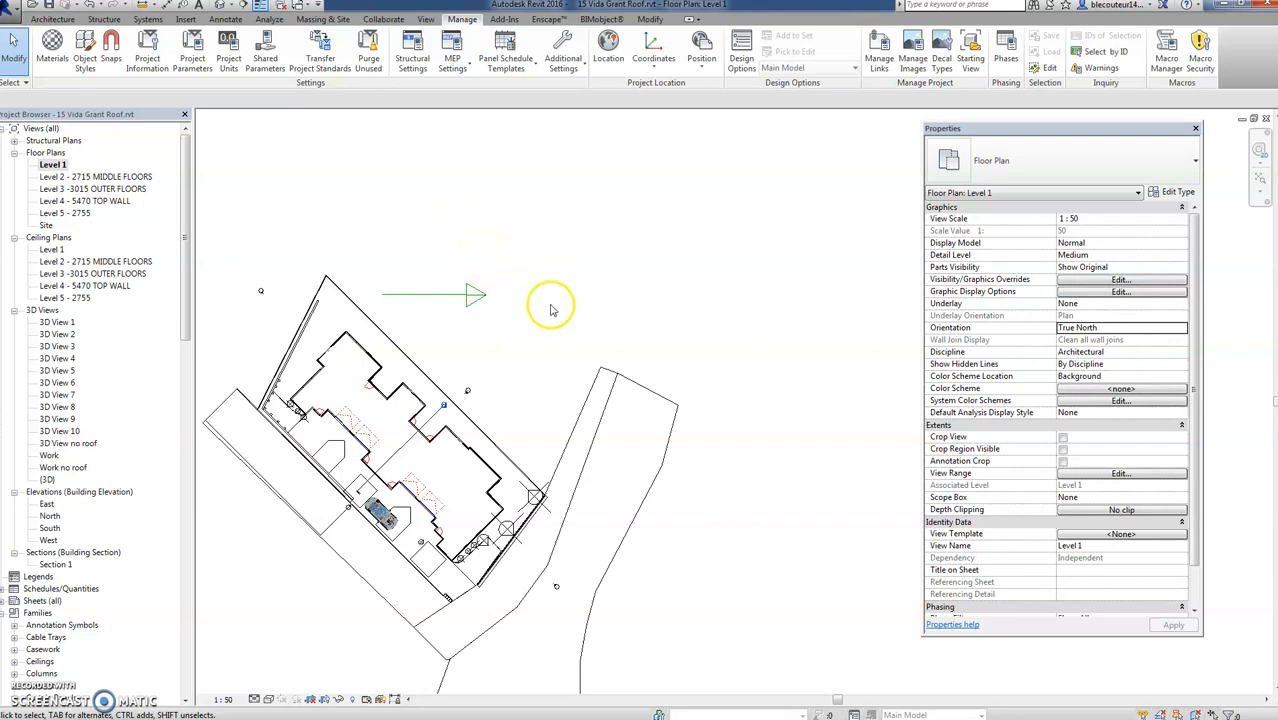
mouse_move(420, 340)
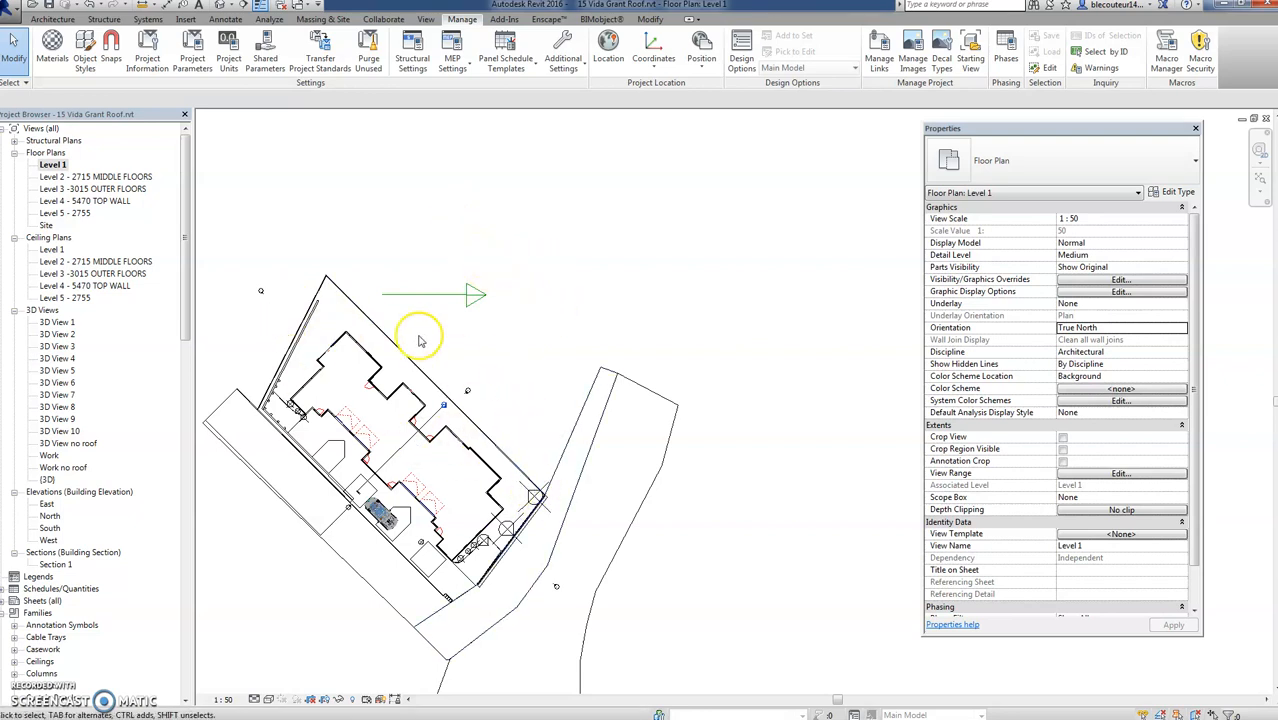
mouse_move(468, 280)
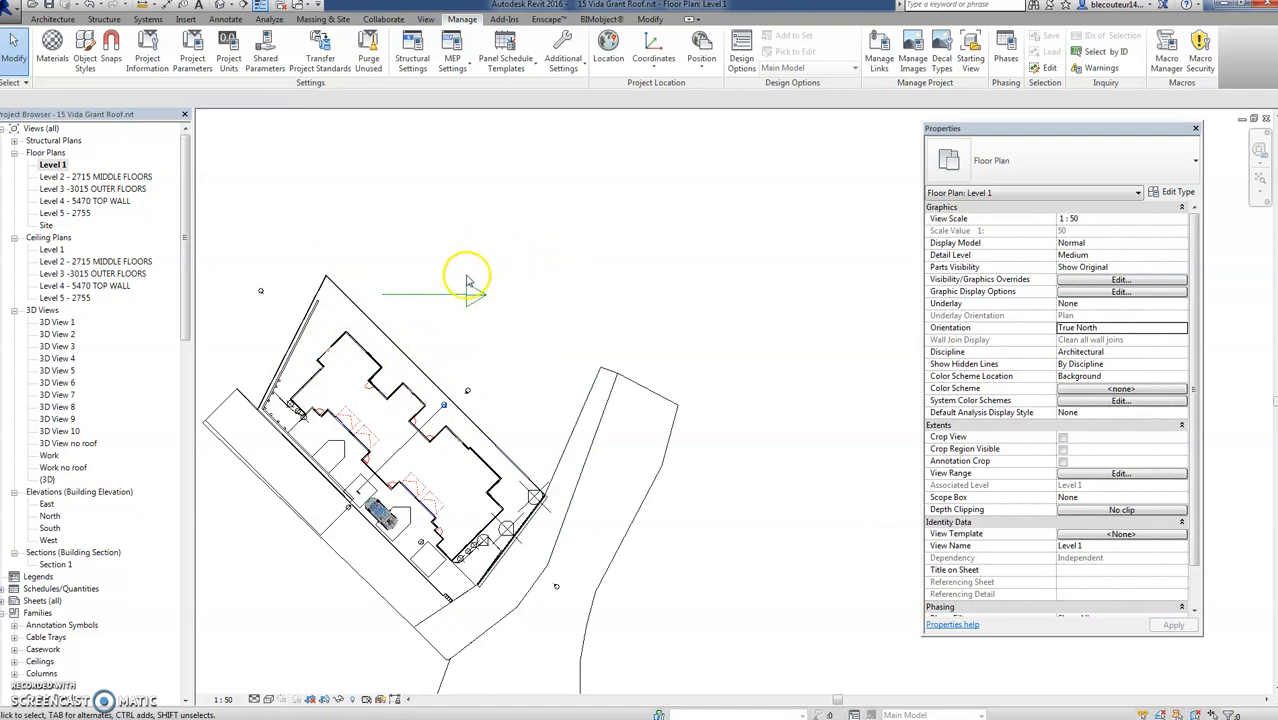
mouse_move(868, 273)
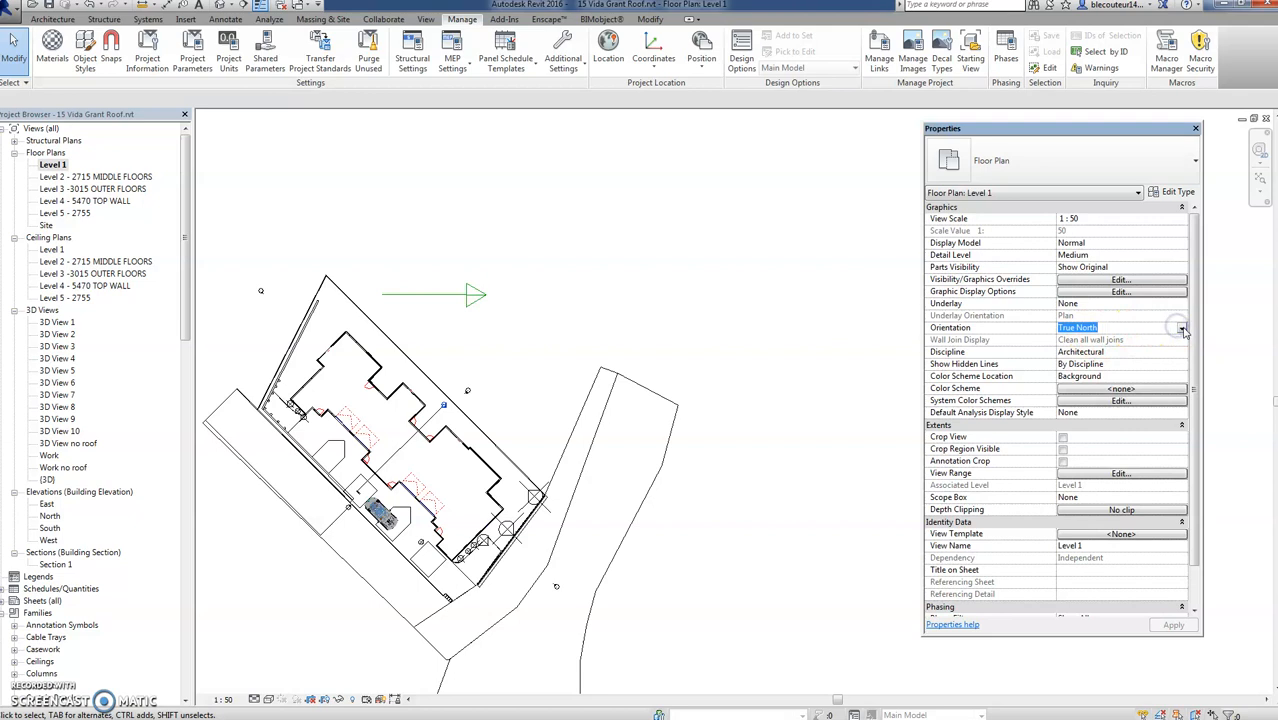
Set the Level 1 view Orientation to Project North, squaring up the house.
left_click(1182, 327)
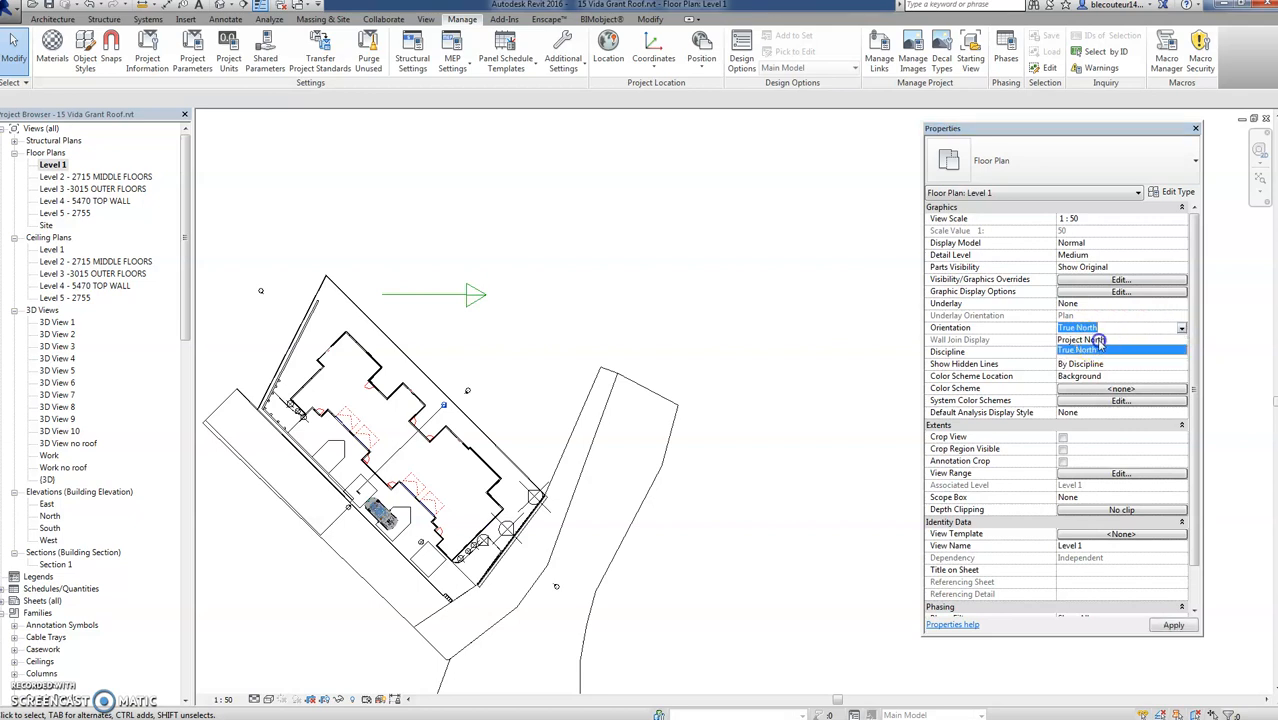
left_click(1078, 340)
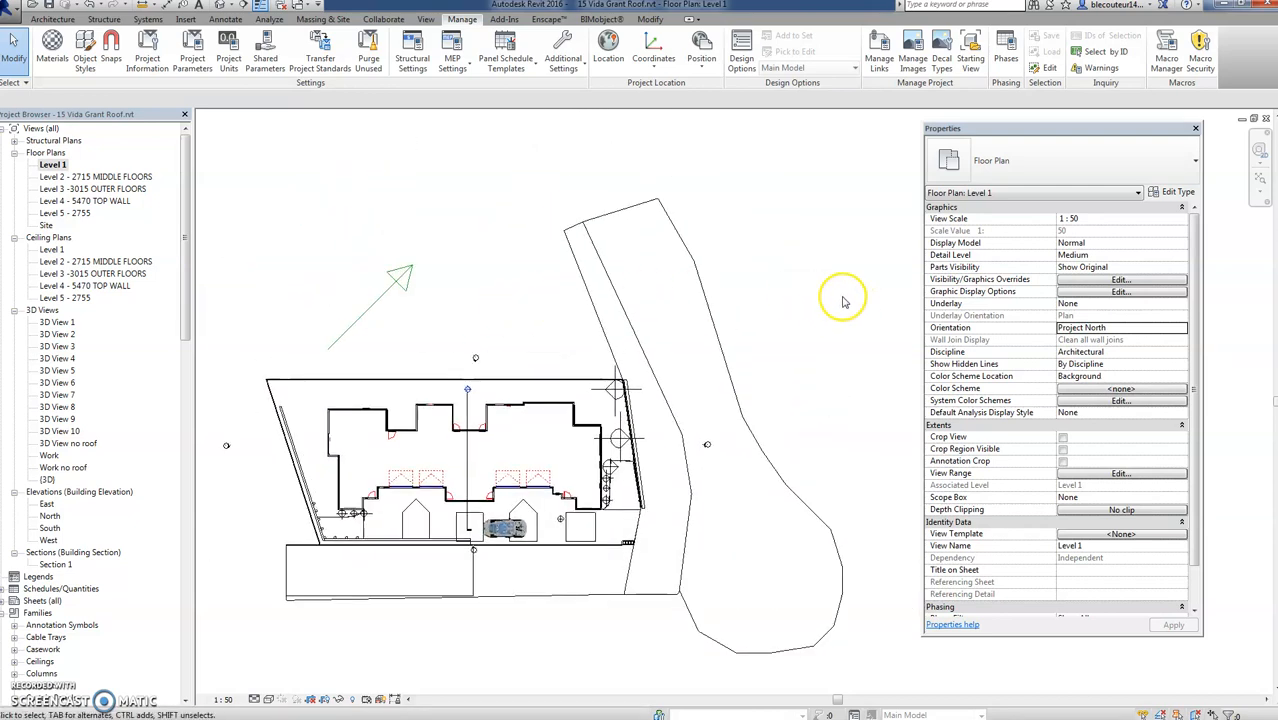
mouse_move(296, 306)
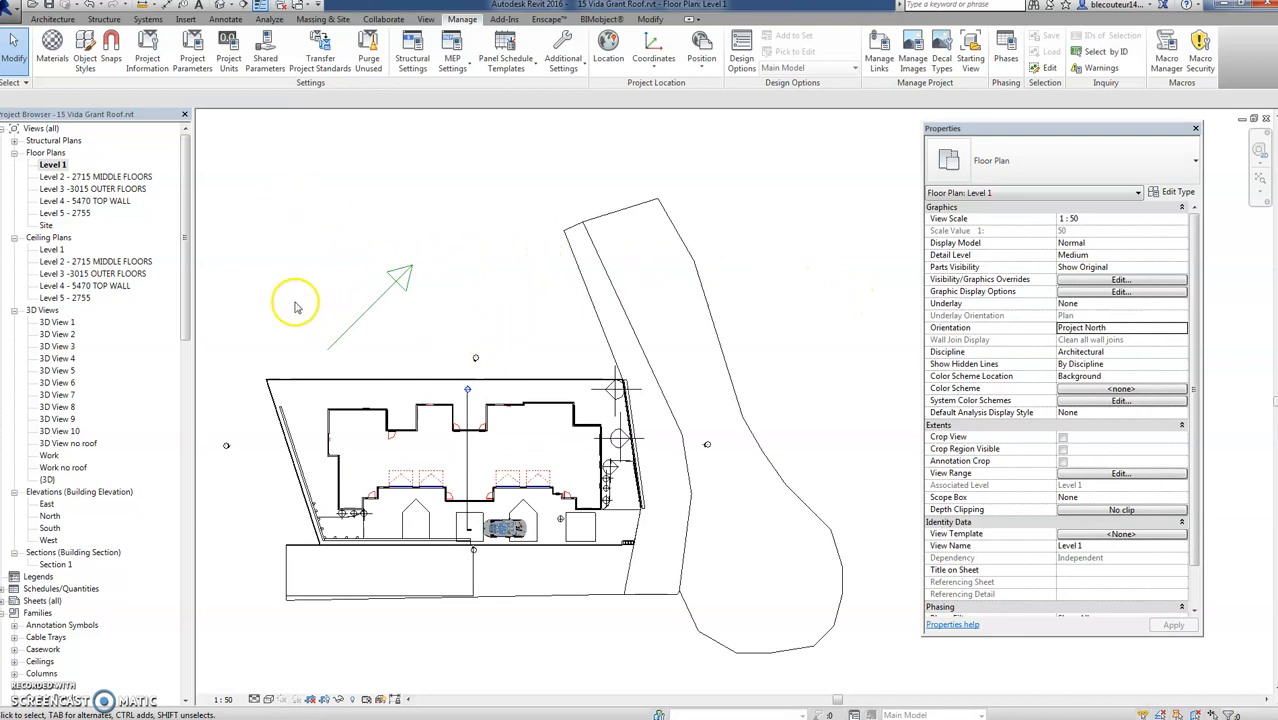
mouse_move(822, 667)
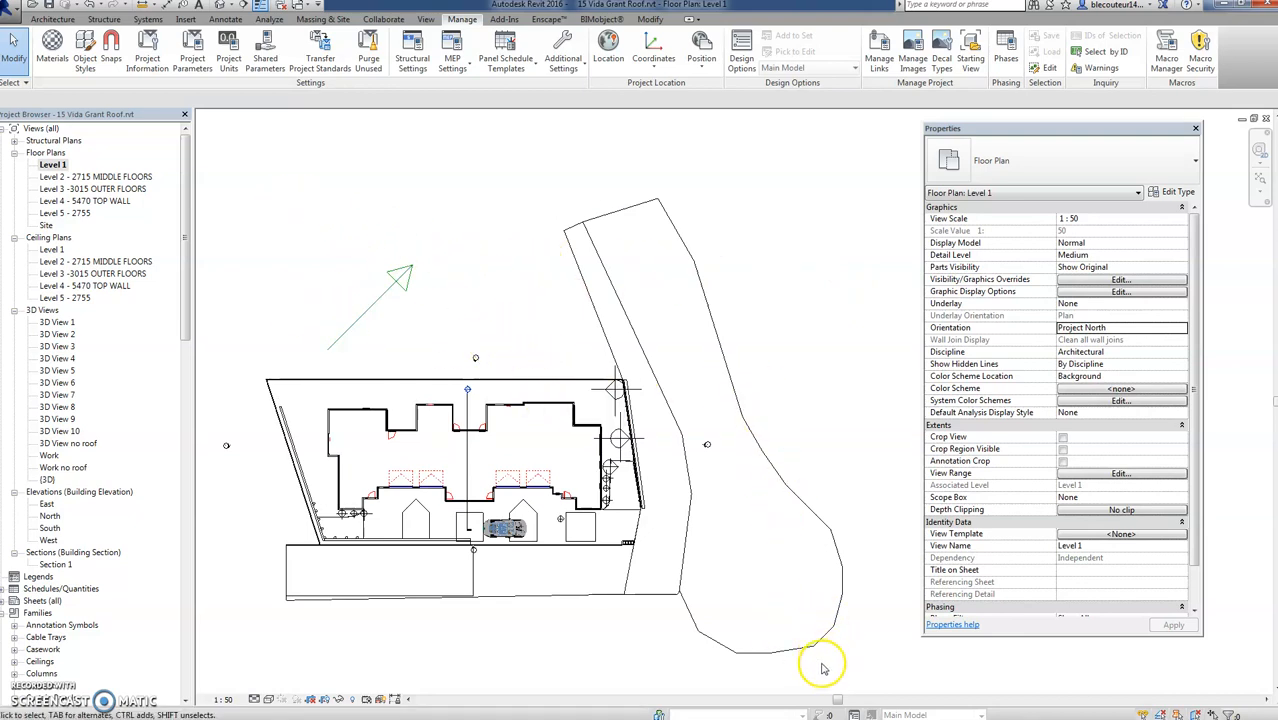
mouse_move(505, 189)
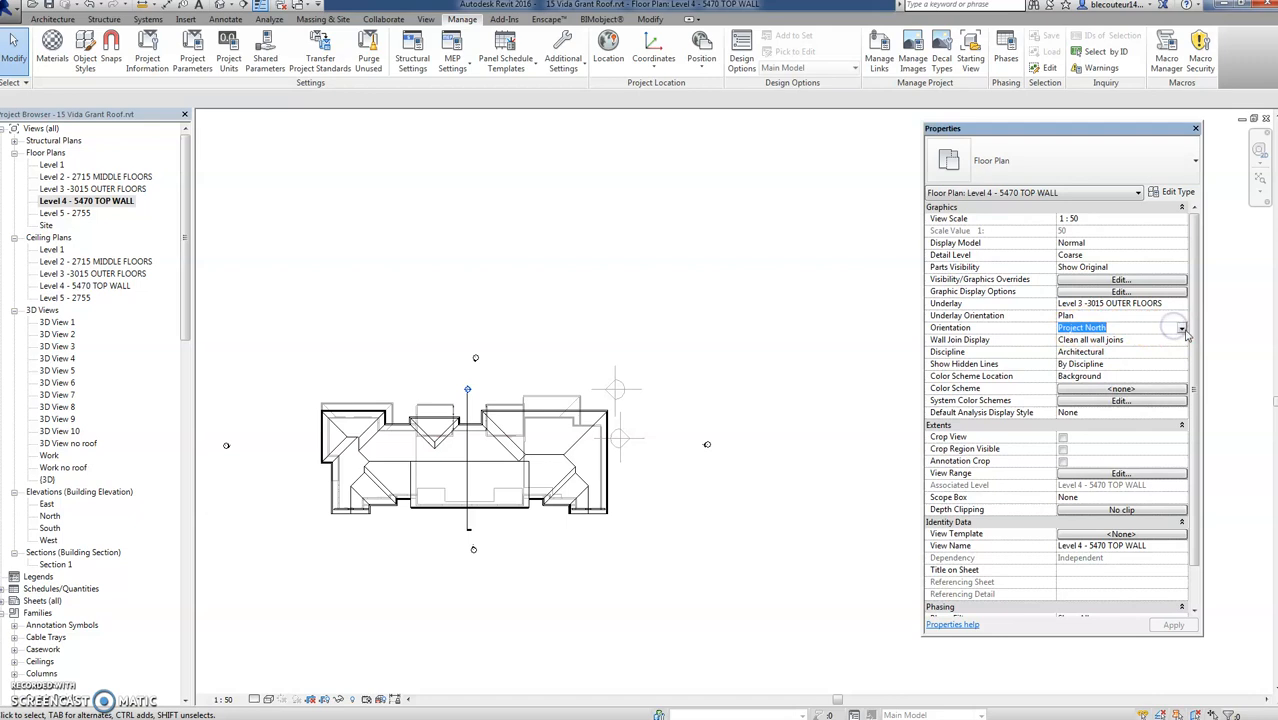
Switch the Level 4 - 5470 TOP WALL plan to True North, then back to Project North.
left_click(1182, 327)
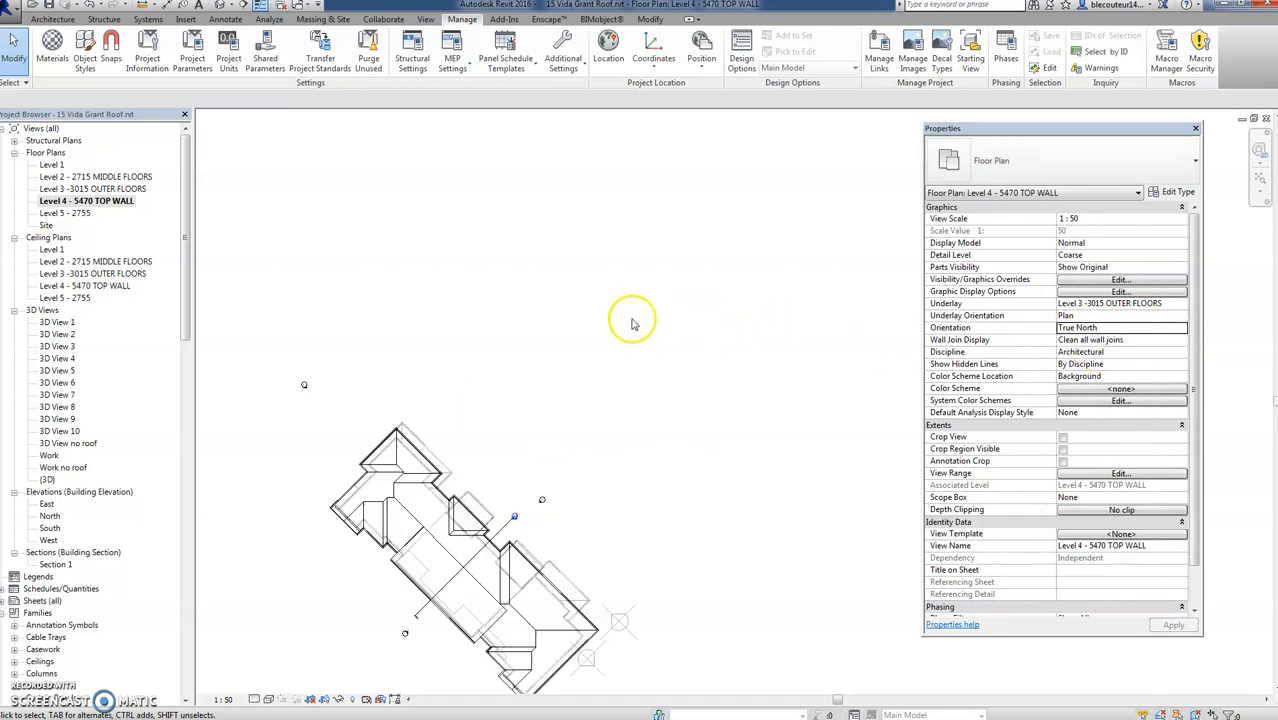
mouse_move(1225, 348)
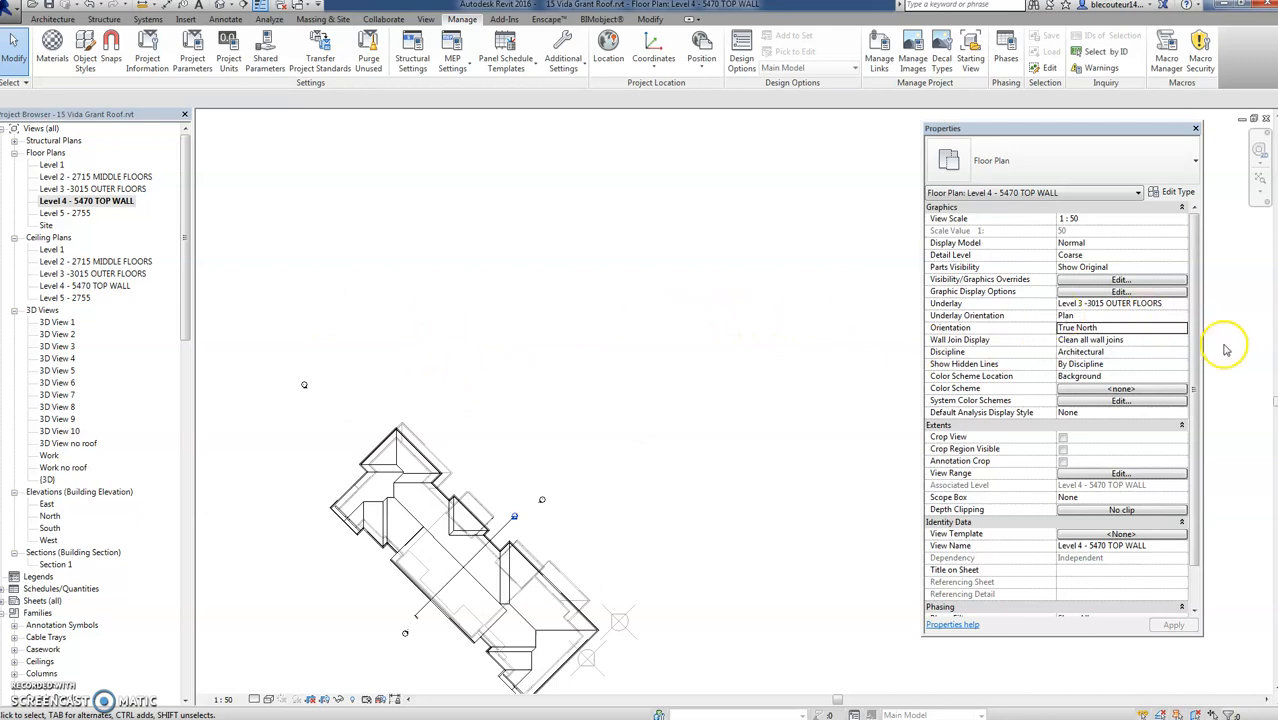
left_click(1120, 327)
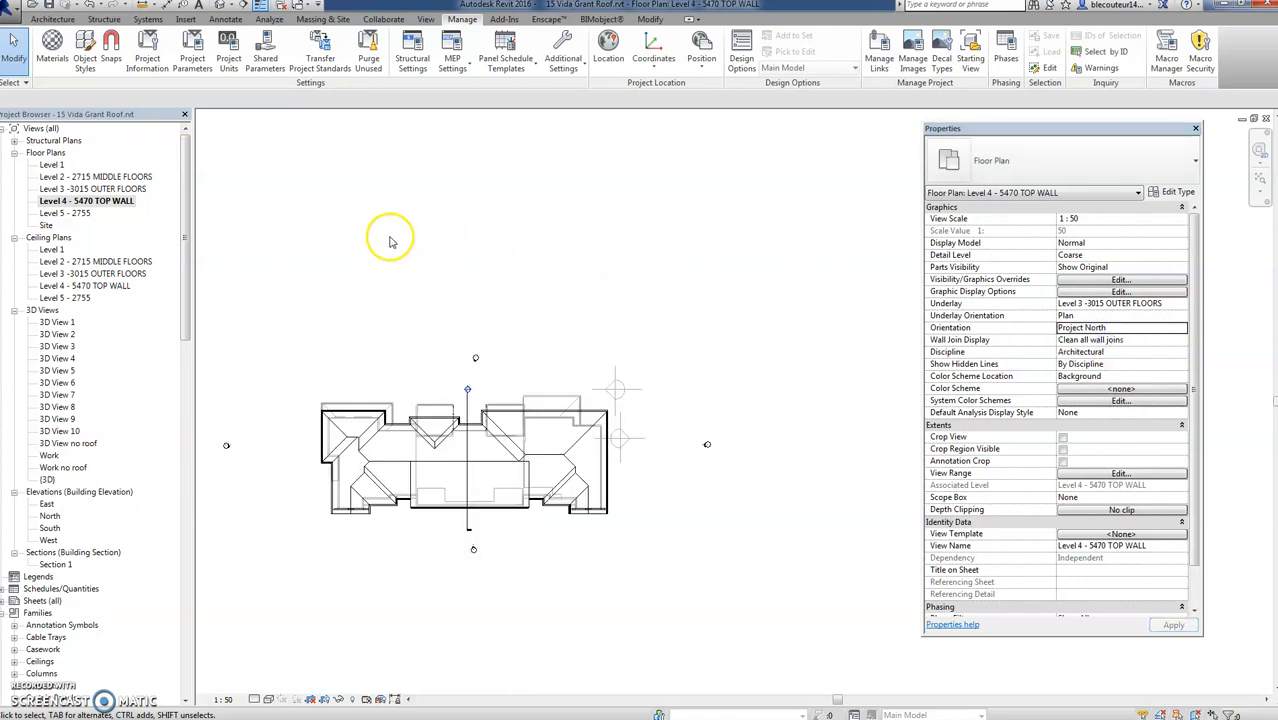
mouse_move(415, 295)
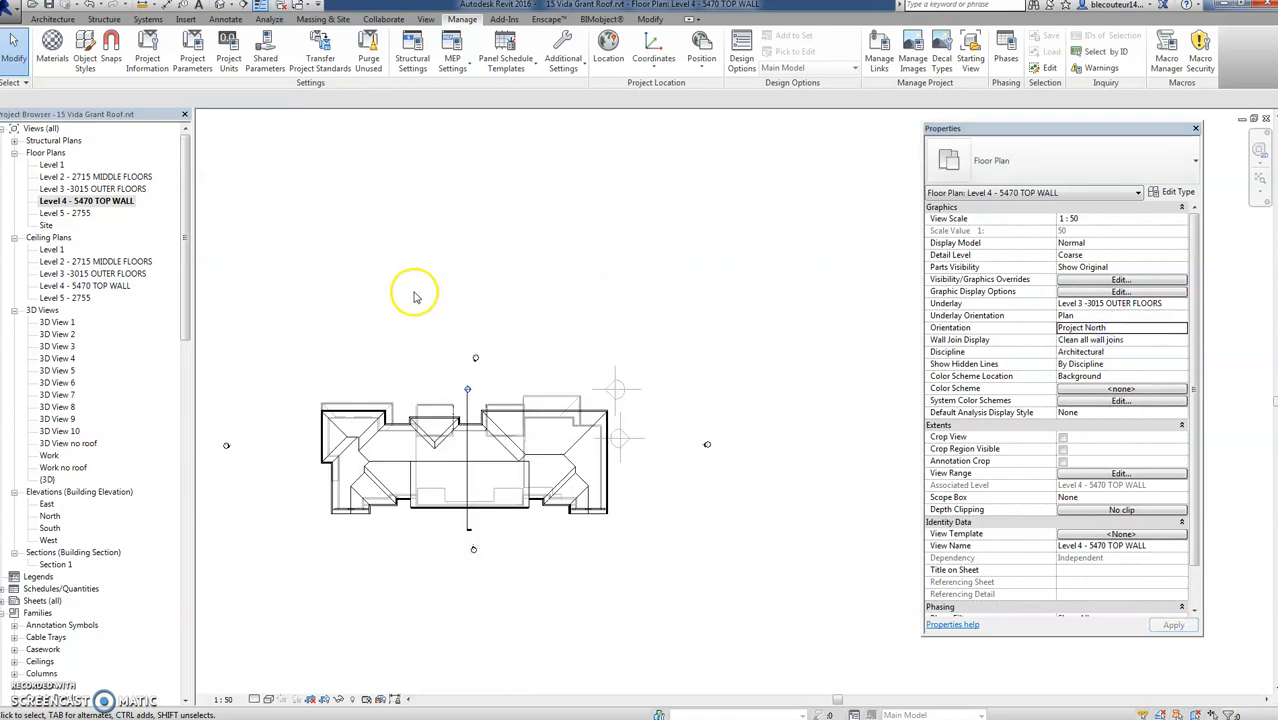
mouse_move(353, 298)
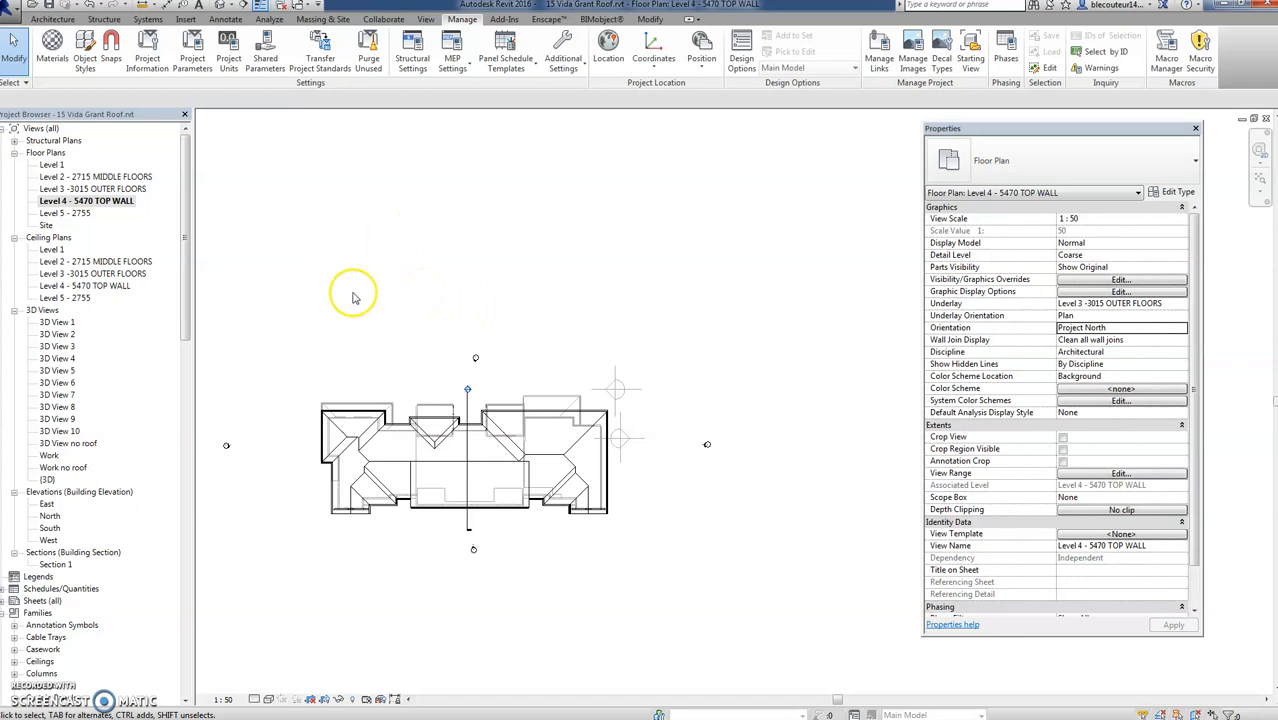
mouse_move(369, 305)
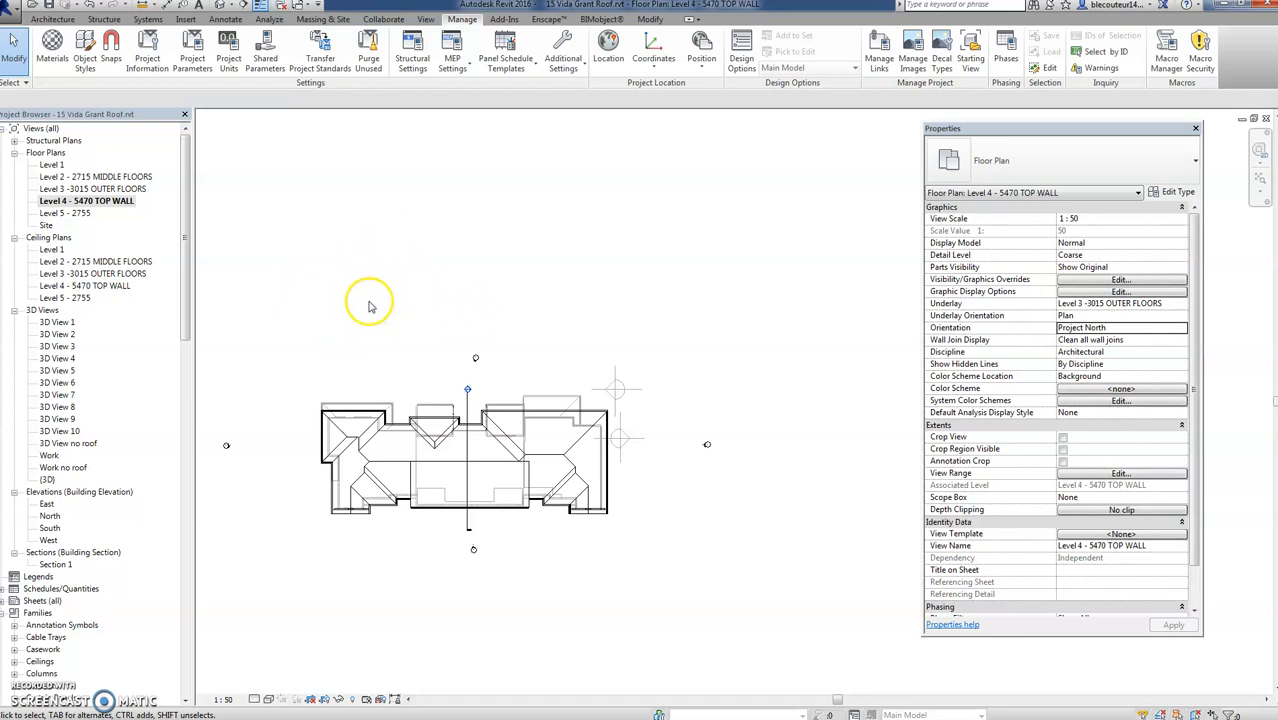
mouse_move(366, 308)
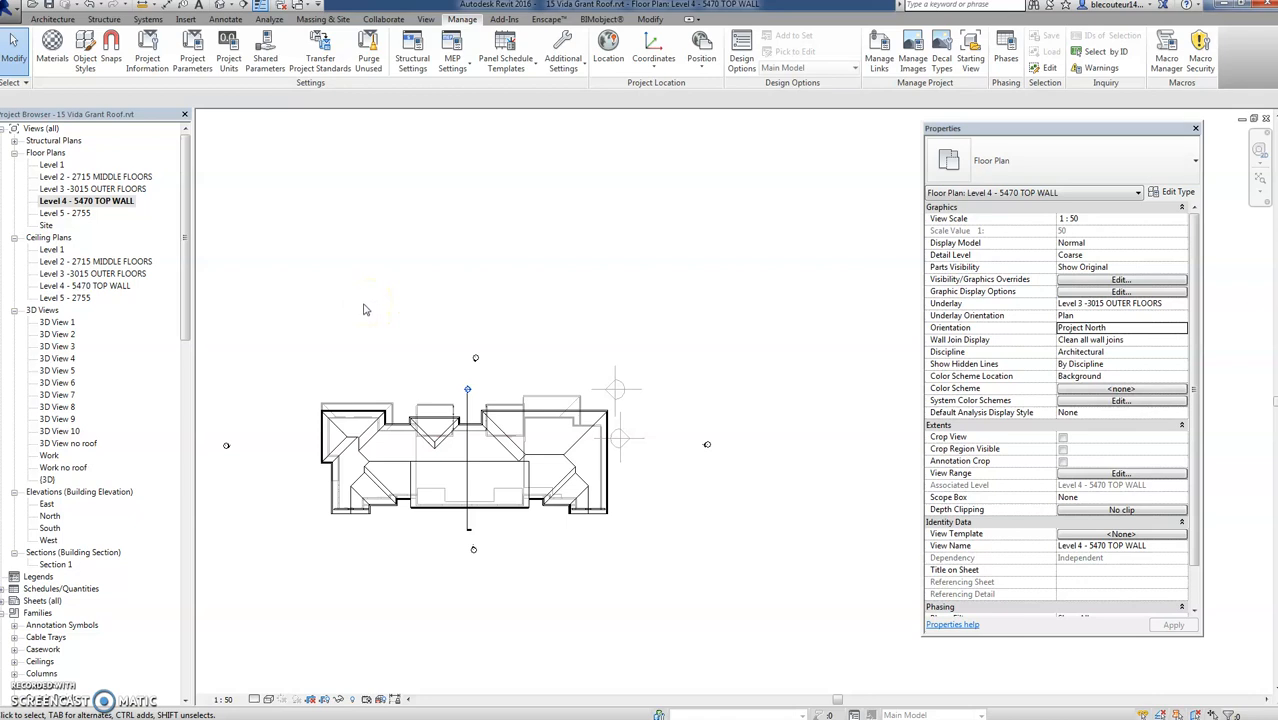